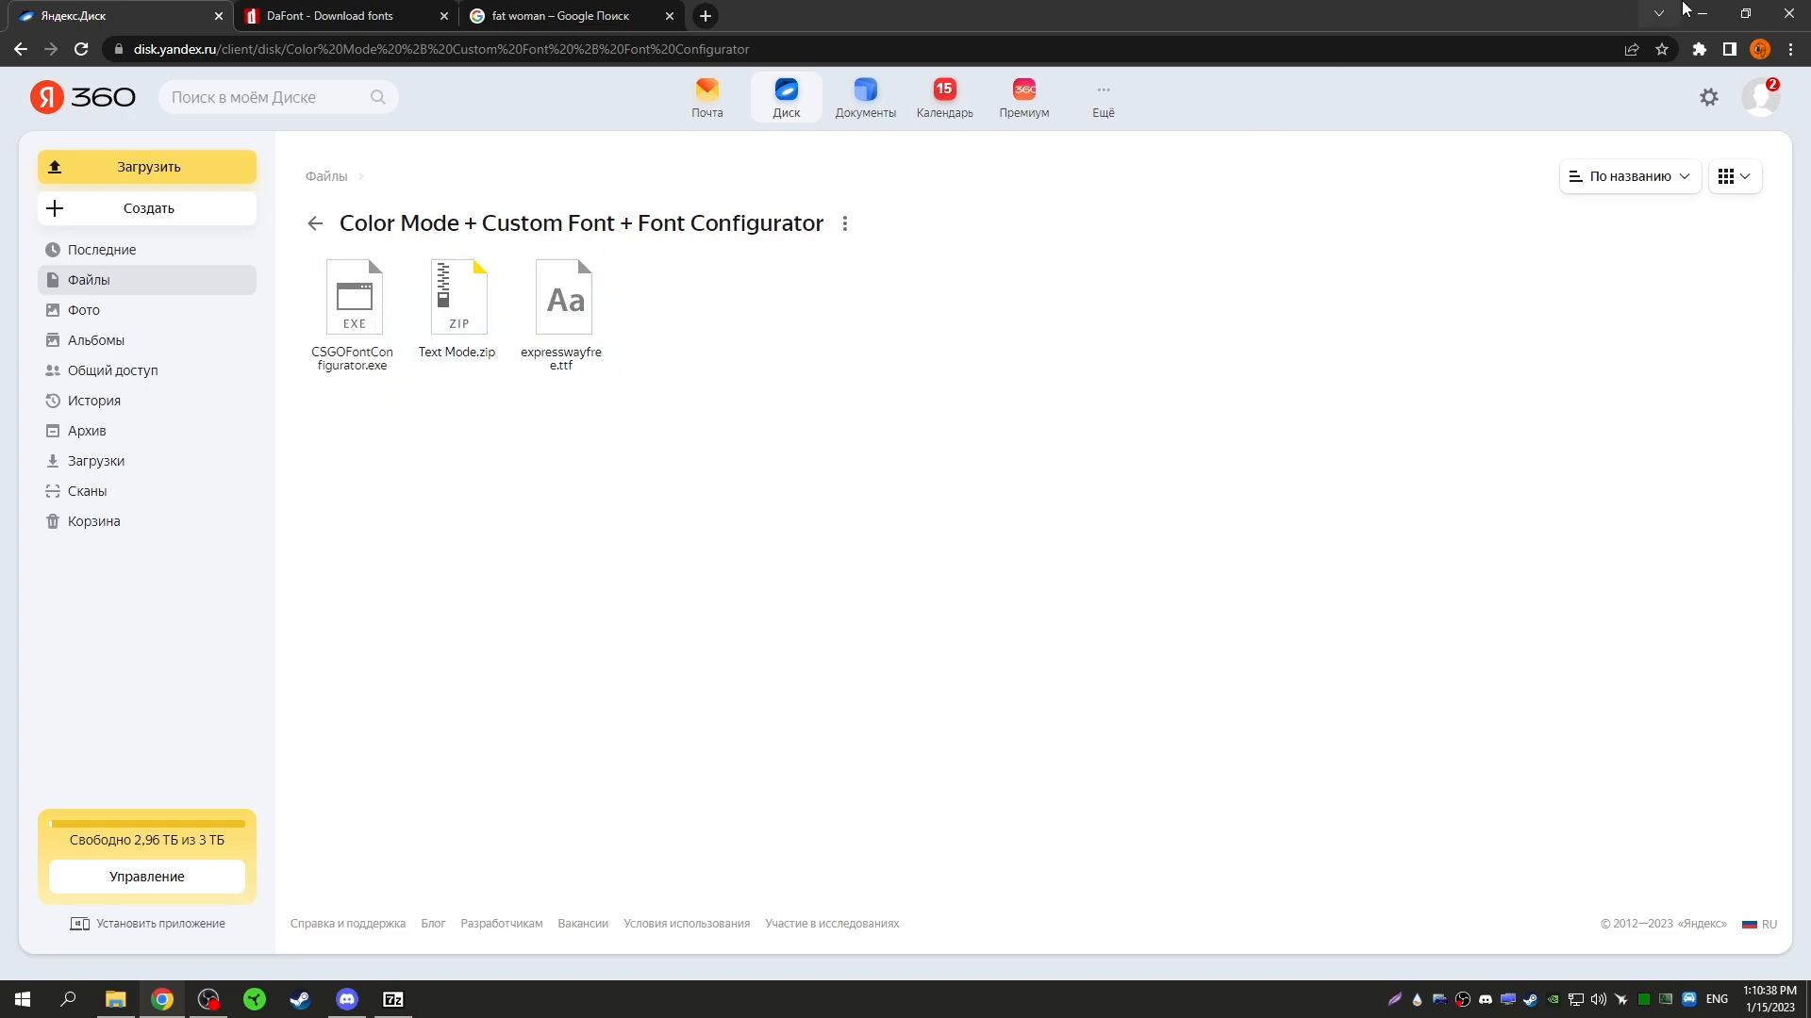
pyautogui.moveTo(550, 417)
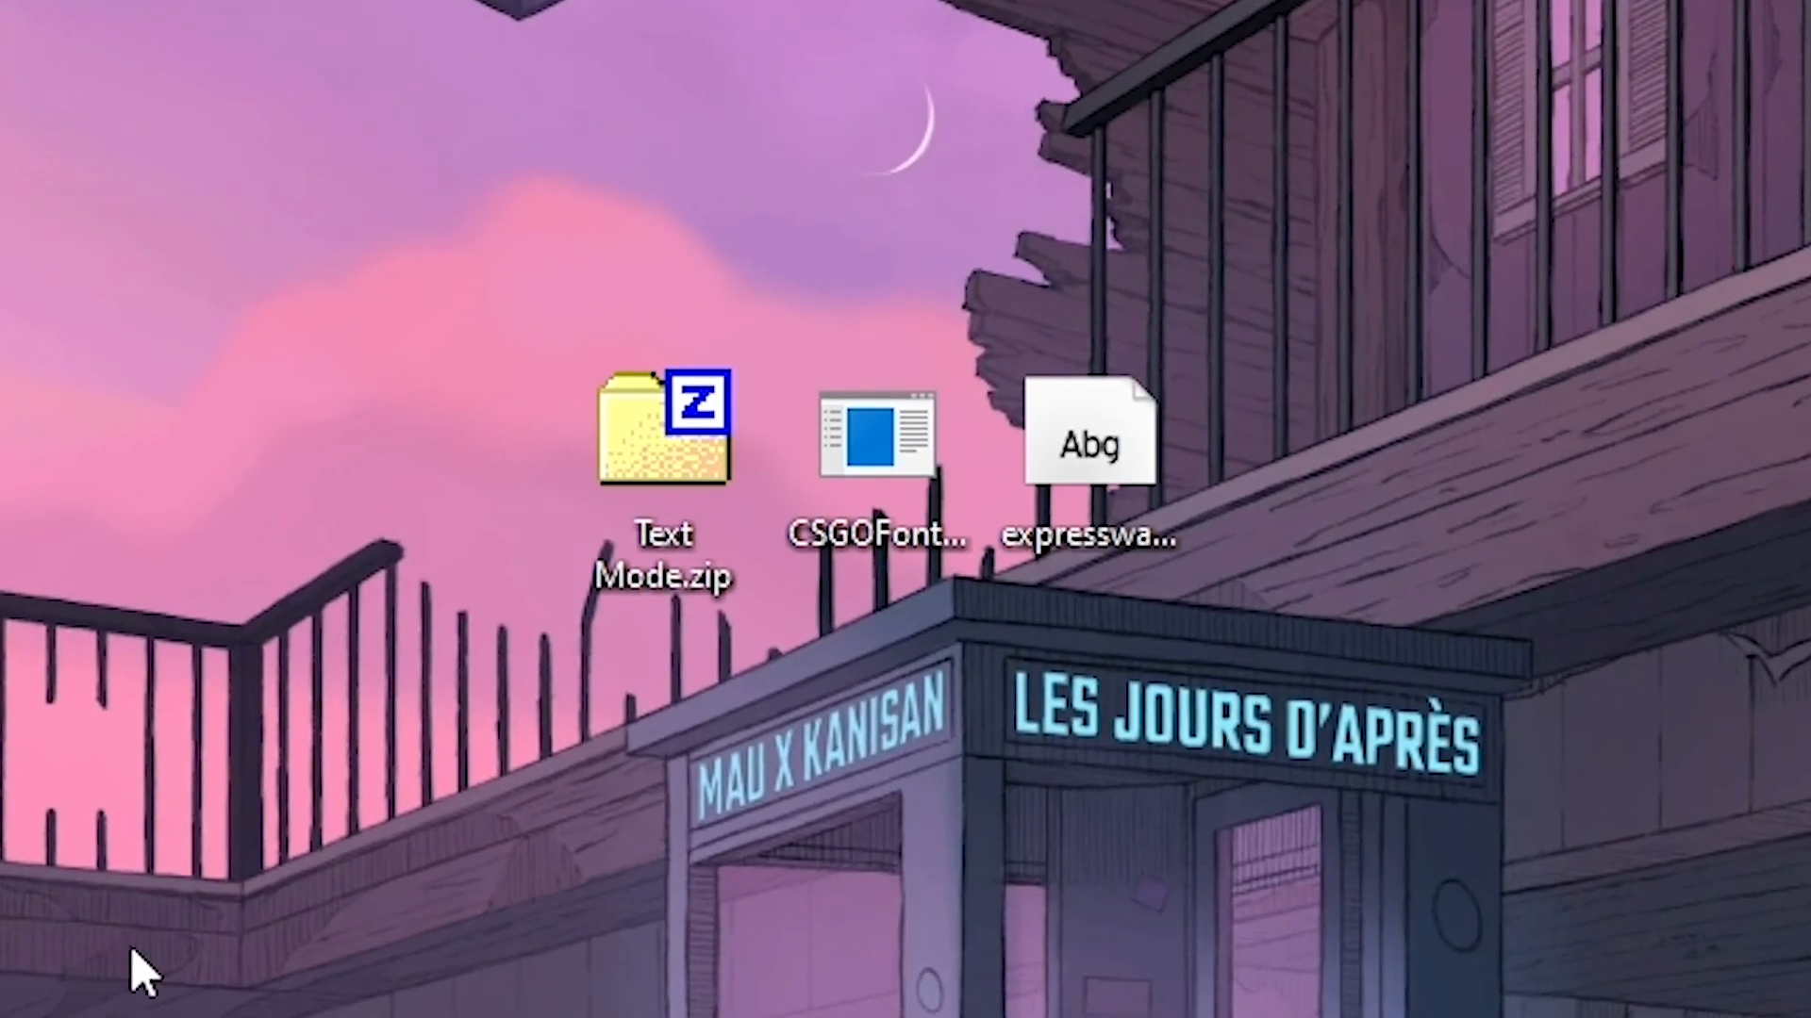
# - Bring the dafont.com browser tab to the front from the desktop
pyautogui.click(1091, 444)
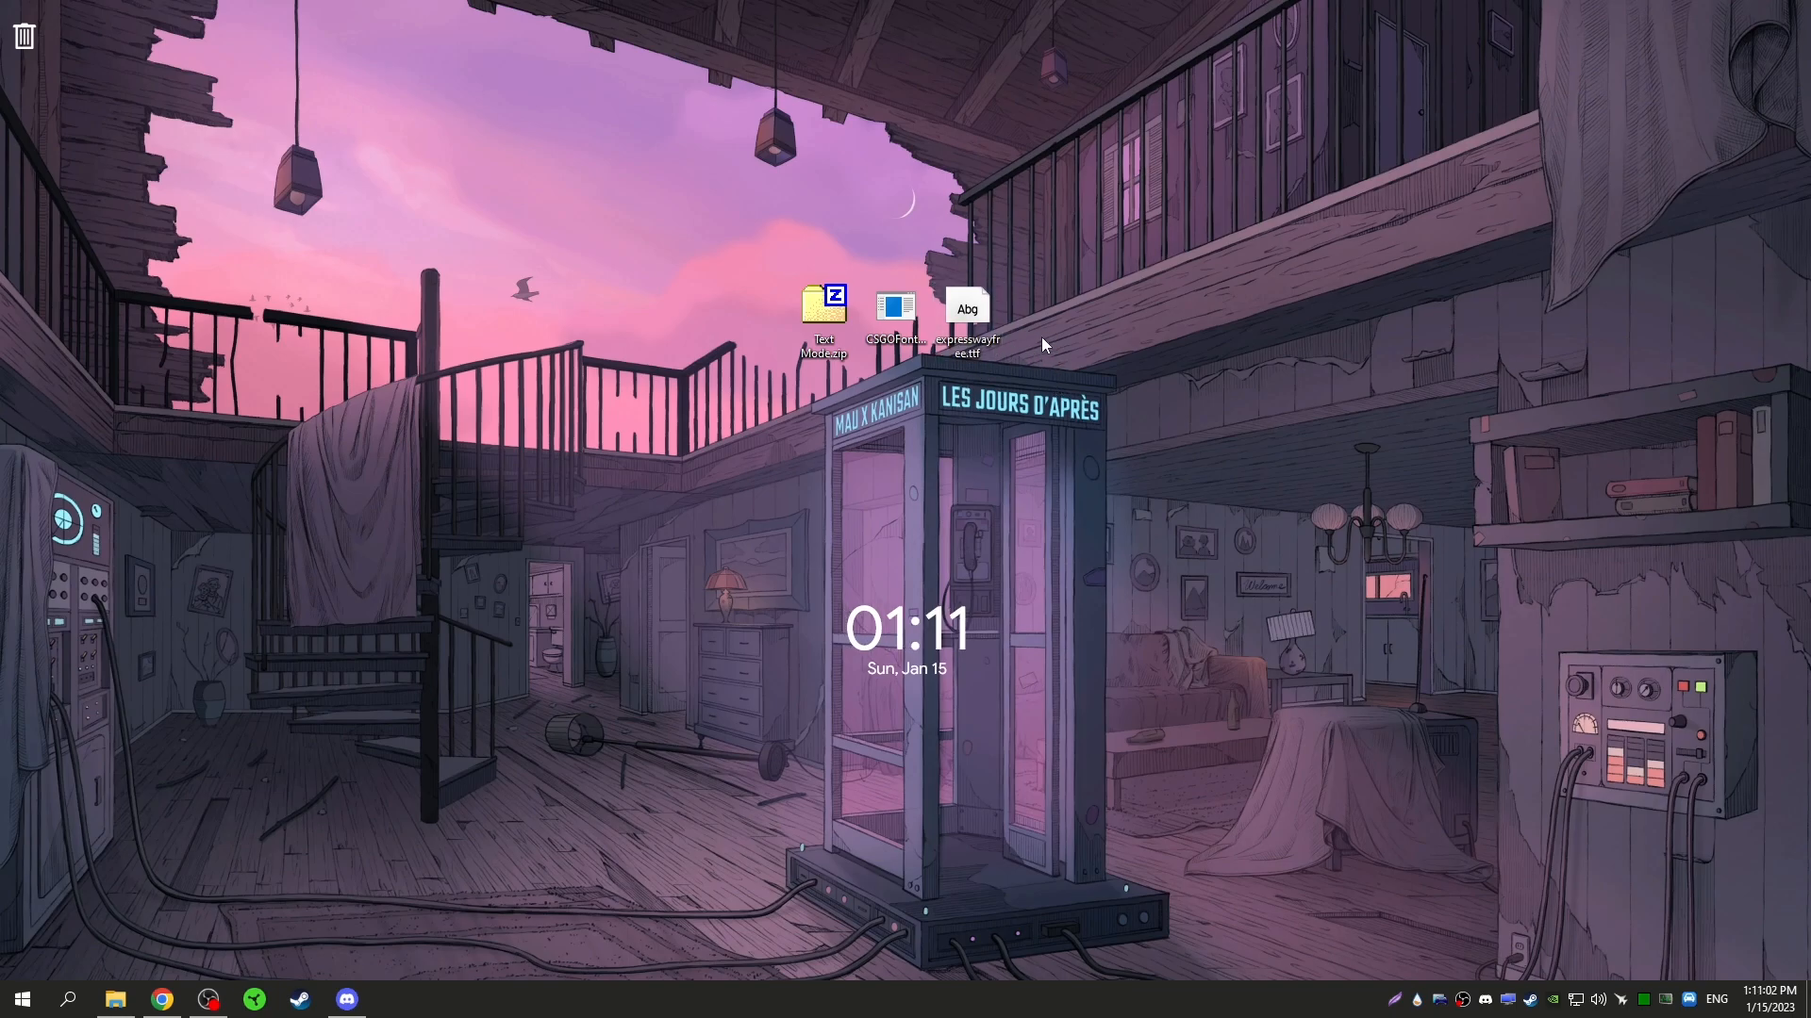
pyautogui.moveTo(243, 828)
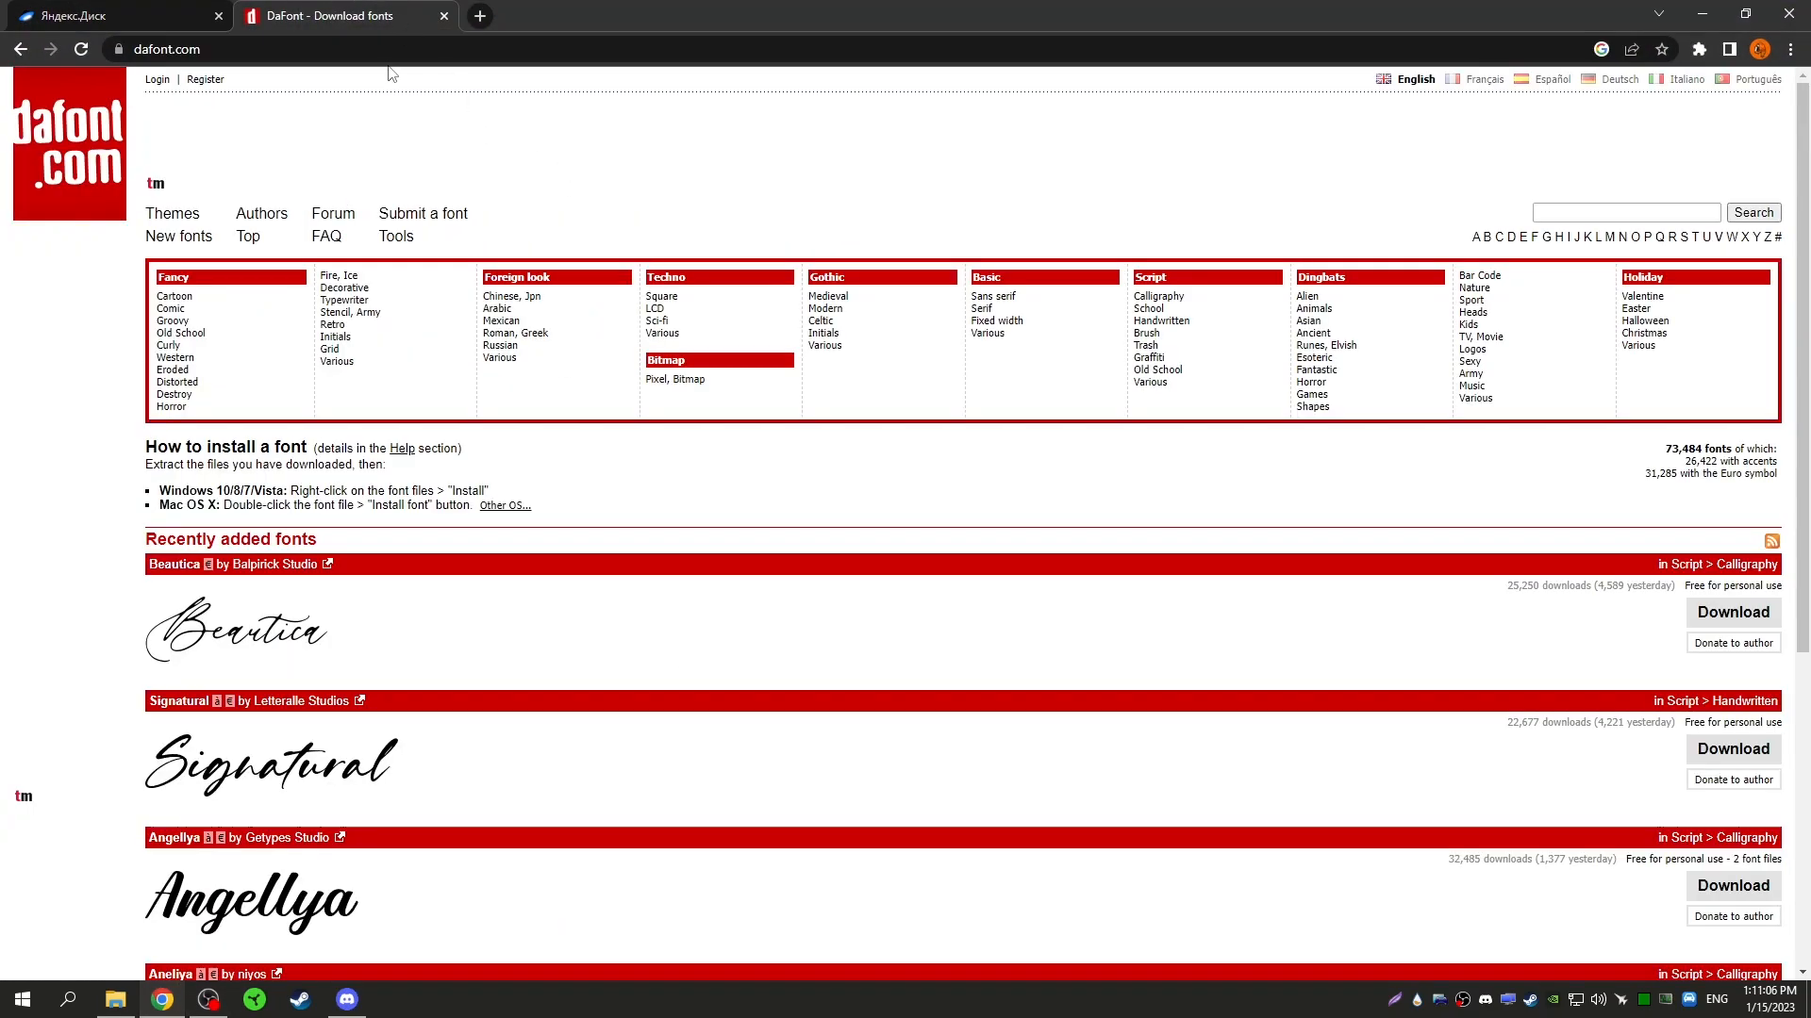
# - Scroll down the DaFont homepage to view its font install instructions
pyautogui.scroll(-3)
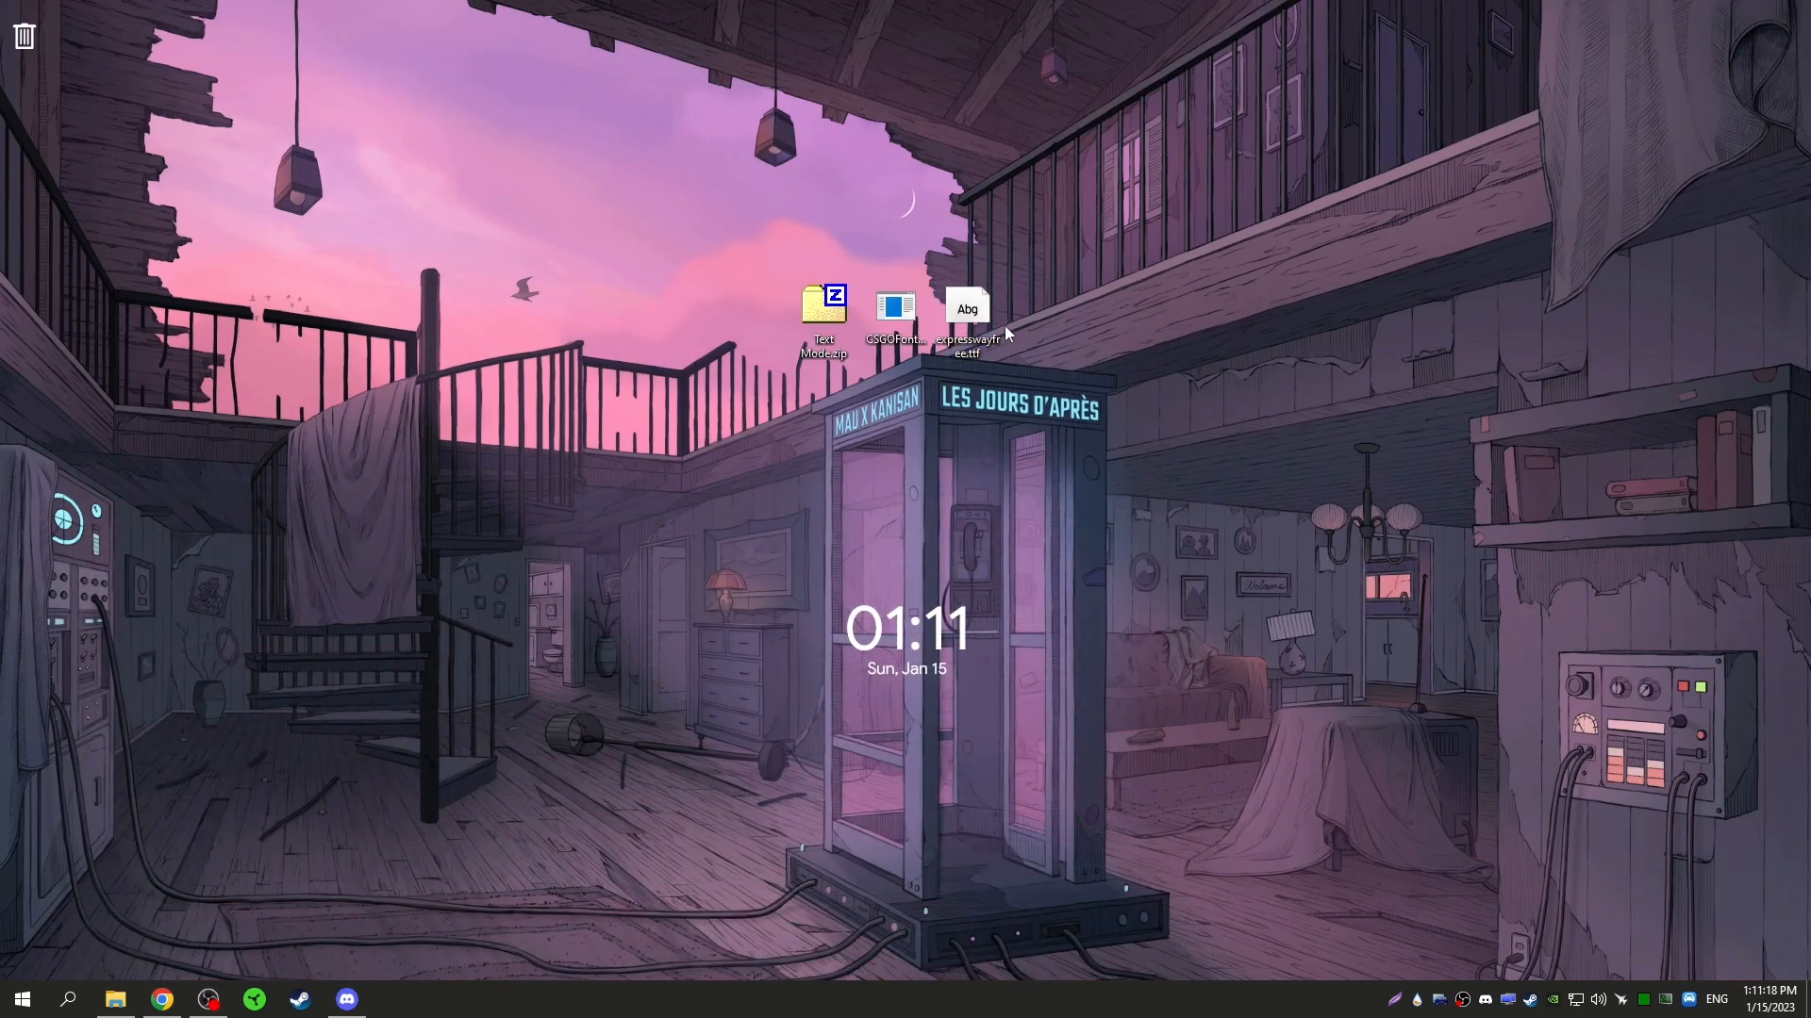
# - Install expresswayfree.ttf, agreeing to replace the already installed Expressway Free font
pyautogui.rightClick(967, 312)
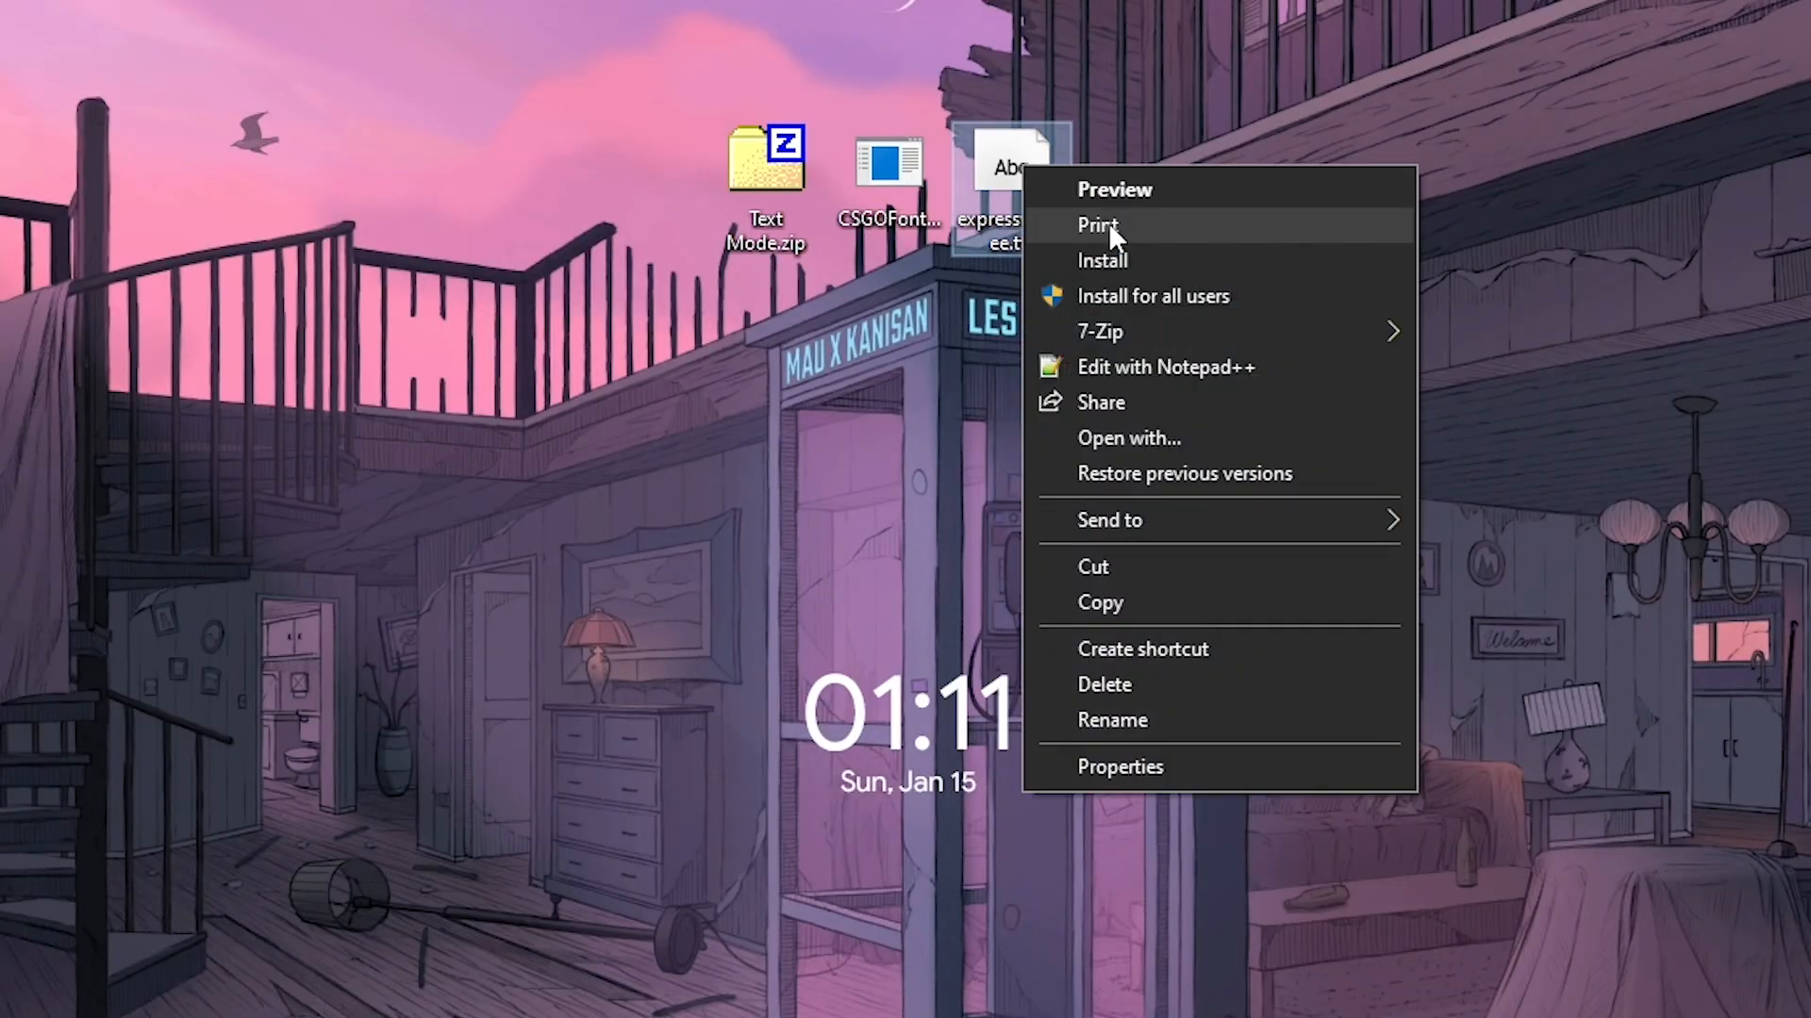
pyautogui.moveTo(1126, 312)
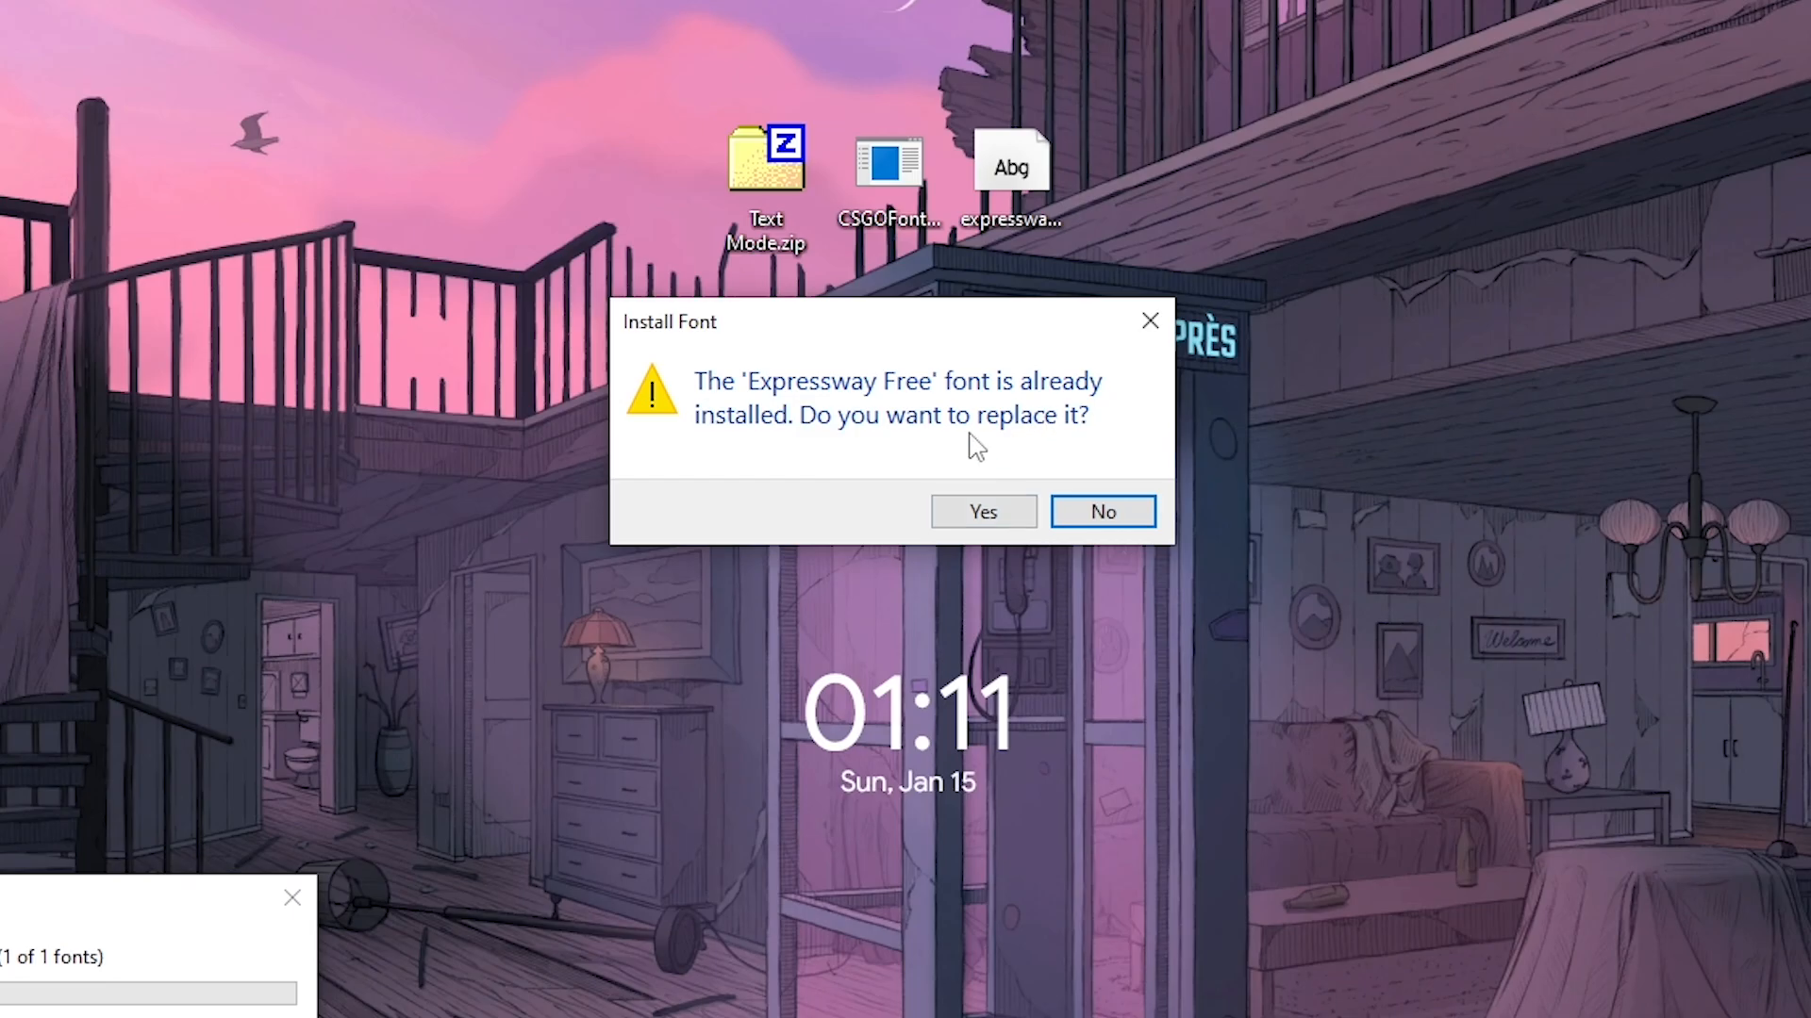
pyautogui.click(981, 510)
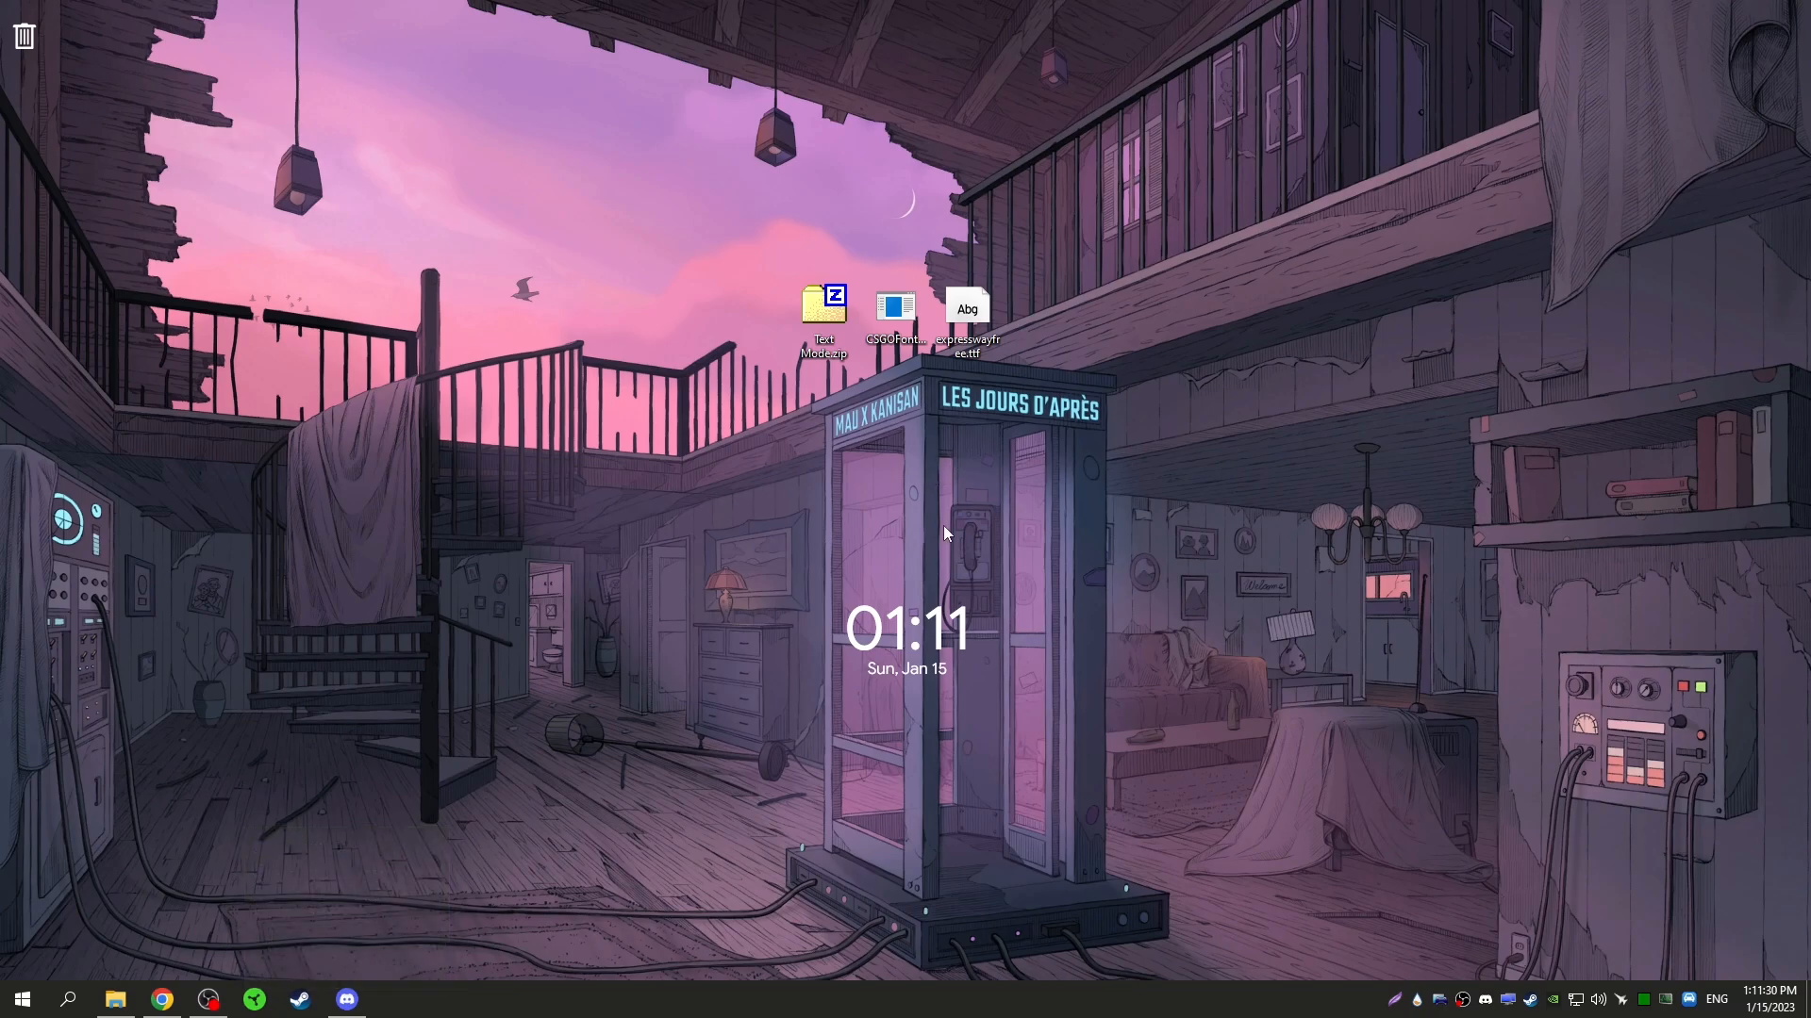
pyautogui.click(894, 308)
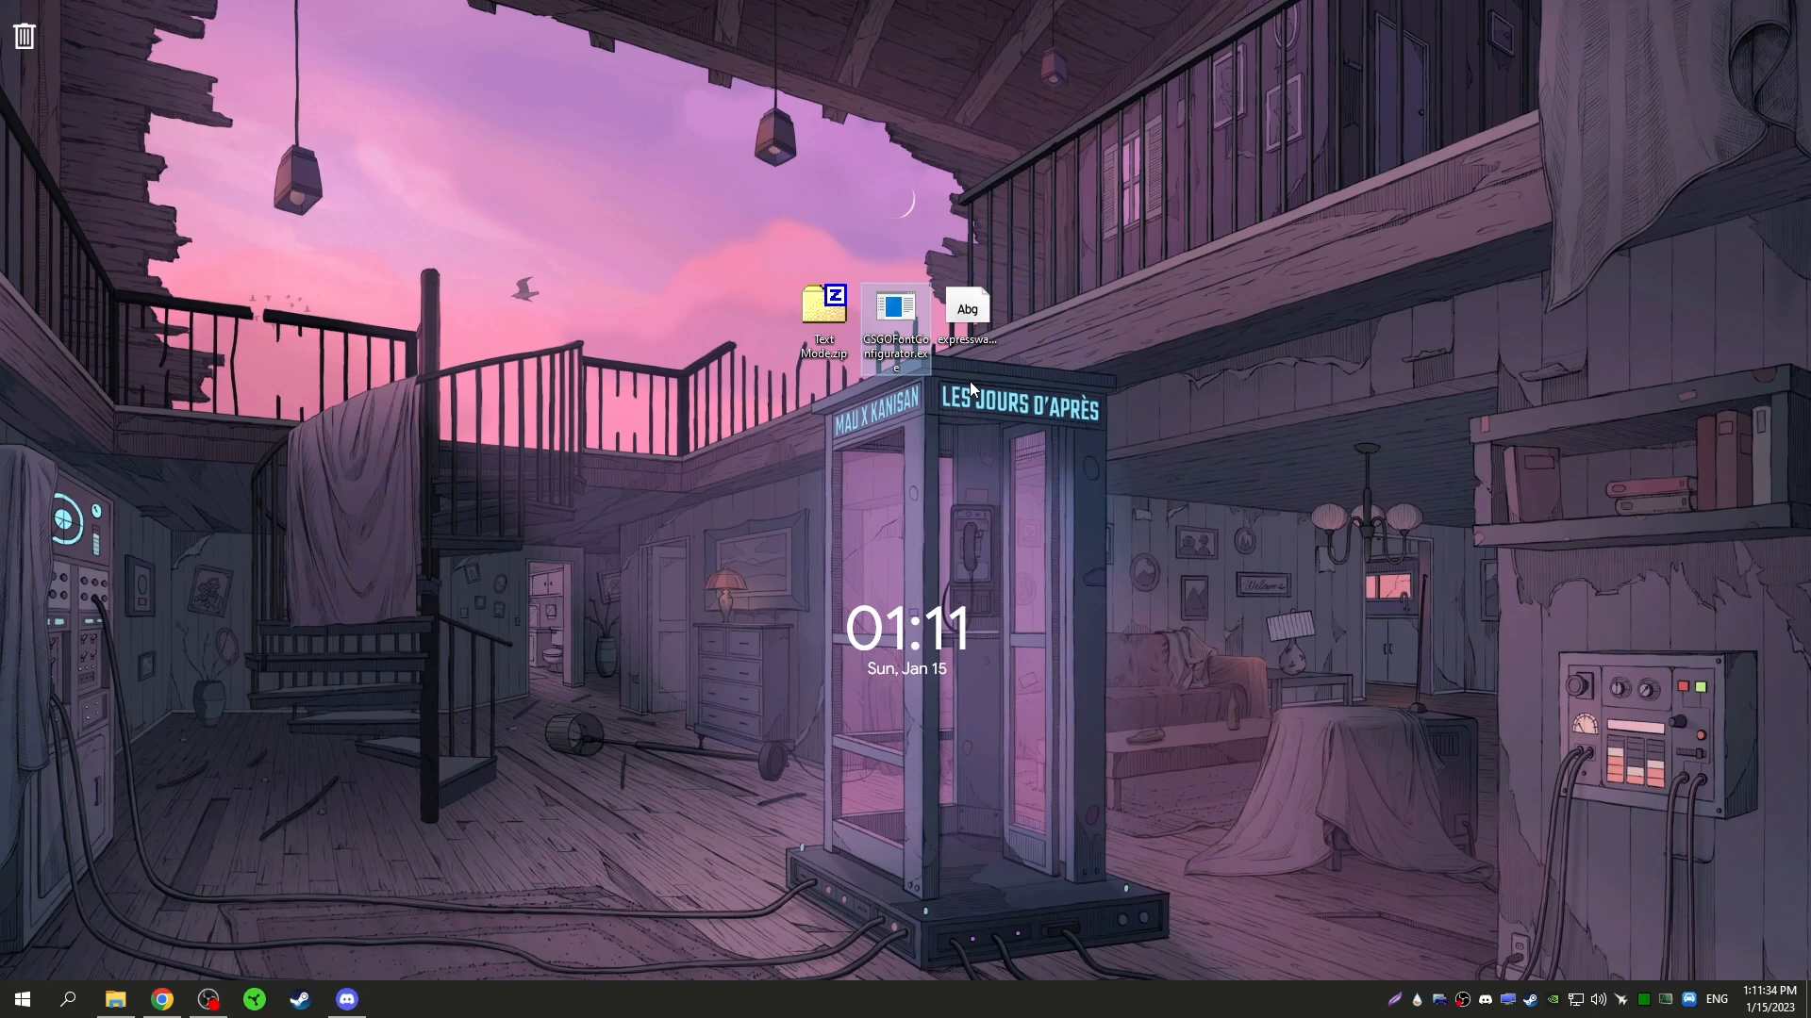
pyautogui.moveTo(976, 395)
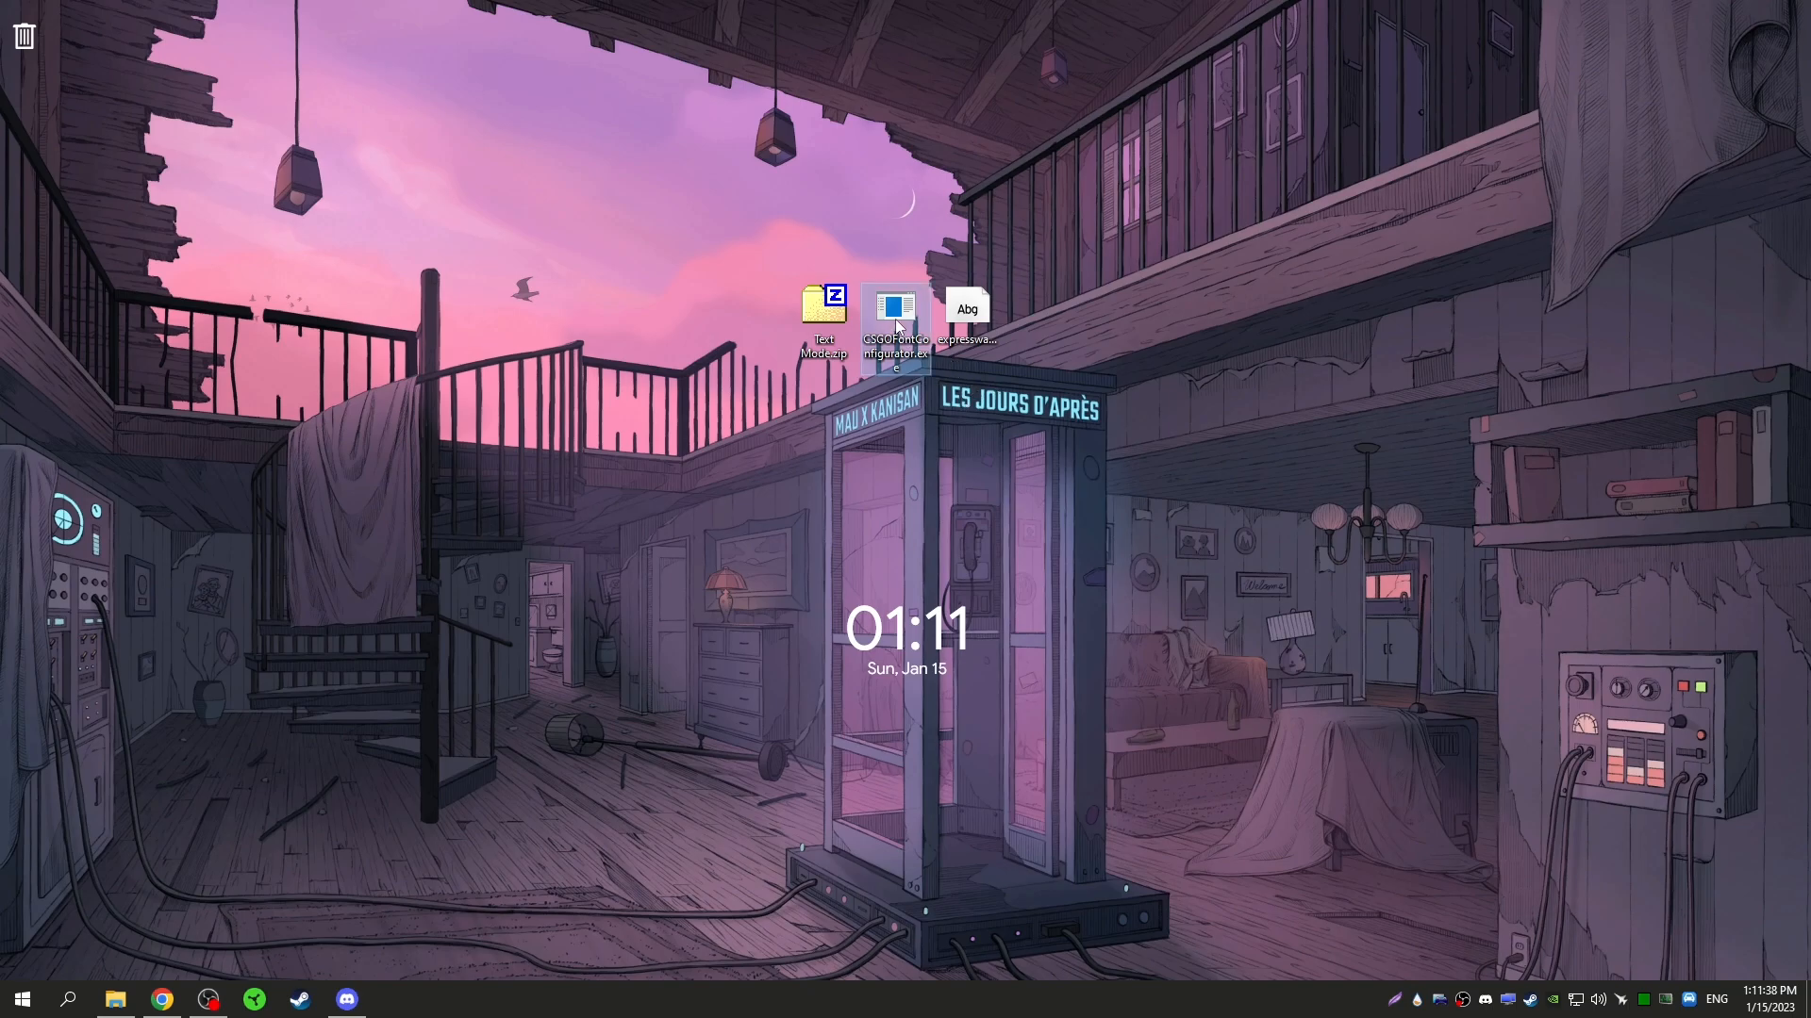
# - Launch CSGOFontConfigurator and point its game path to csgo.exe under Steam's CS:GO folder
pyautogui.doubleClick(895, 309)
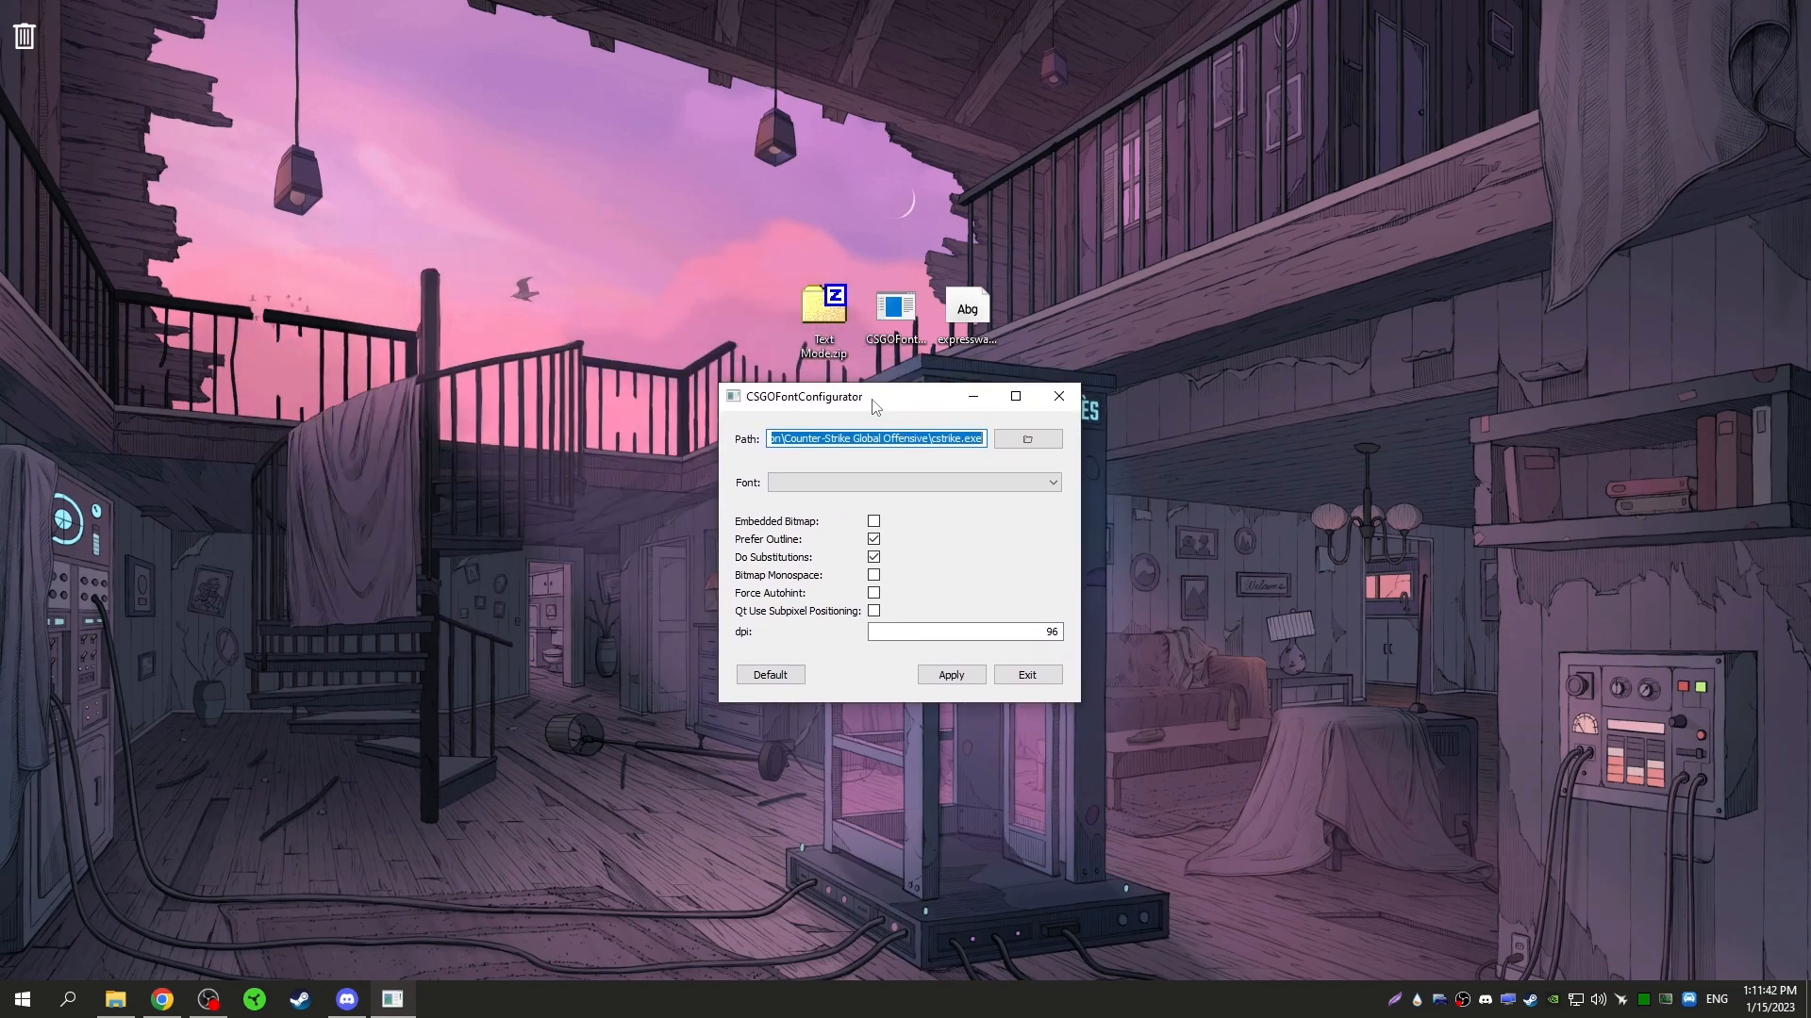
pyautogui.click(1025, 439)
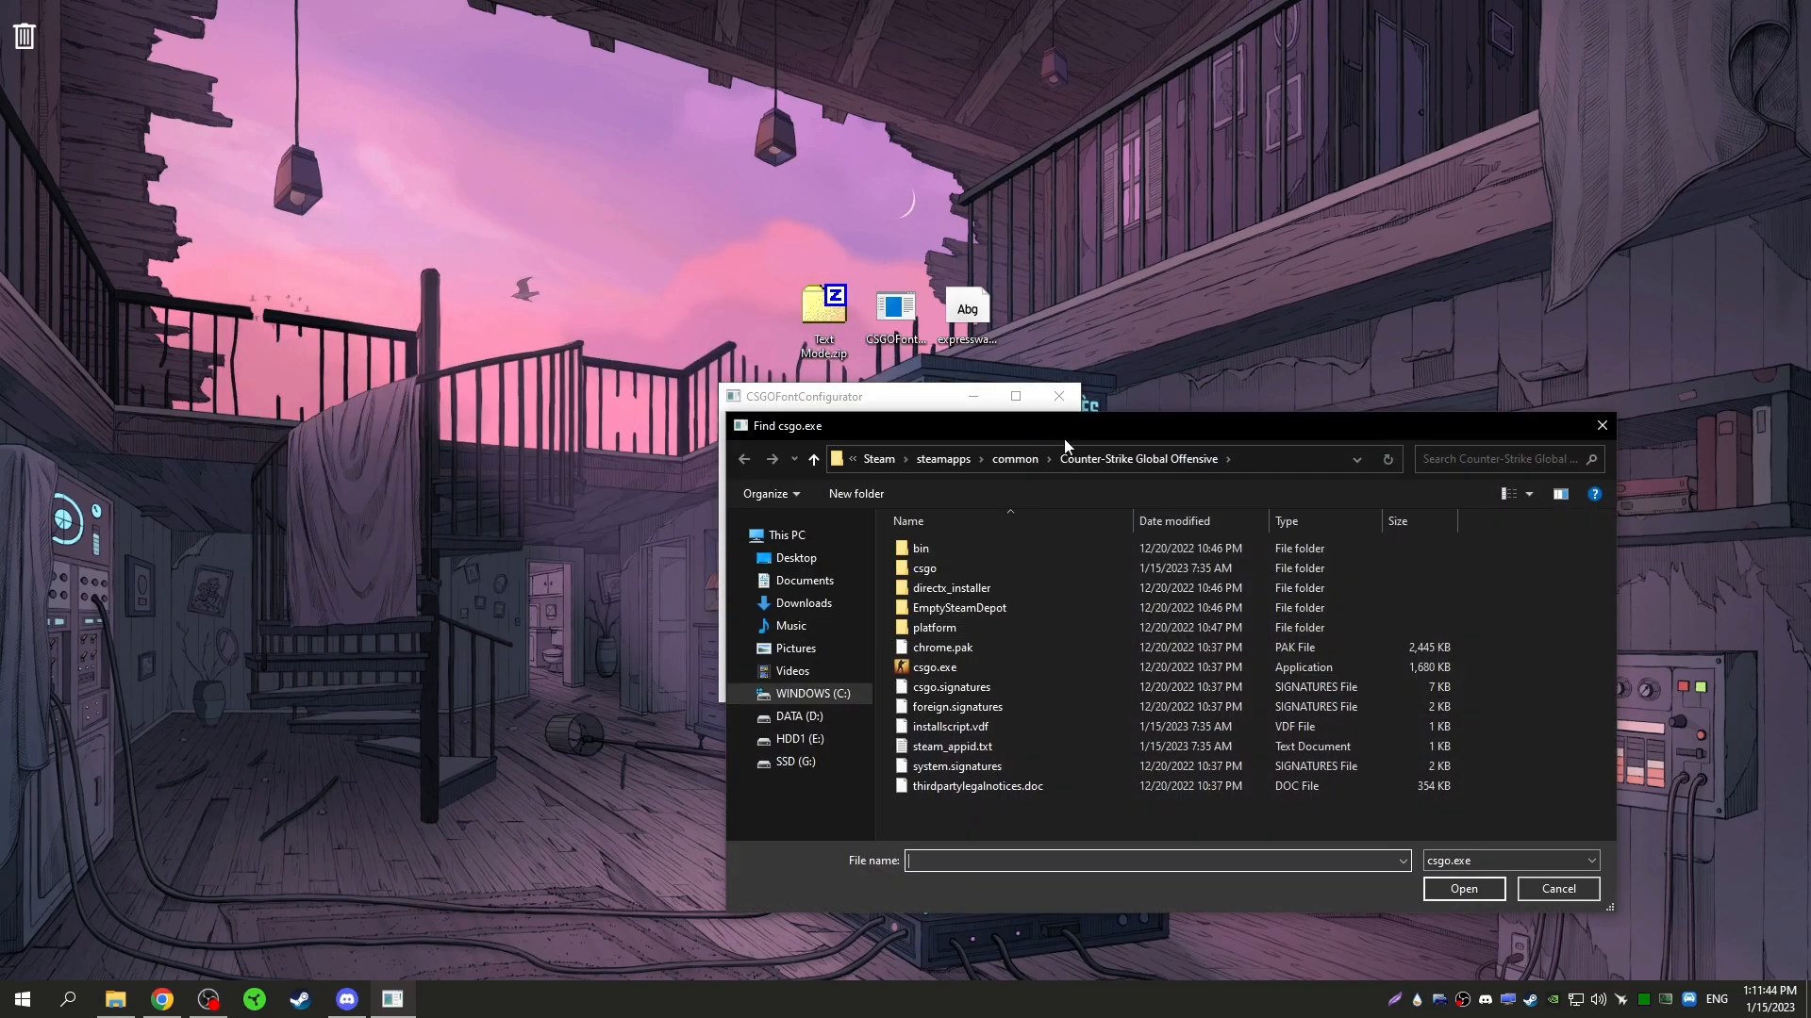
pyautogui.click(1556, 890)
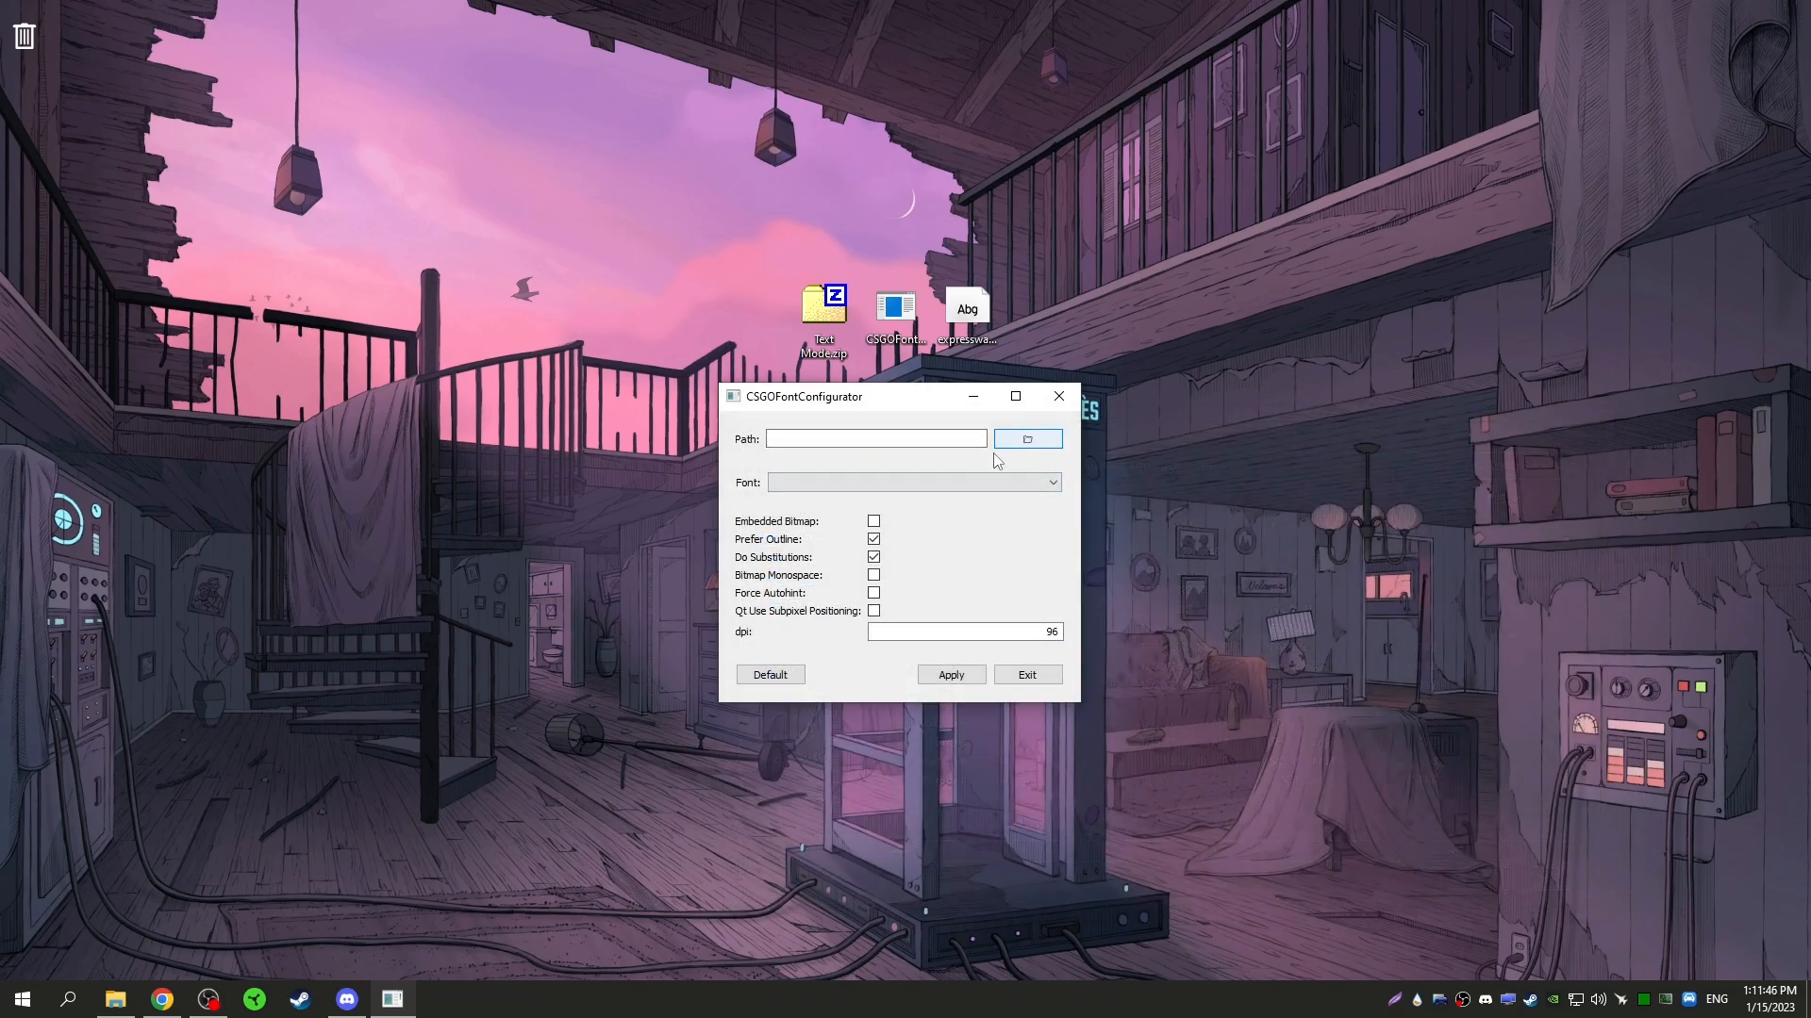
pyautogui.click(1026, 438)
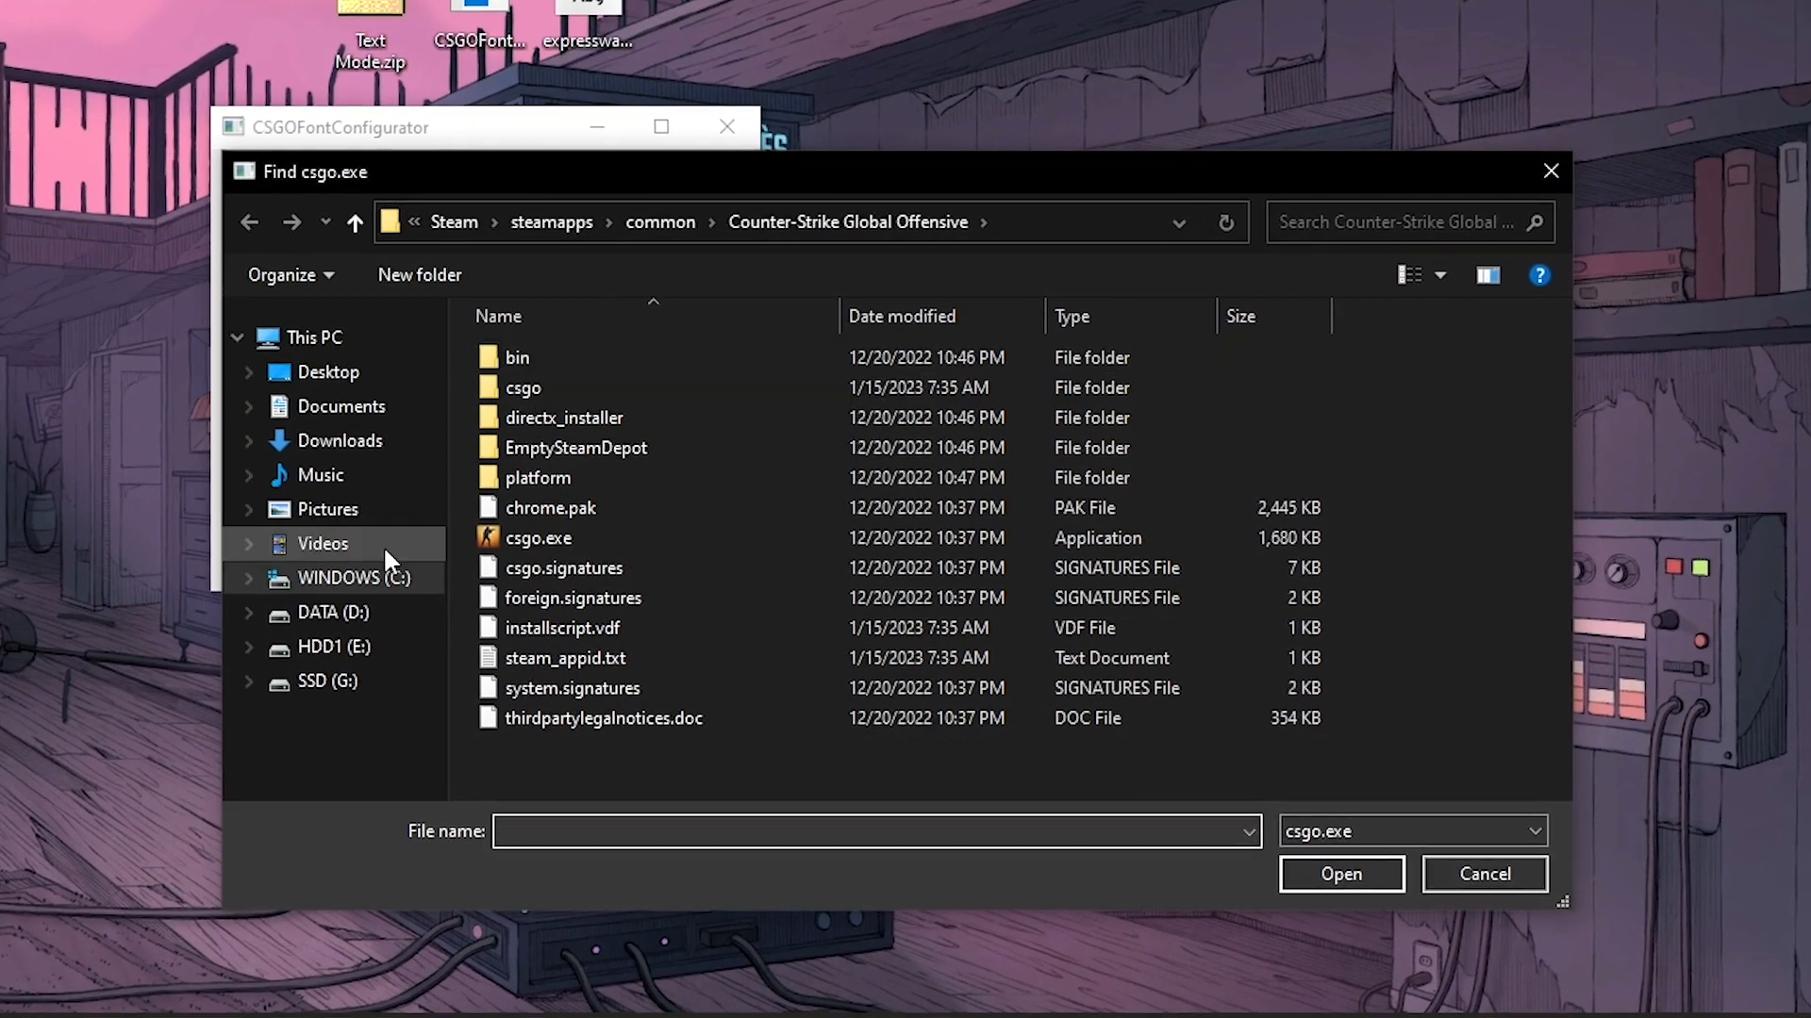
pyautogui.click(349, 577)
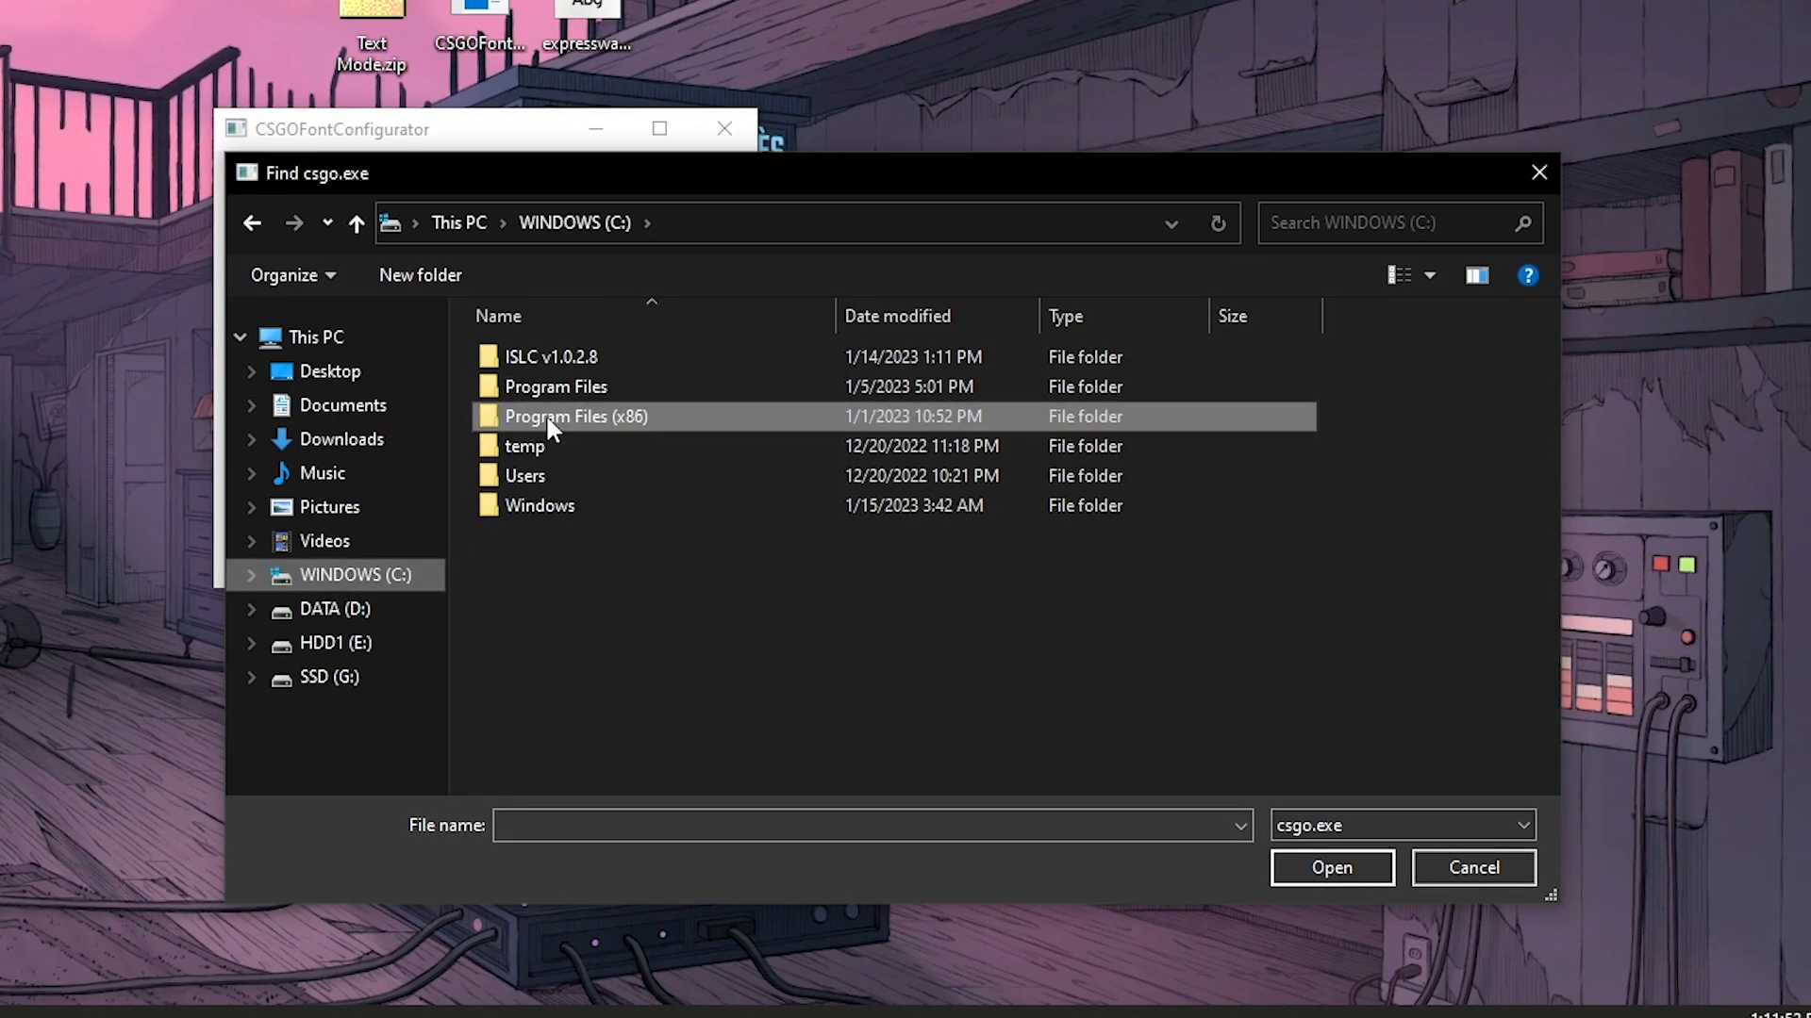
pyautogui.doubleClick(575, 416)
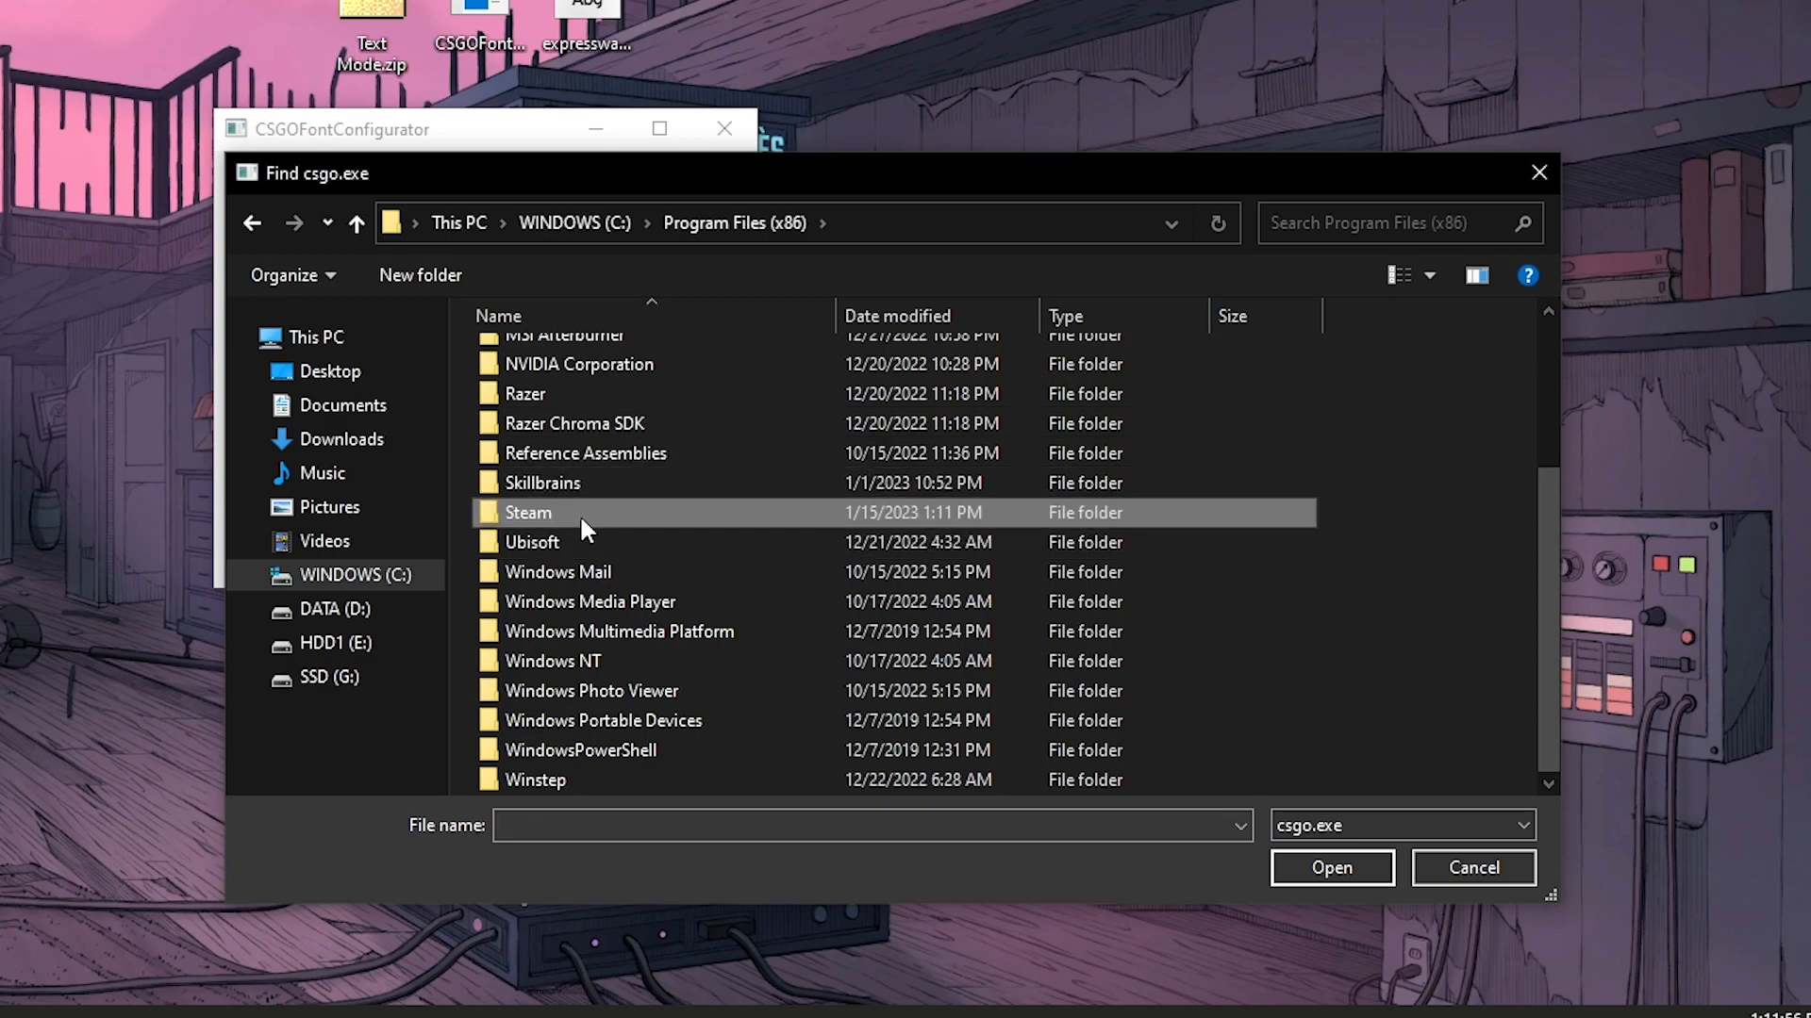
pyautogui.doubleClick(528, 513)
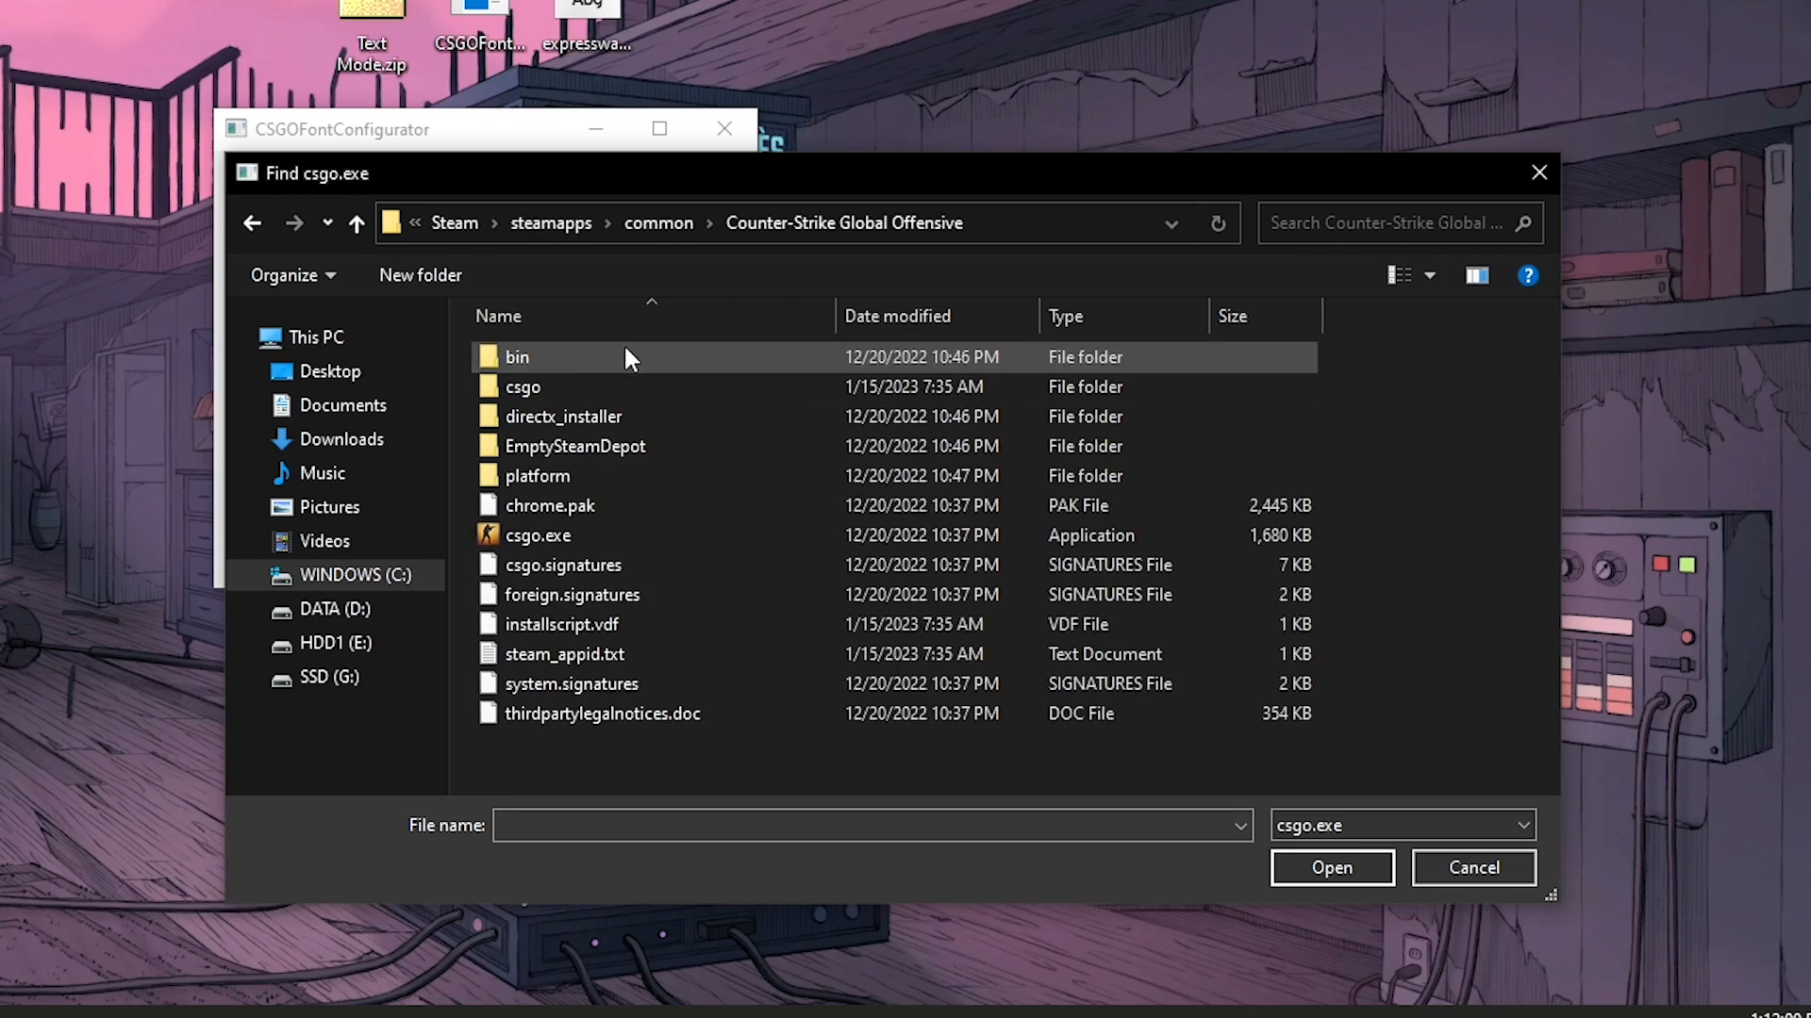
pyautogui.click(536, 535)
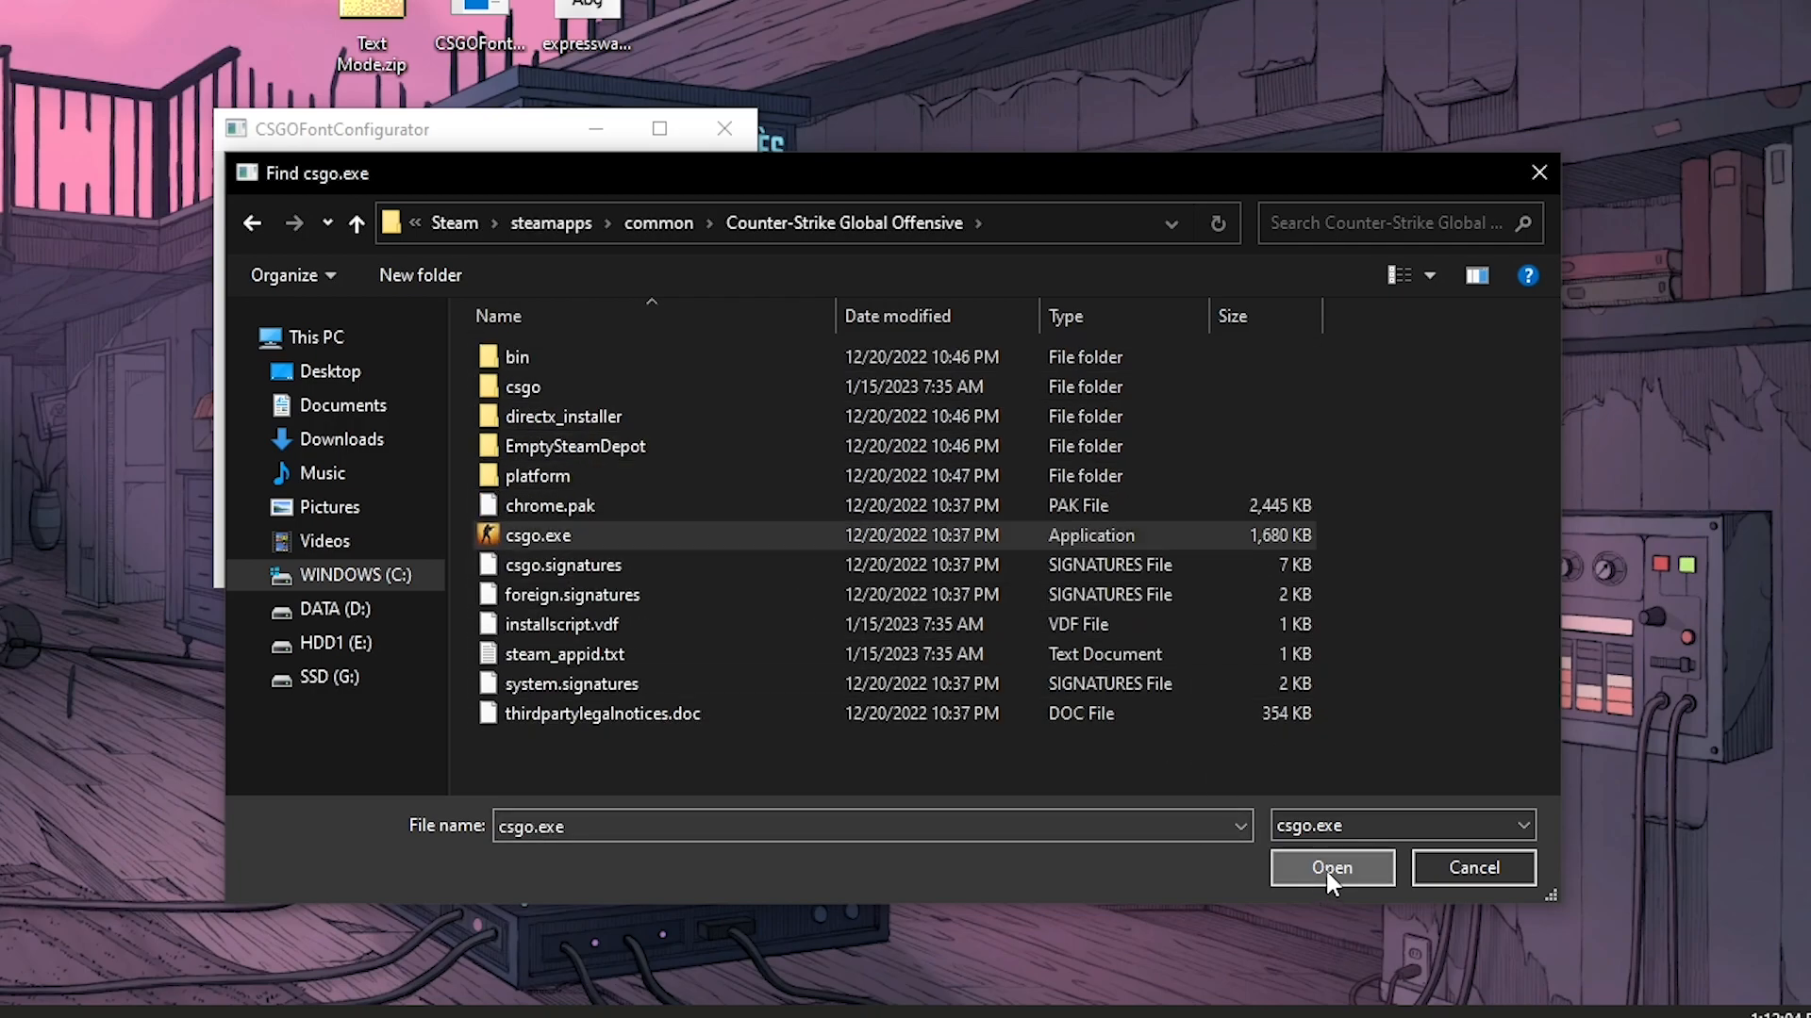
pyautogui.click(1332, 867)
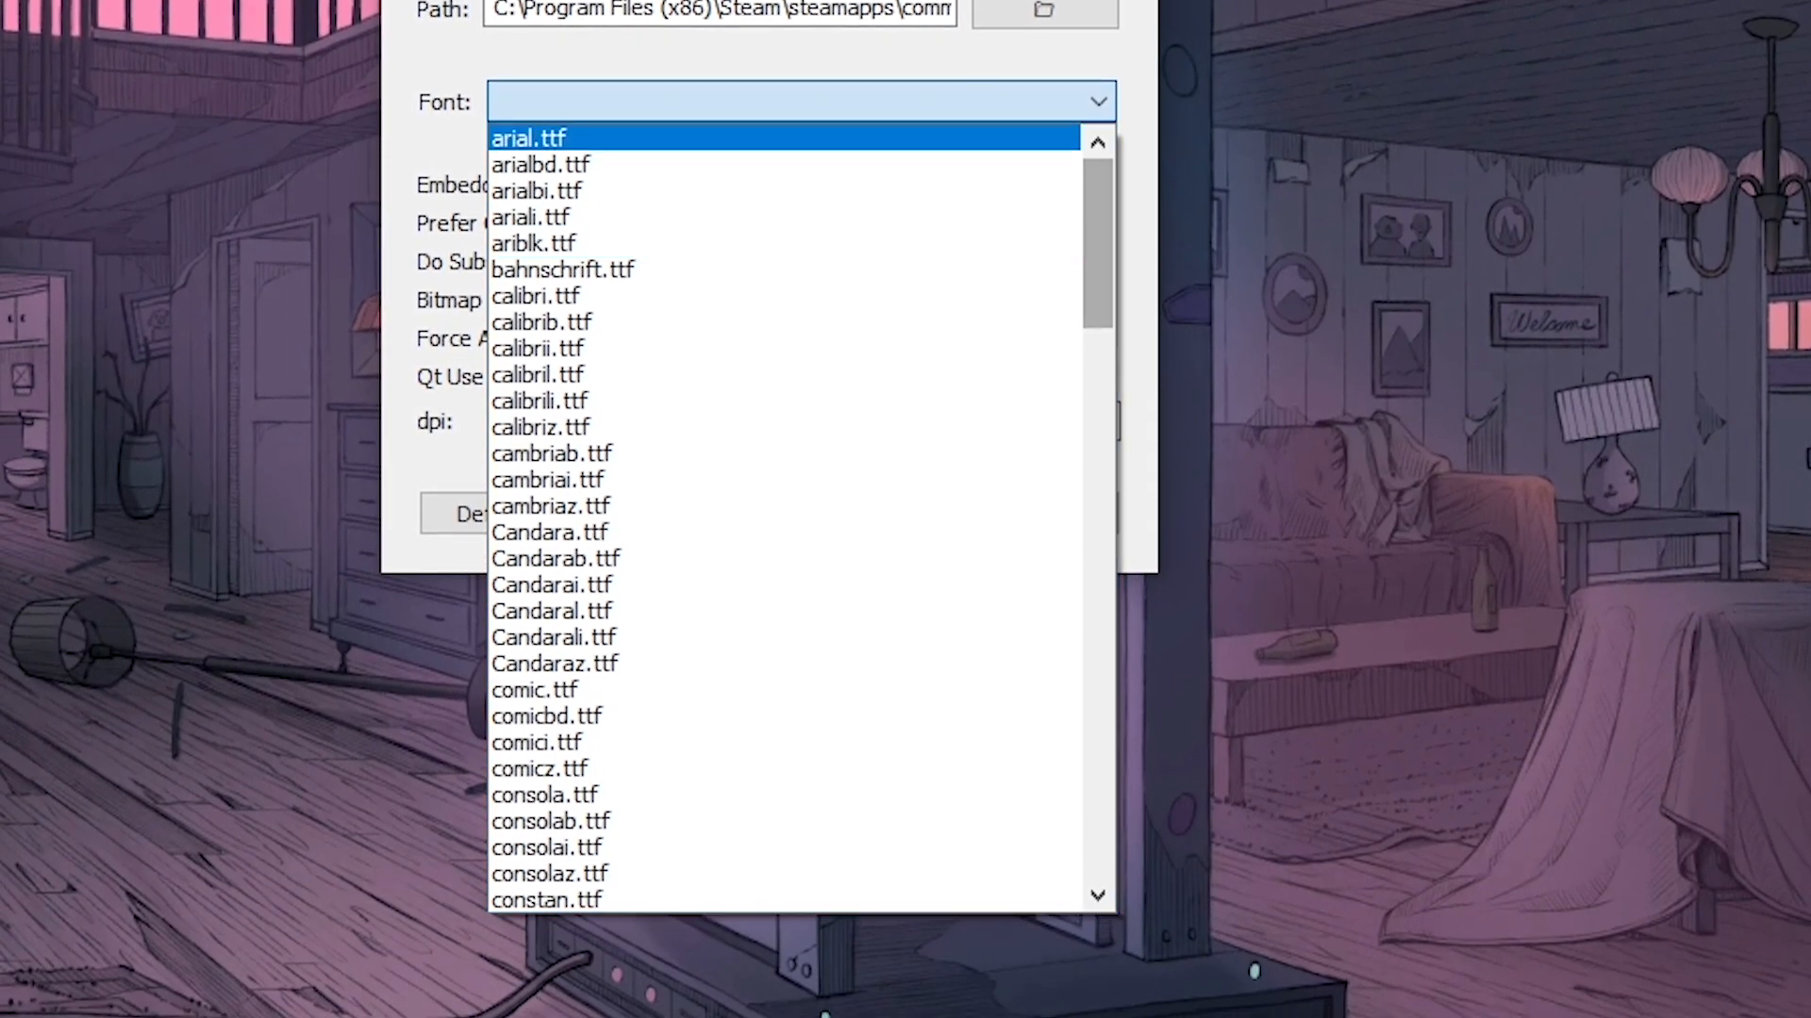
# - Choose expresswayfree.ttf as the game font, apply it and acknowledge the 'done.' message
pyautogui.scroll(-3)
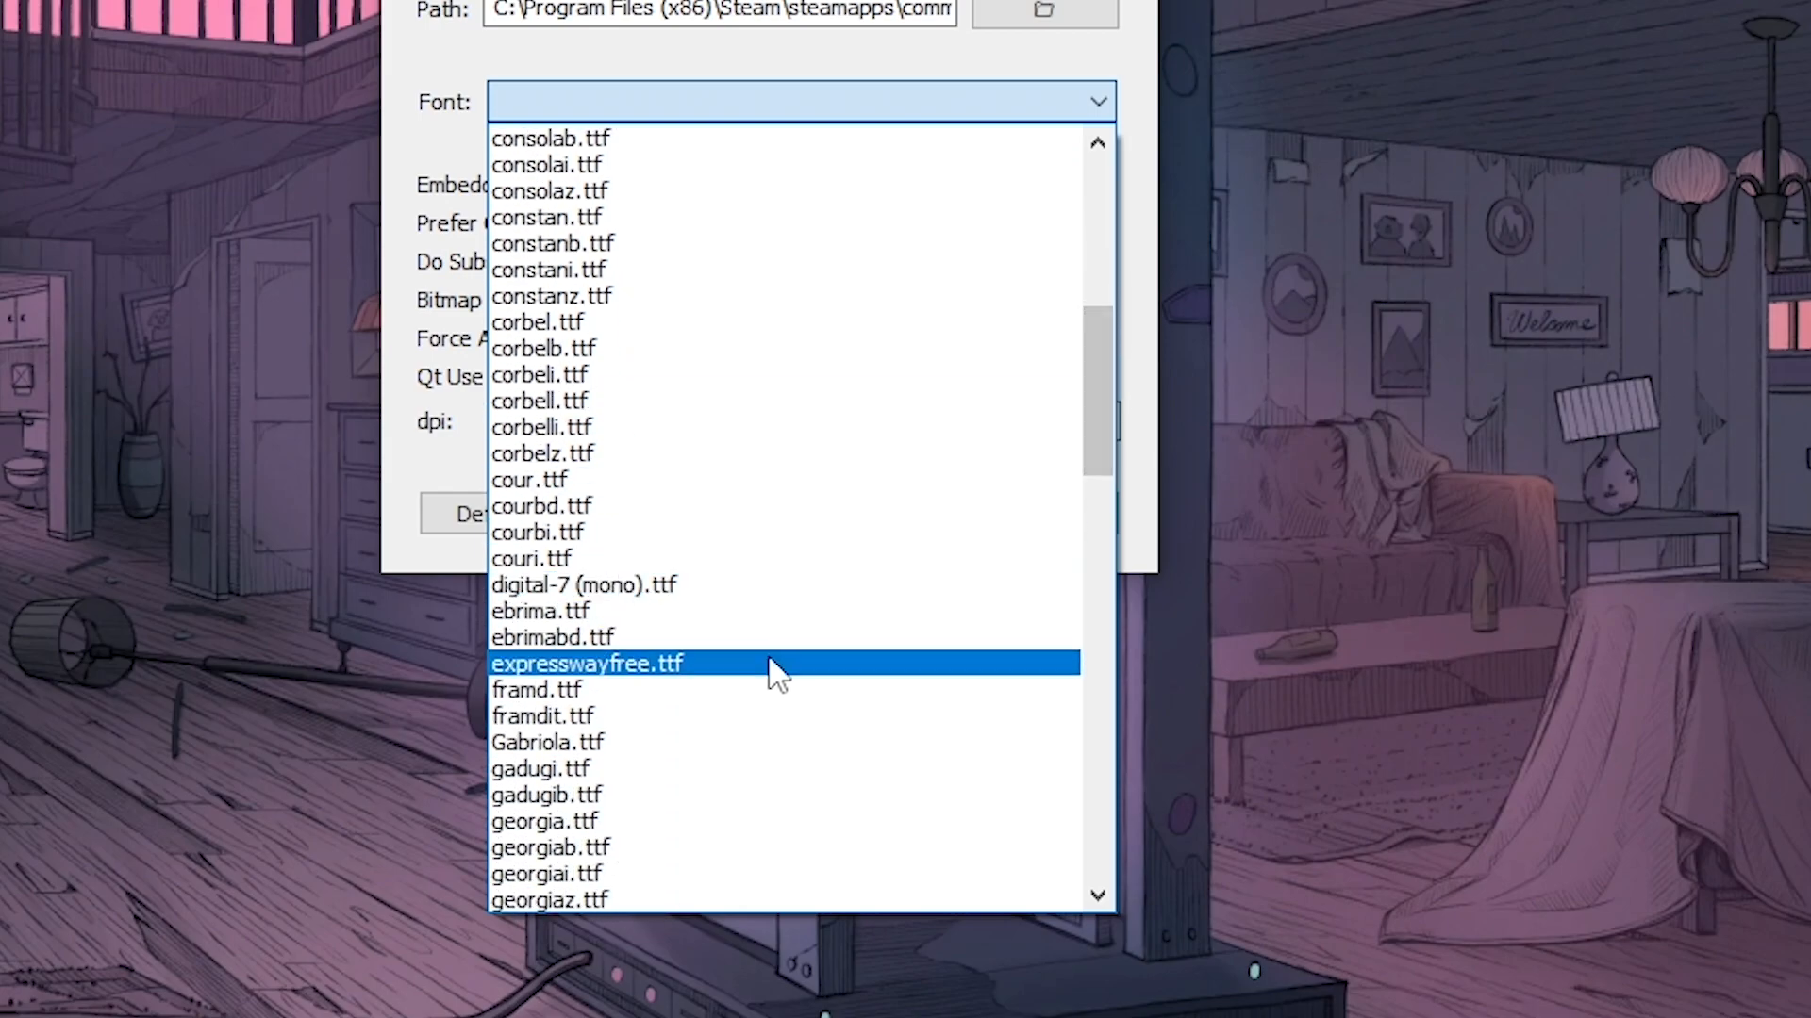
pyautogui.click(587, 662)
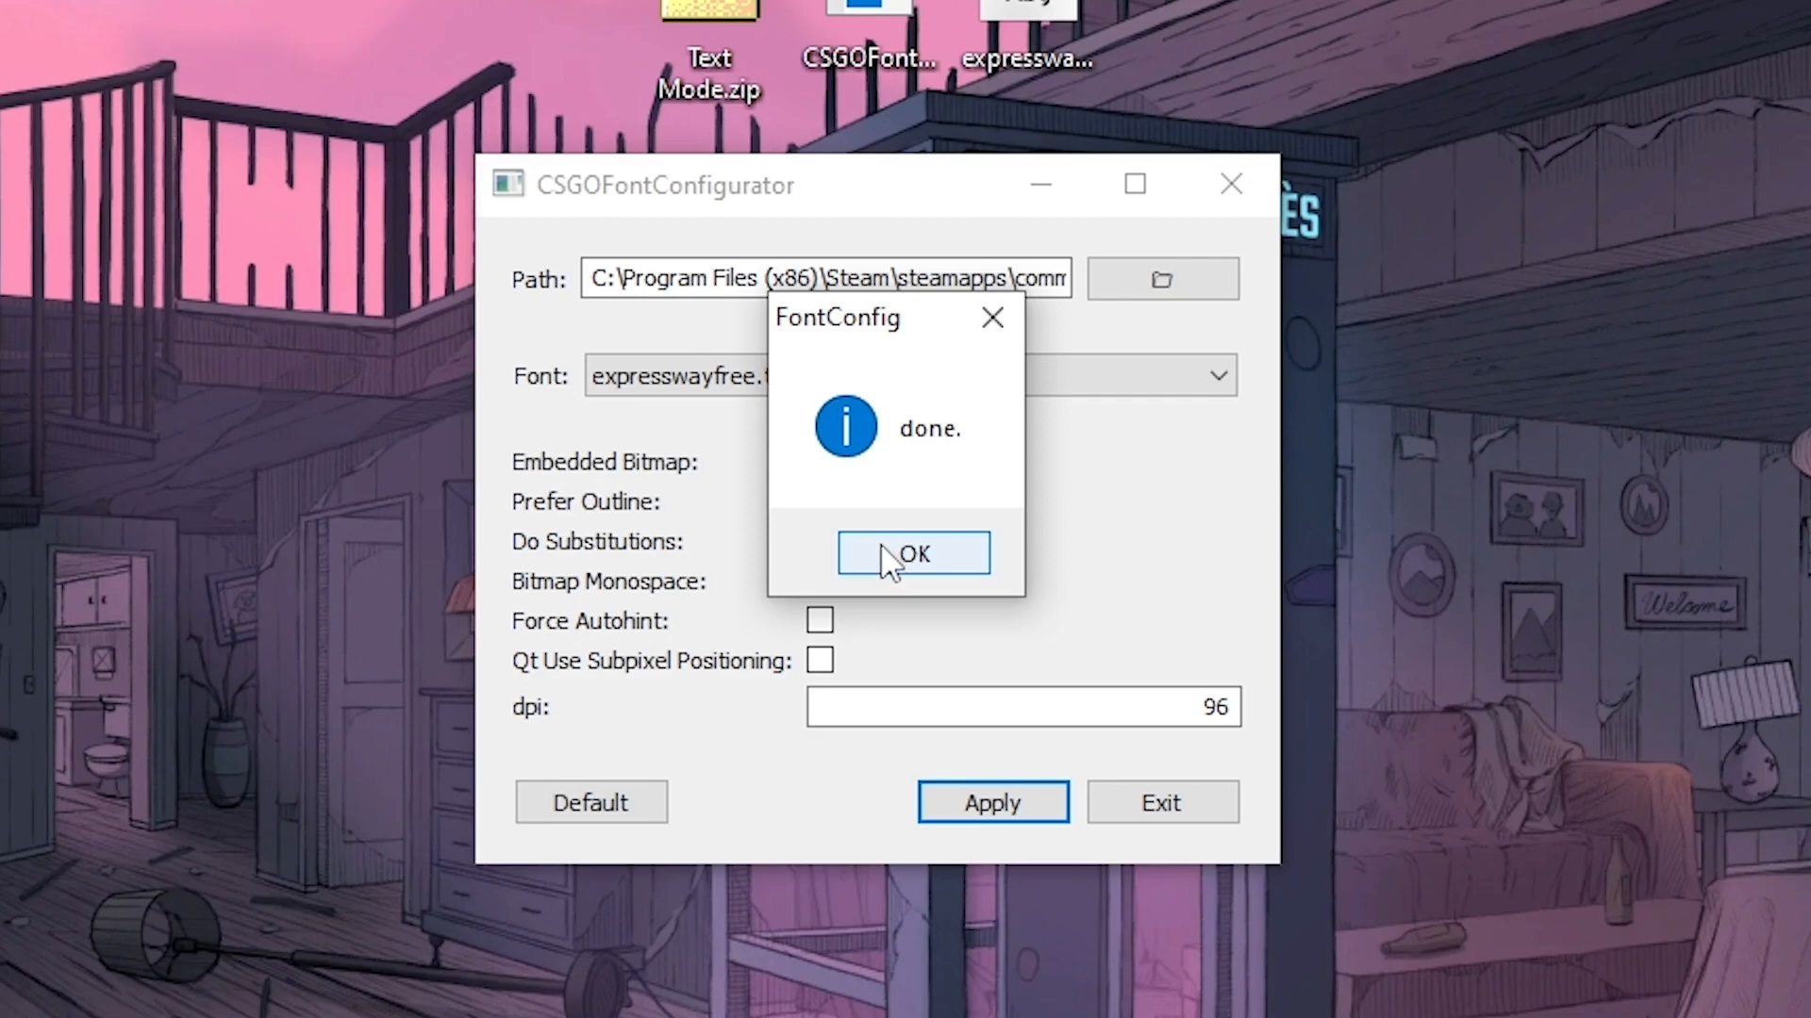
pyautogui.click(912, 553)
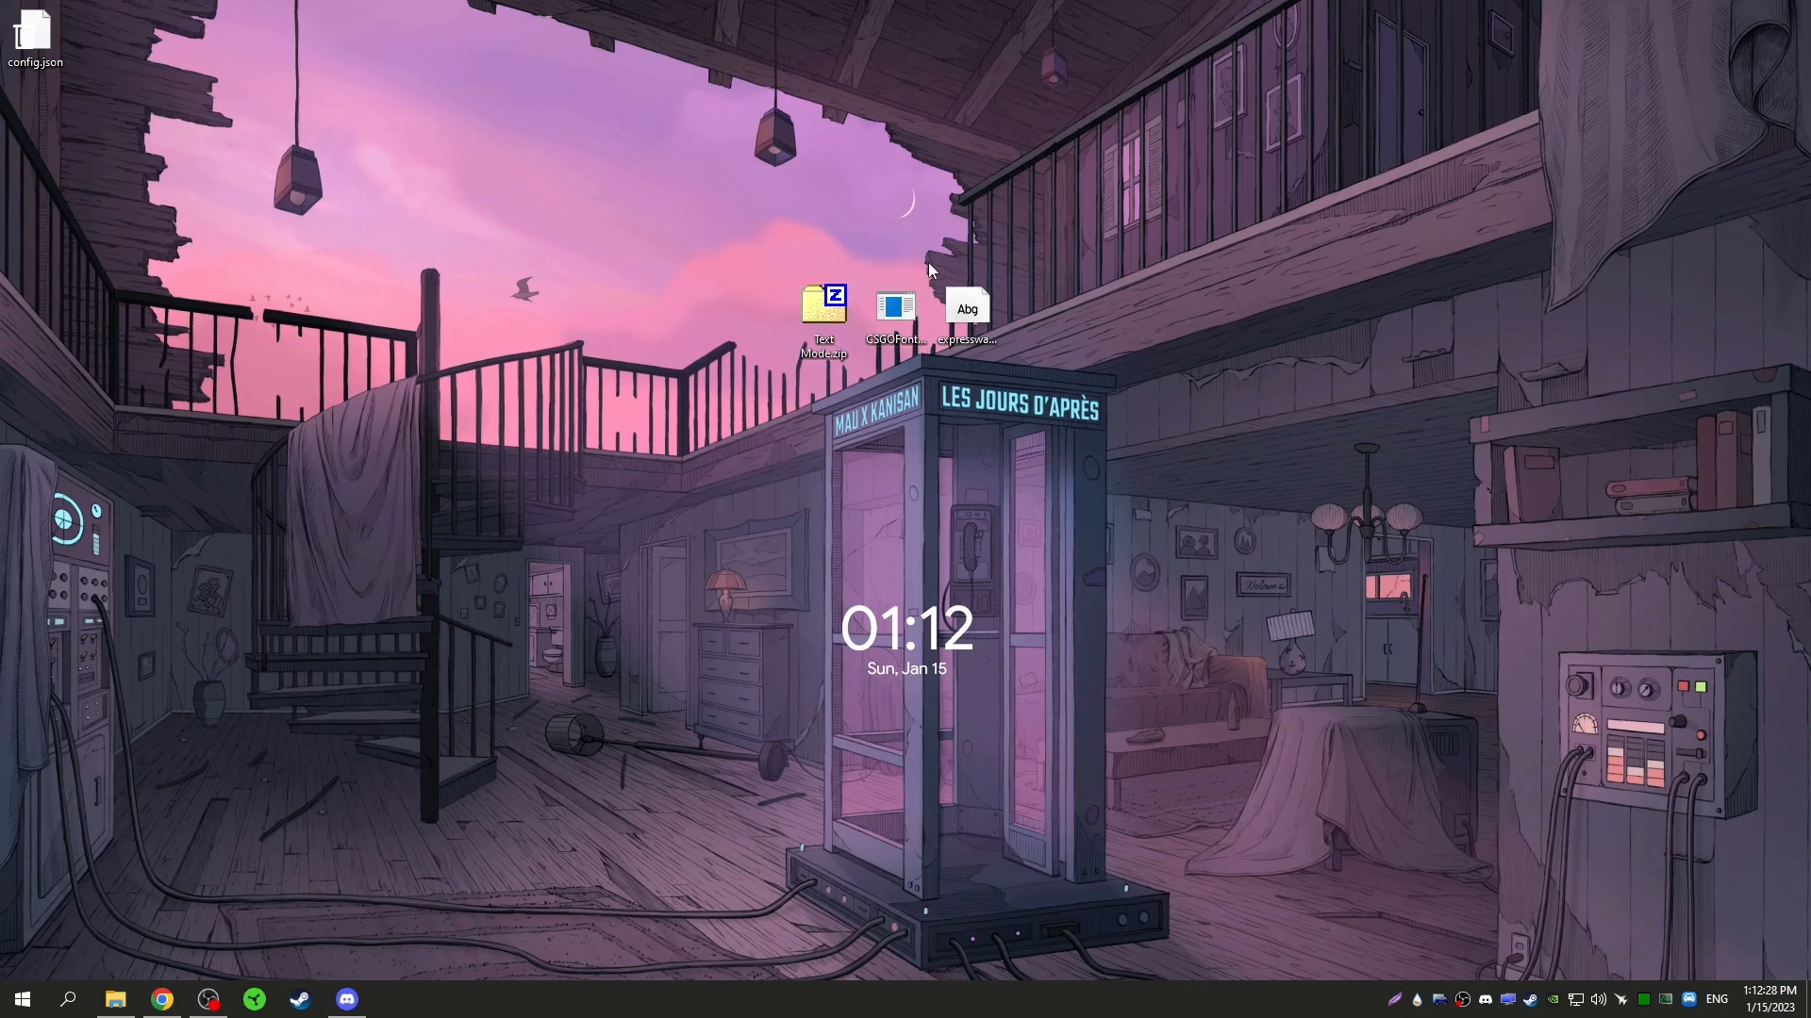
pyautogui.moveTo(707, 458)
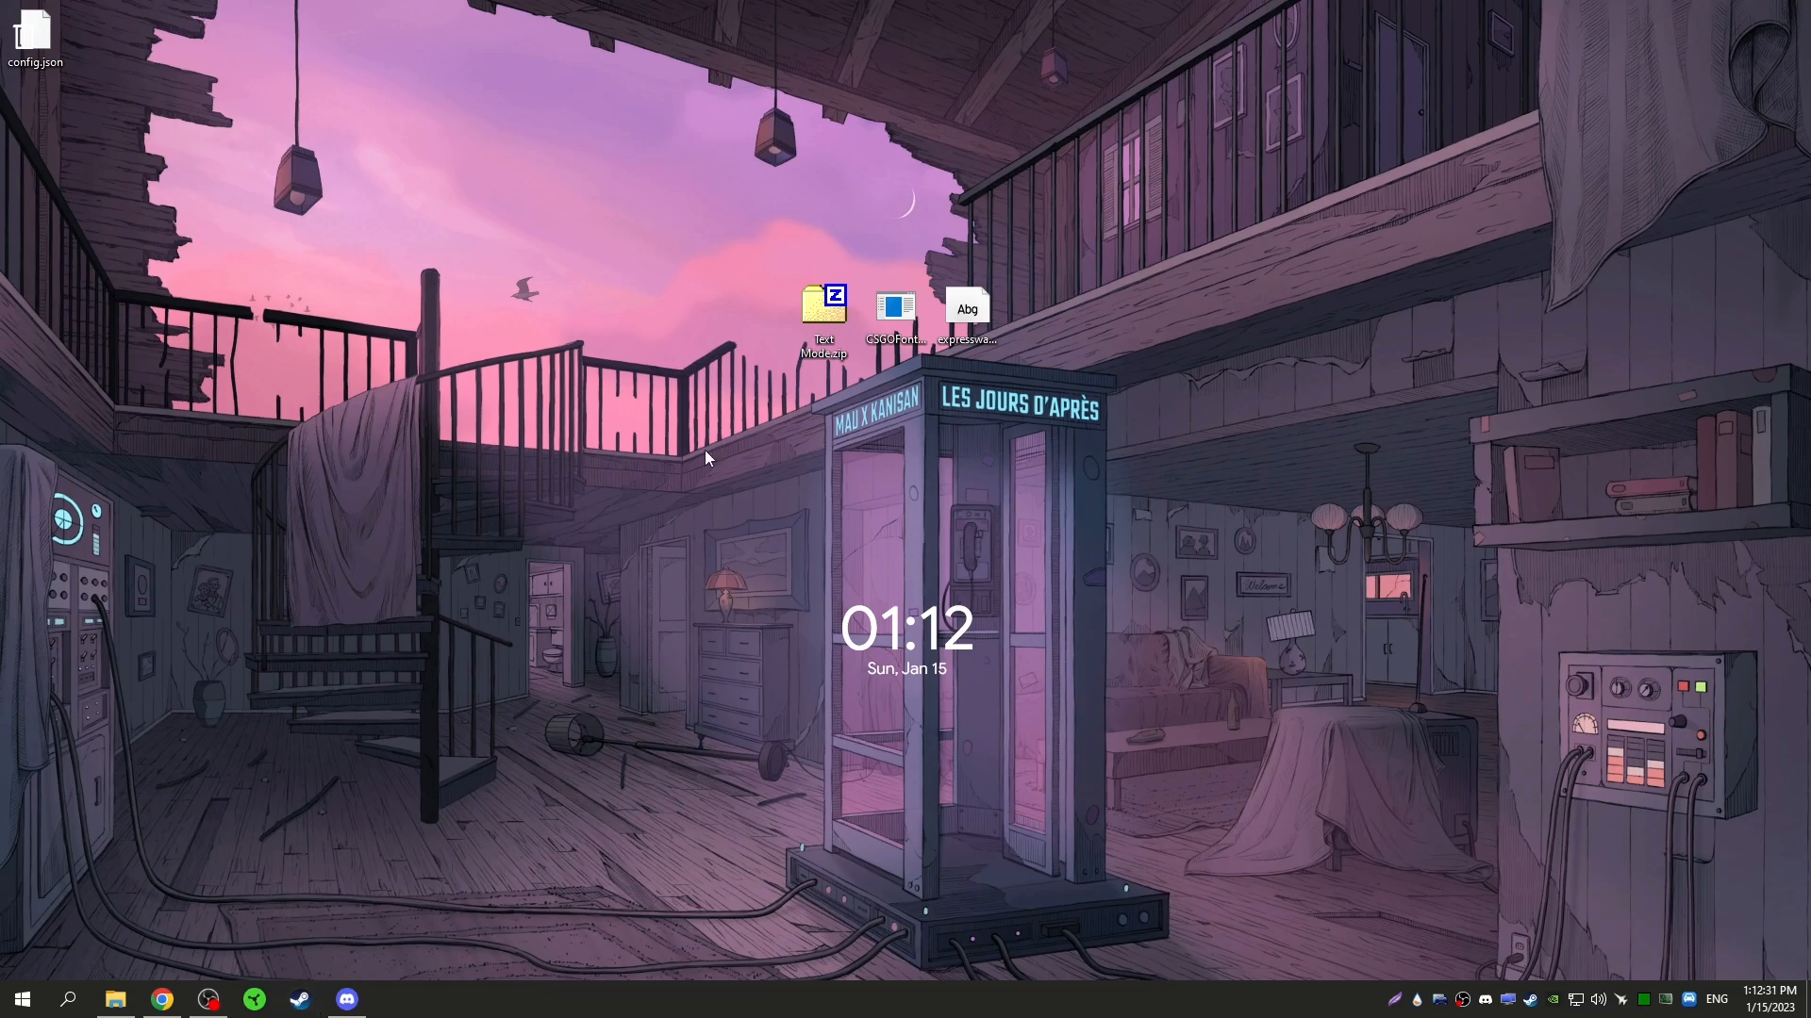
# - Open Text Mode.zip in 7-Zip and enter its Text Mode HaiX folder
pyautogui.doubleClick(824, 303)
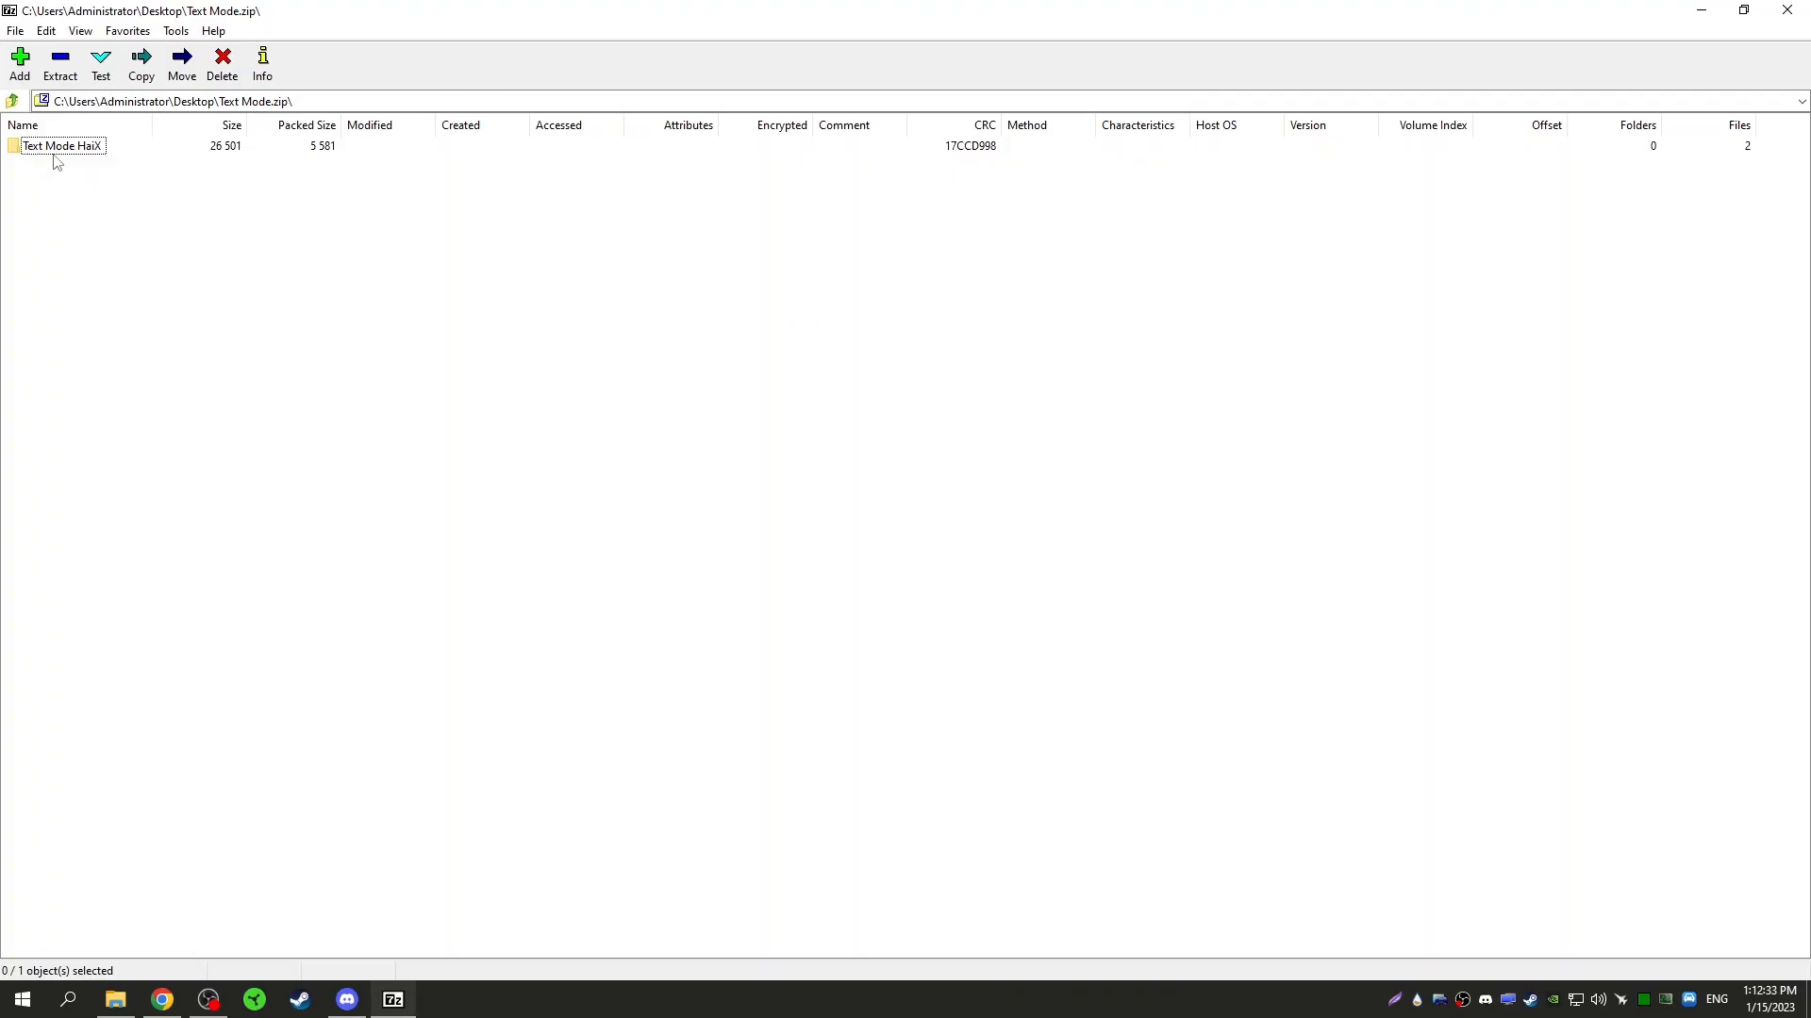
pyautogui.doubleClick(61, 145)
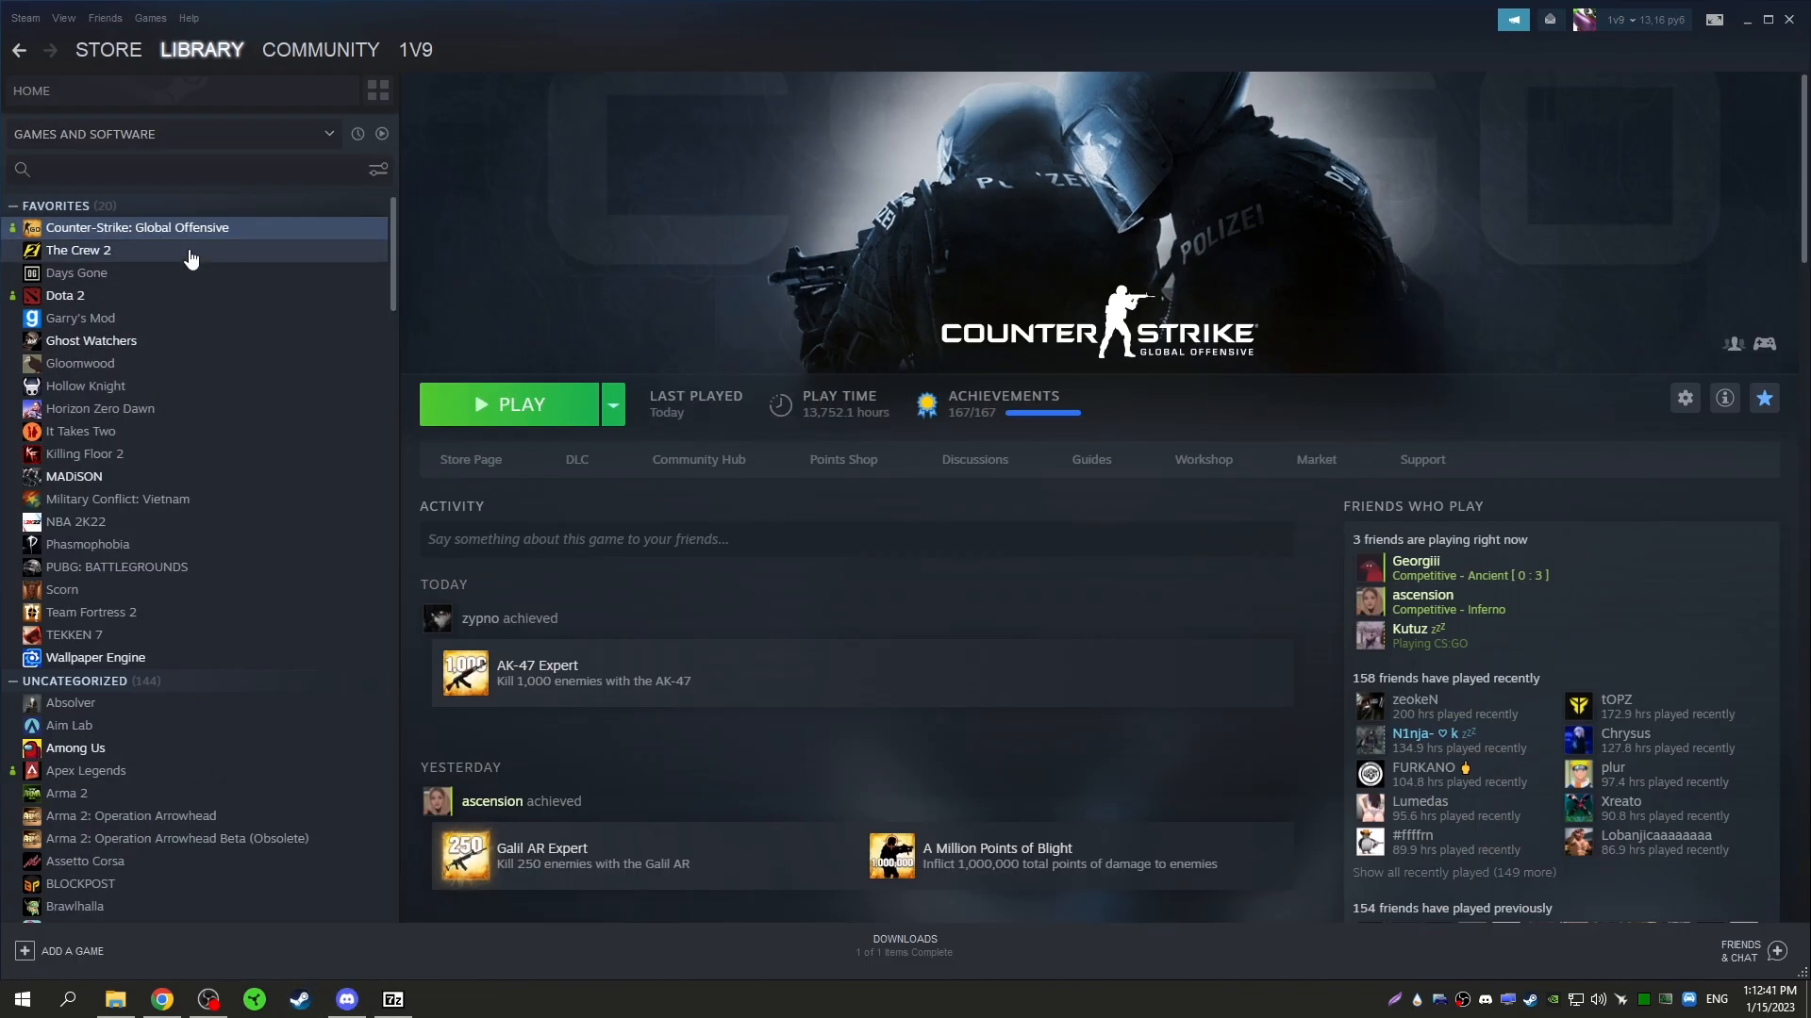
# - Open the CS:GO install folder from the Local Files page of Steam's game properties
pyautogui.click(1682, 397)
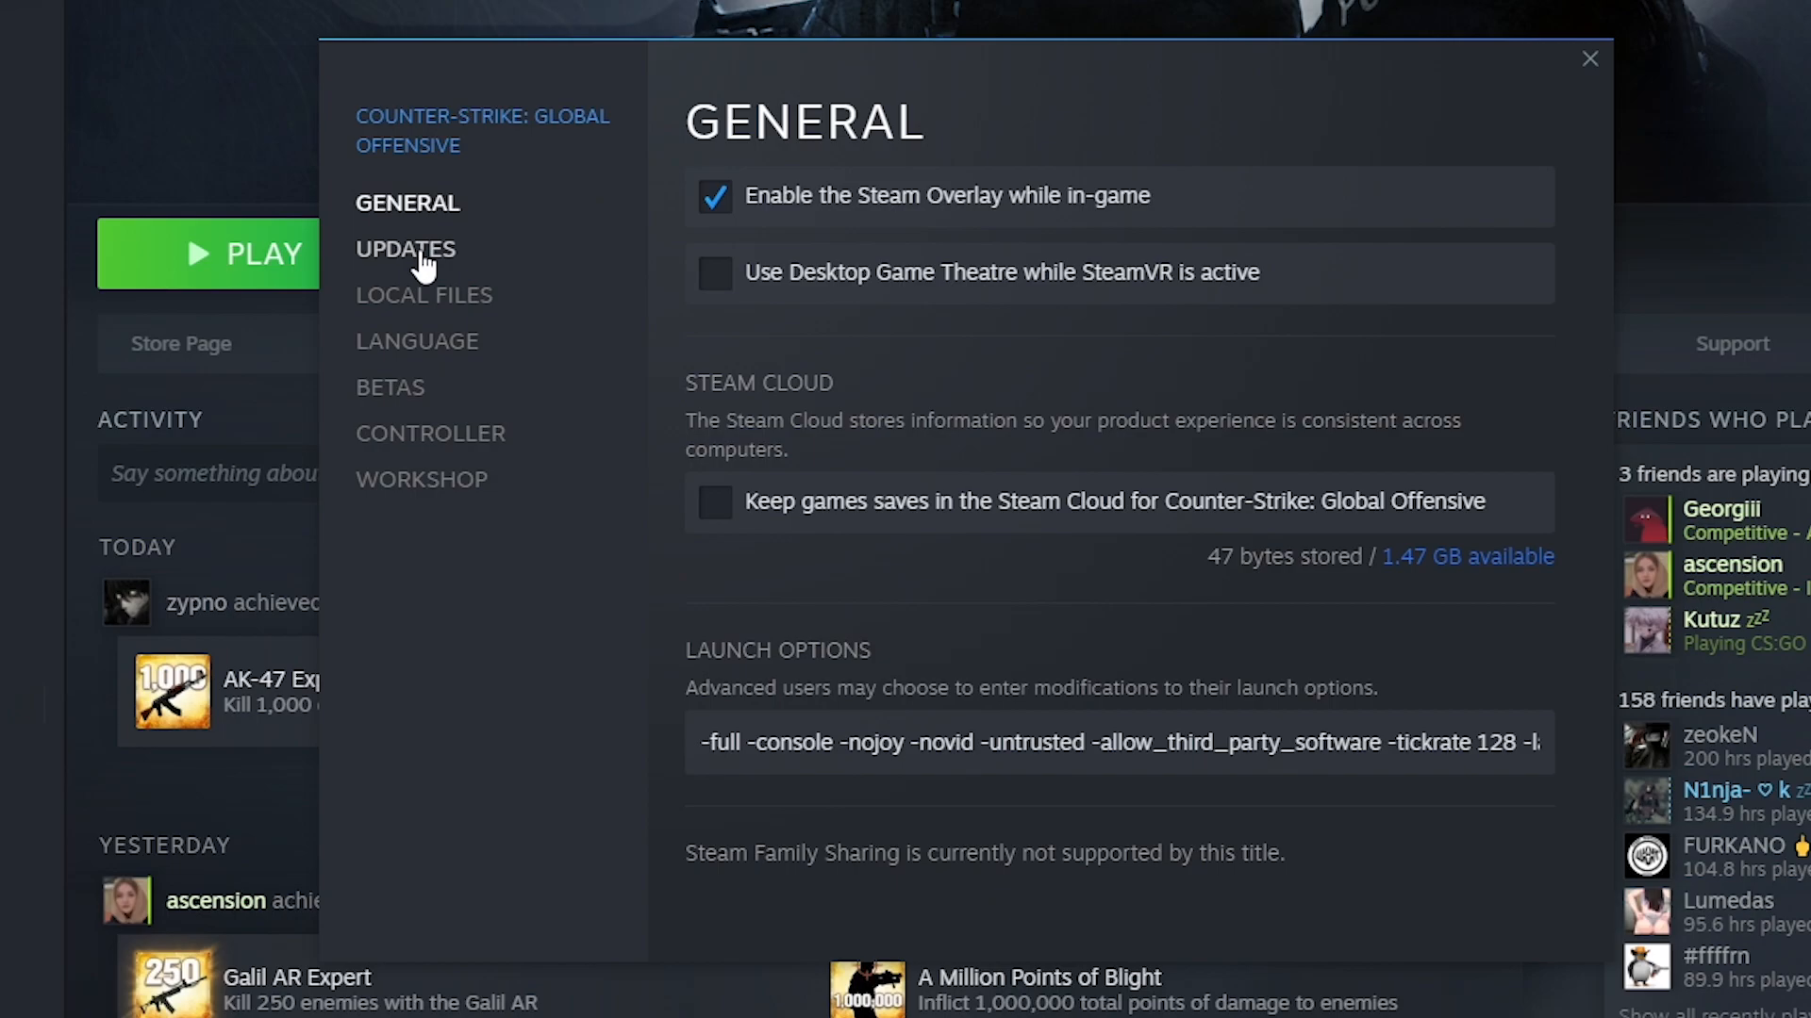
pyautogui.click(405, 248)
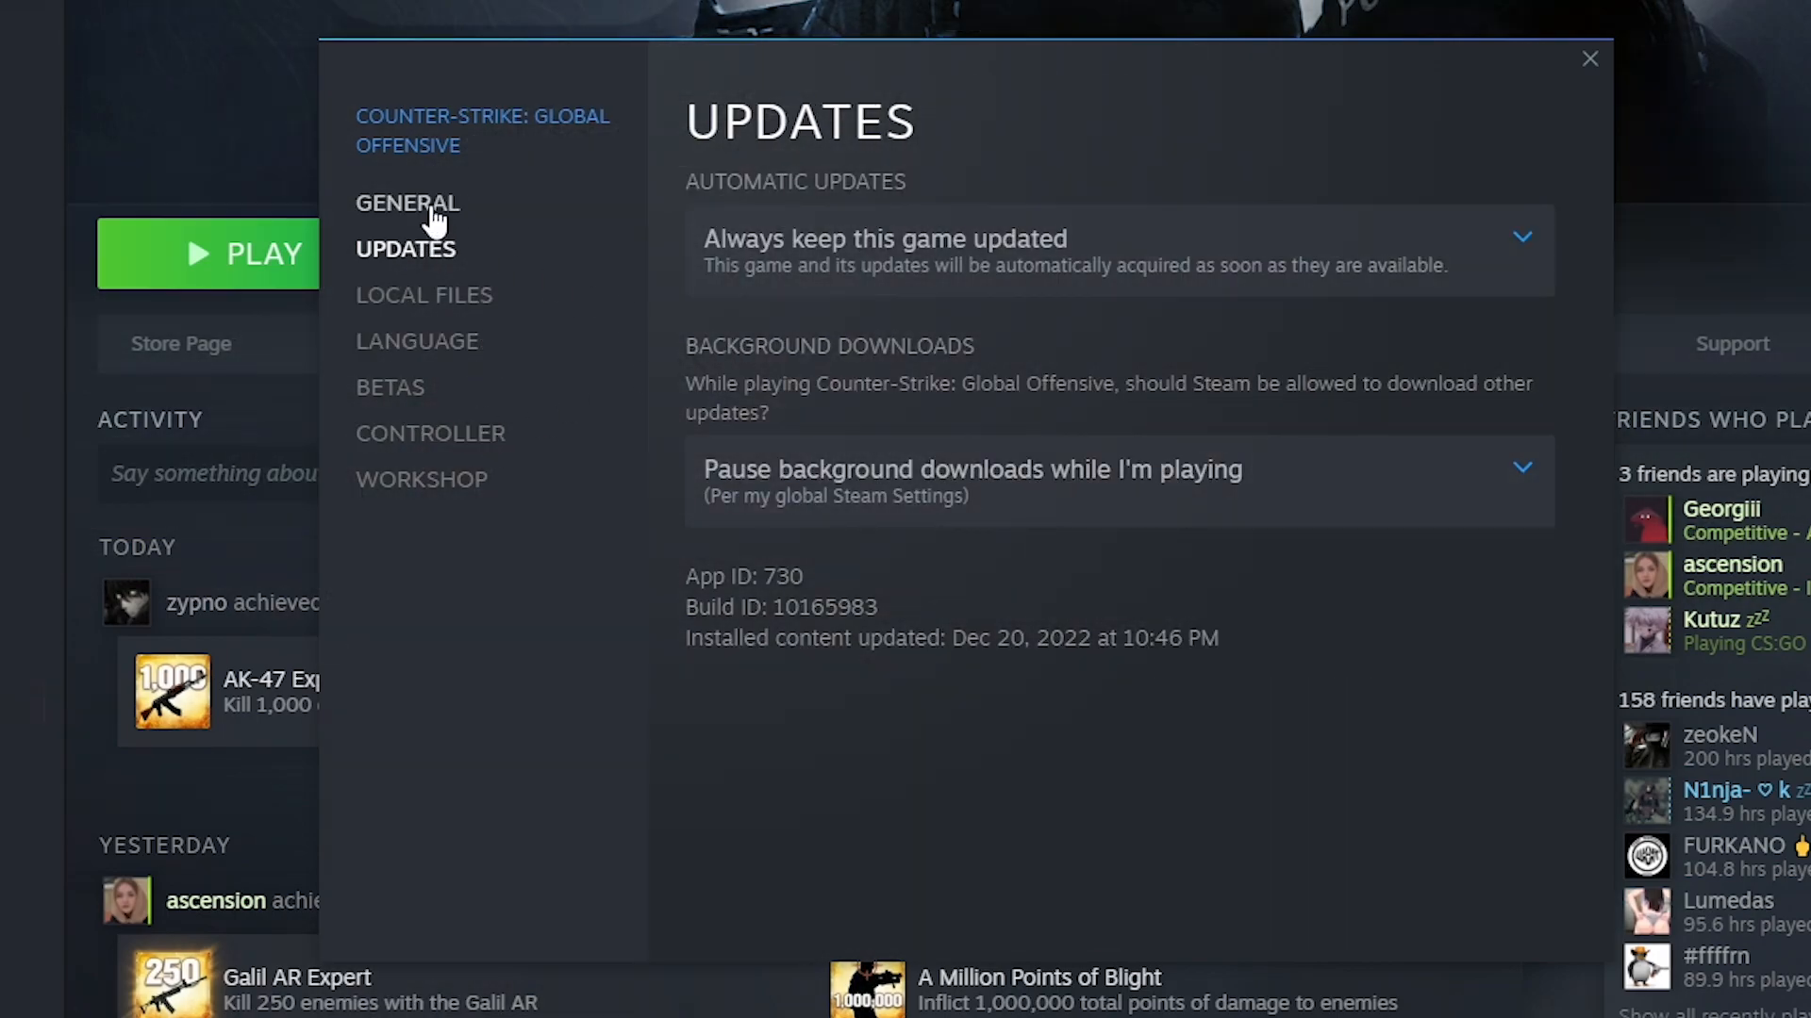
pyautogui.click(423, 294)
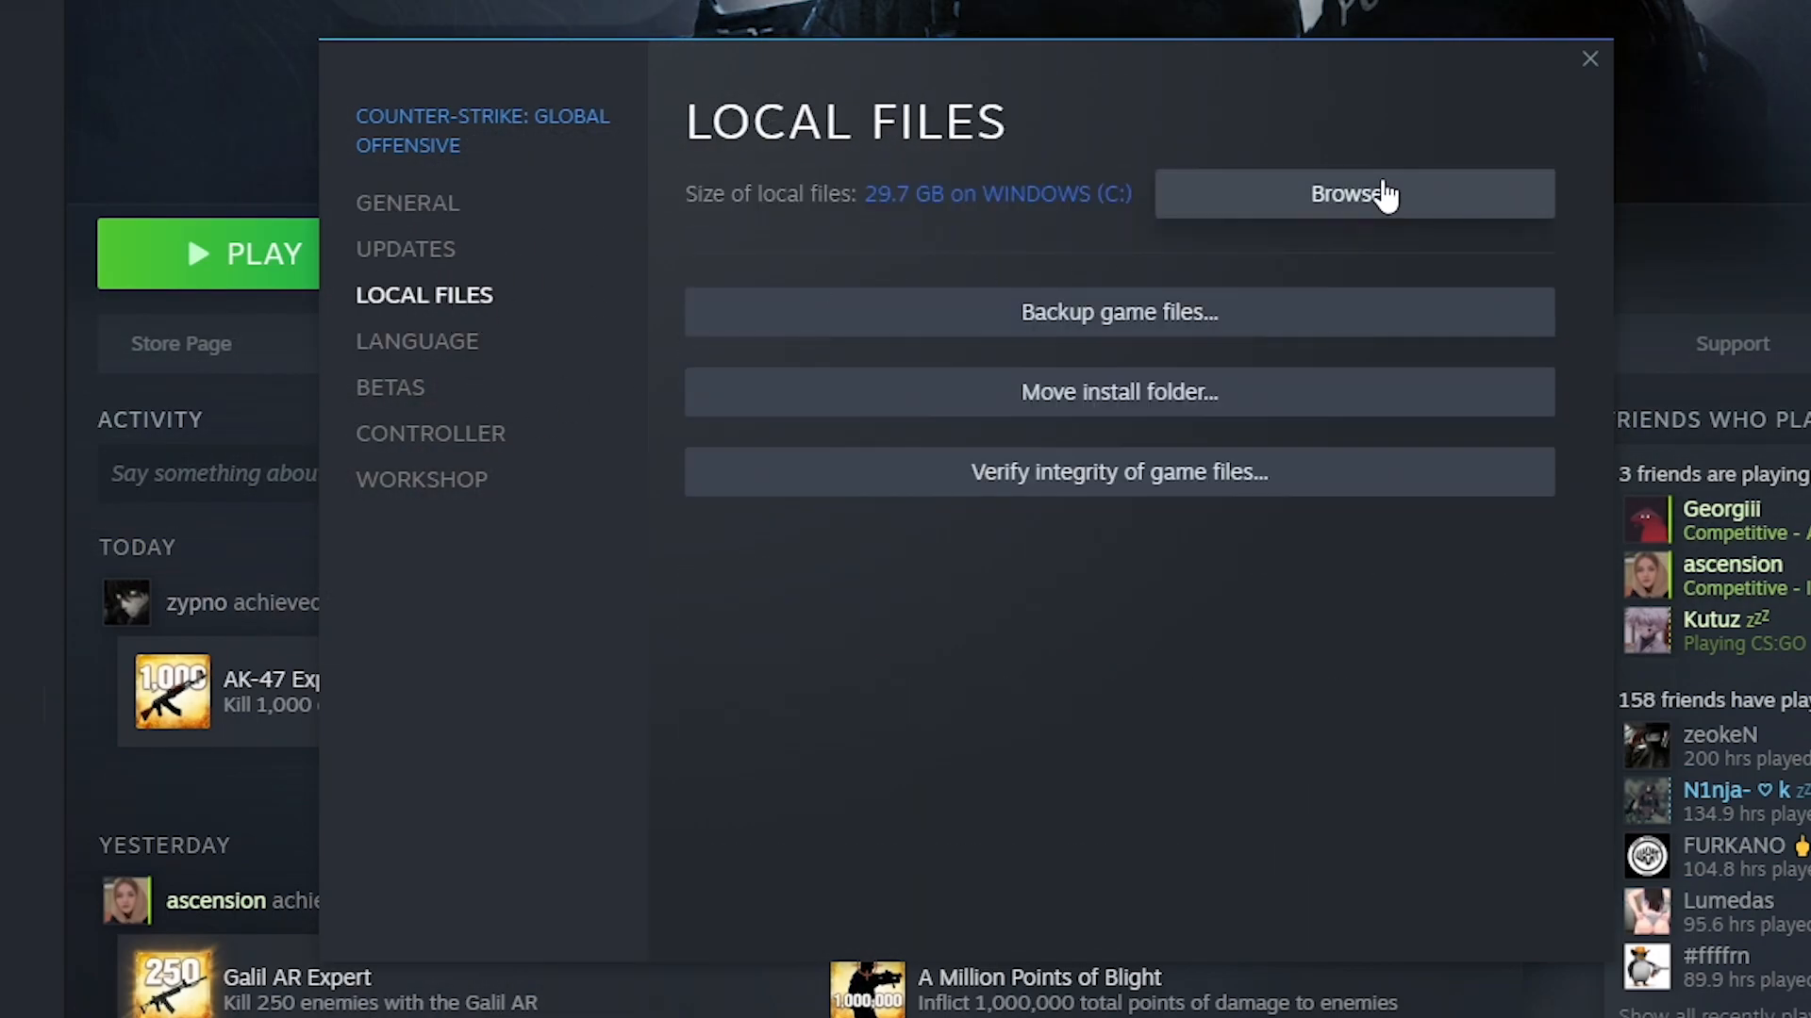
pyautogui.click(1352, 193)
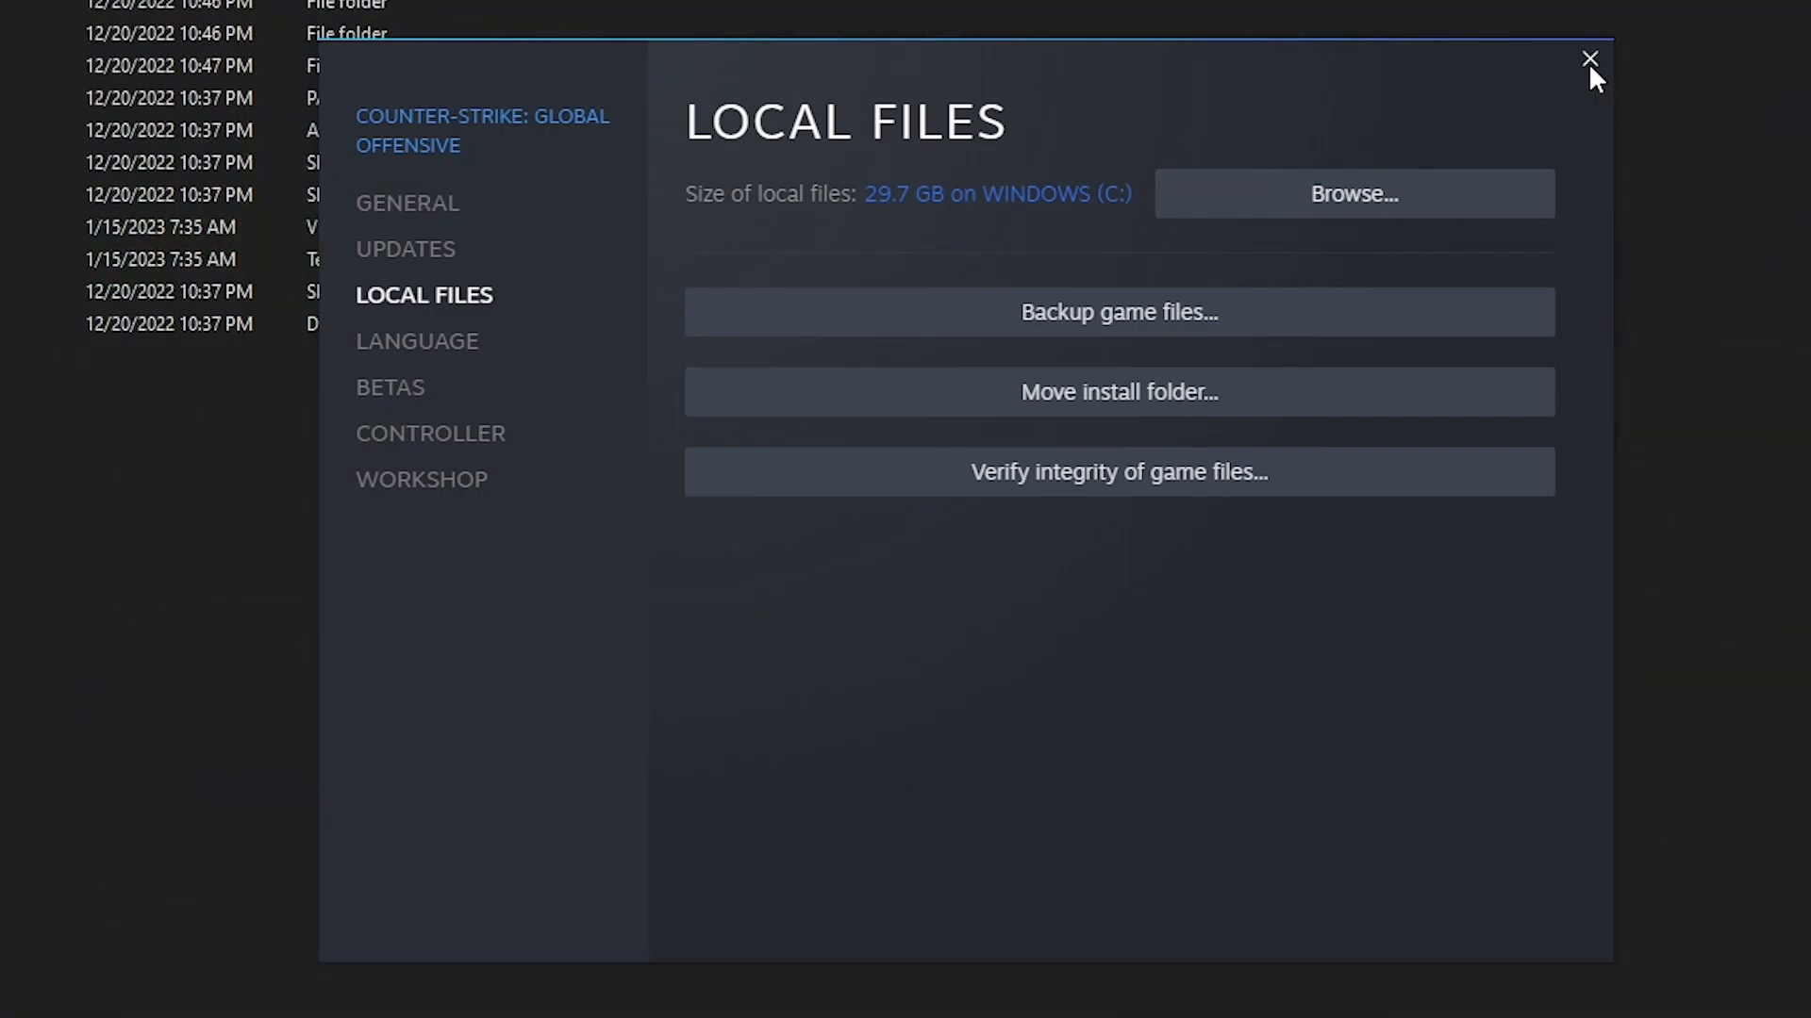
# - Move csgo_colormod.txt into csgo\resource, replacing the existing copy
pyautogui.click(1589, 59)
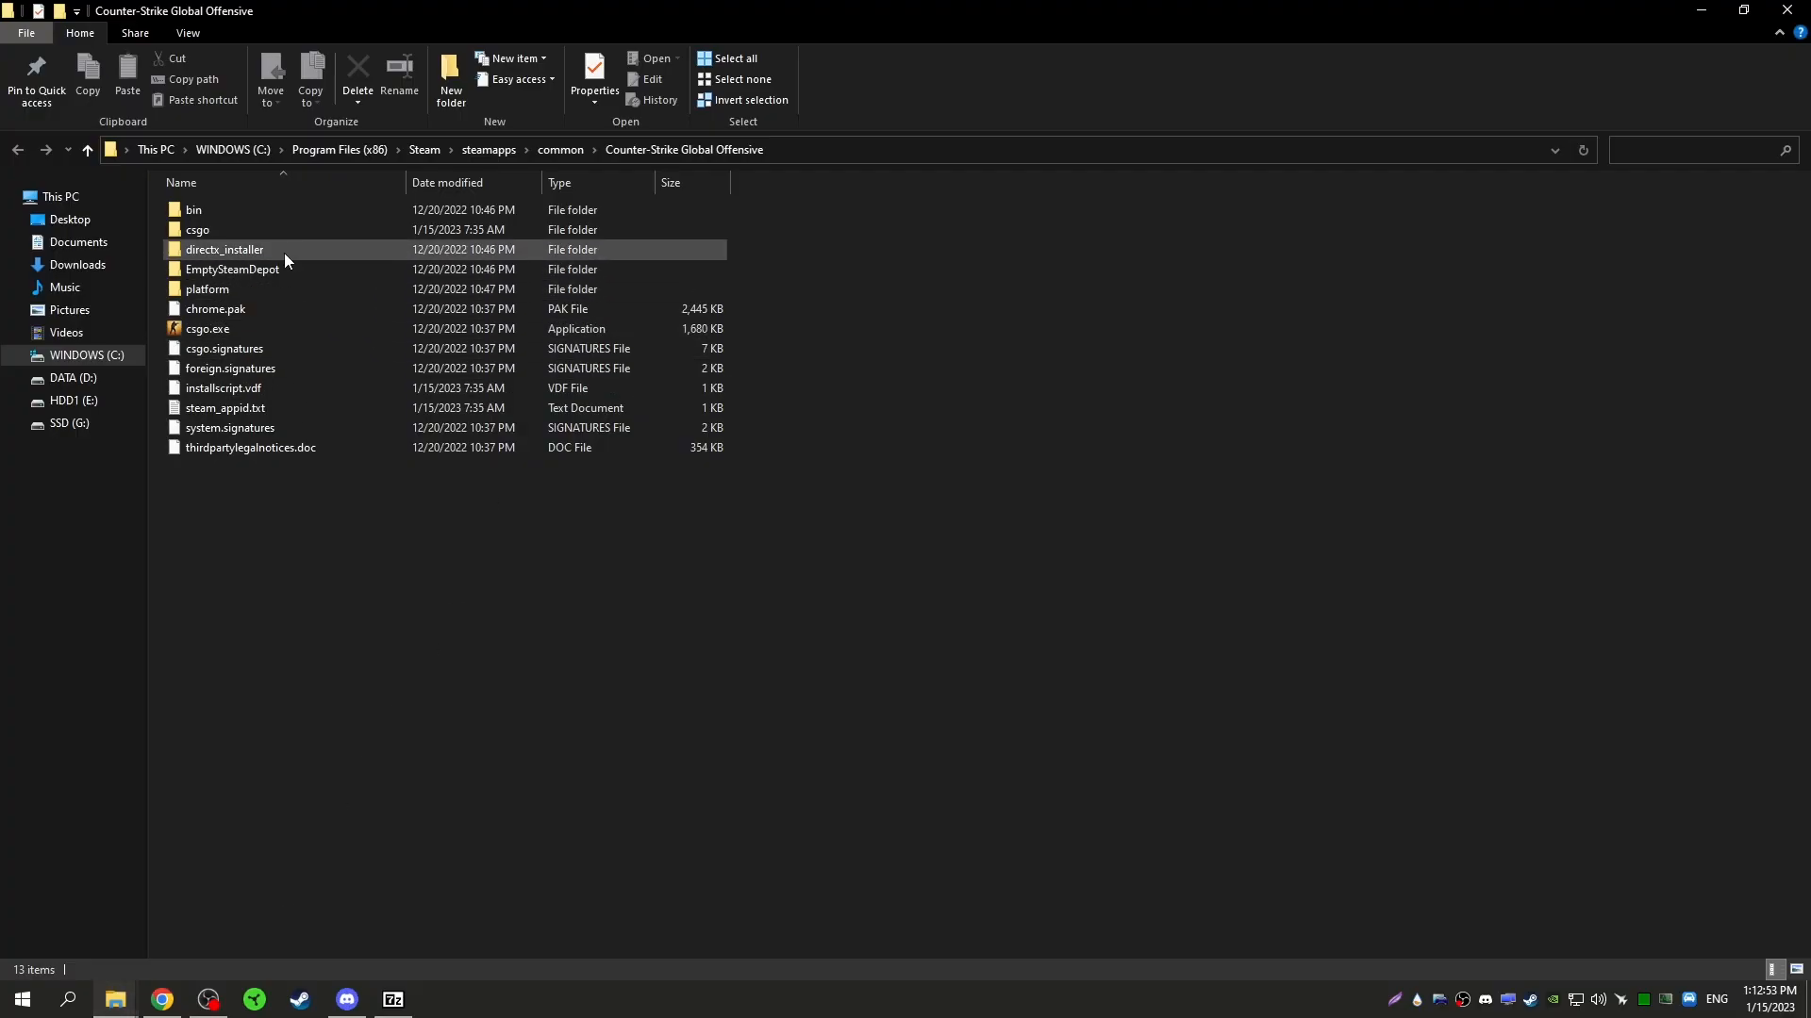
pyautogui.doubleClick(196, 230)
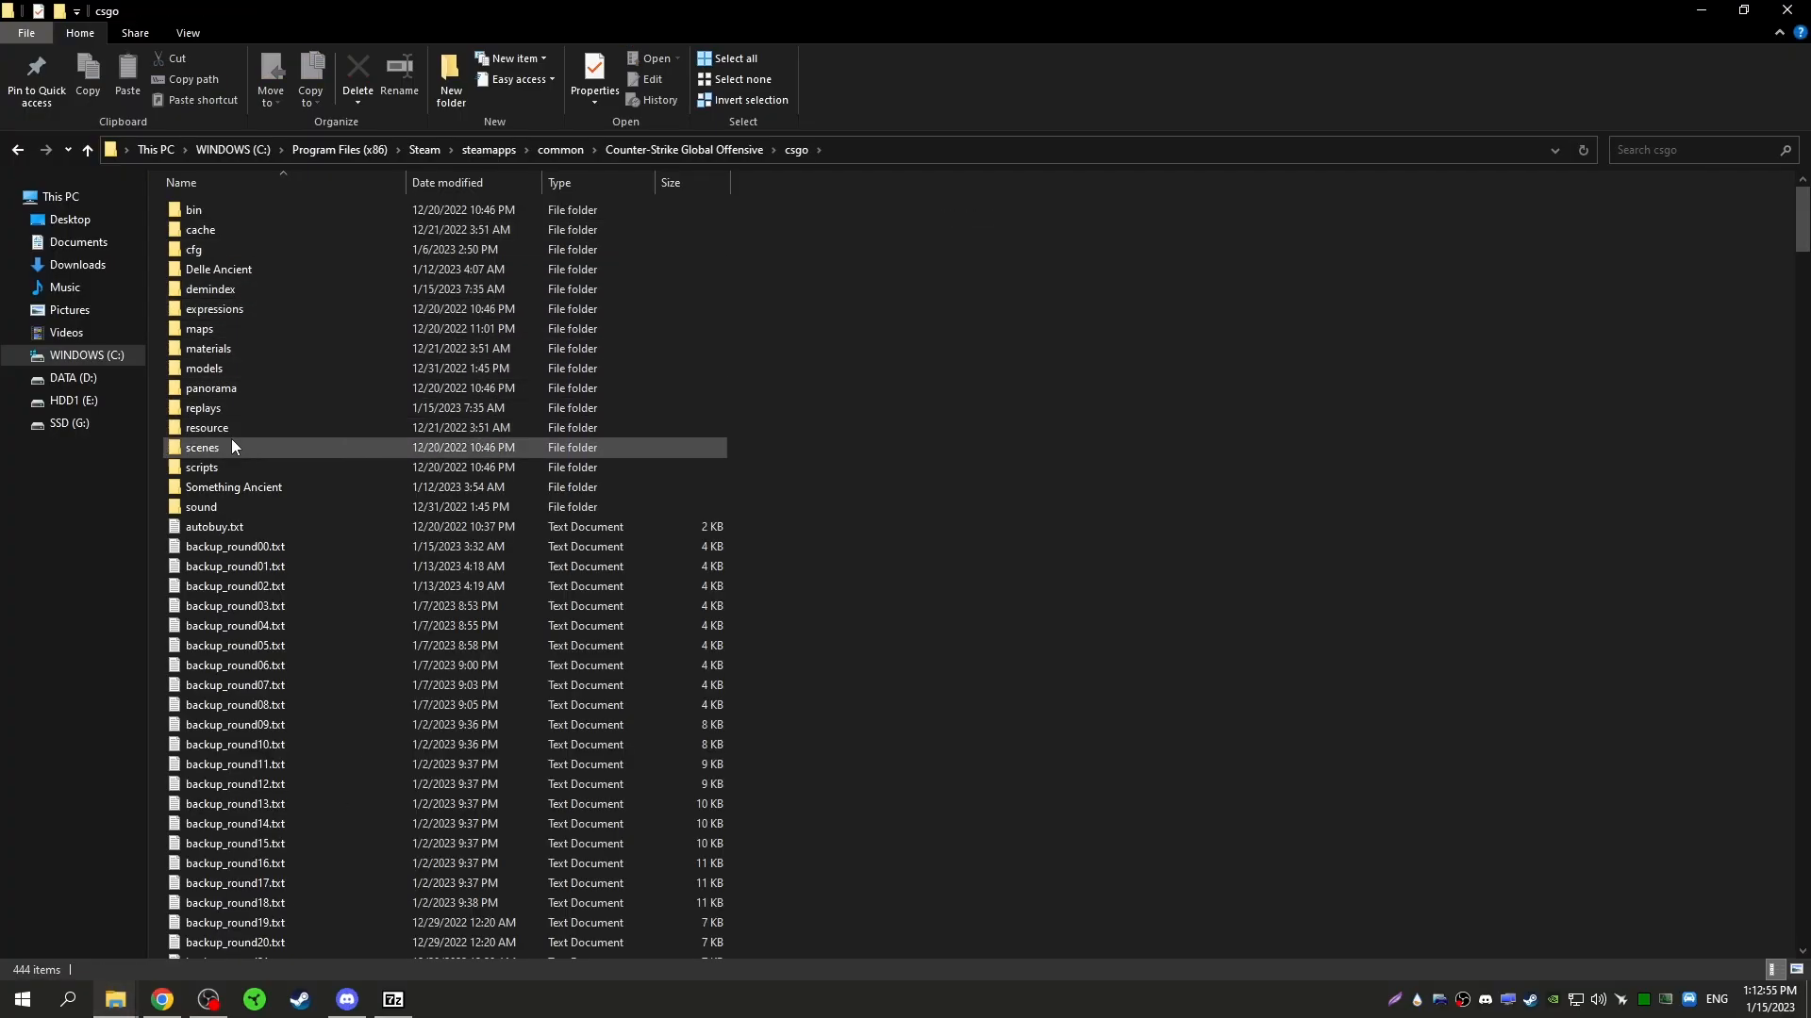
pyautogui.doubleClick(205, 428)
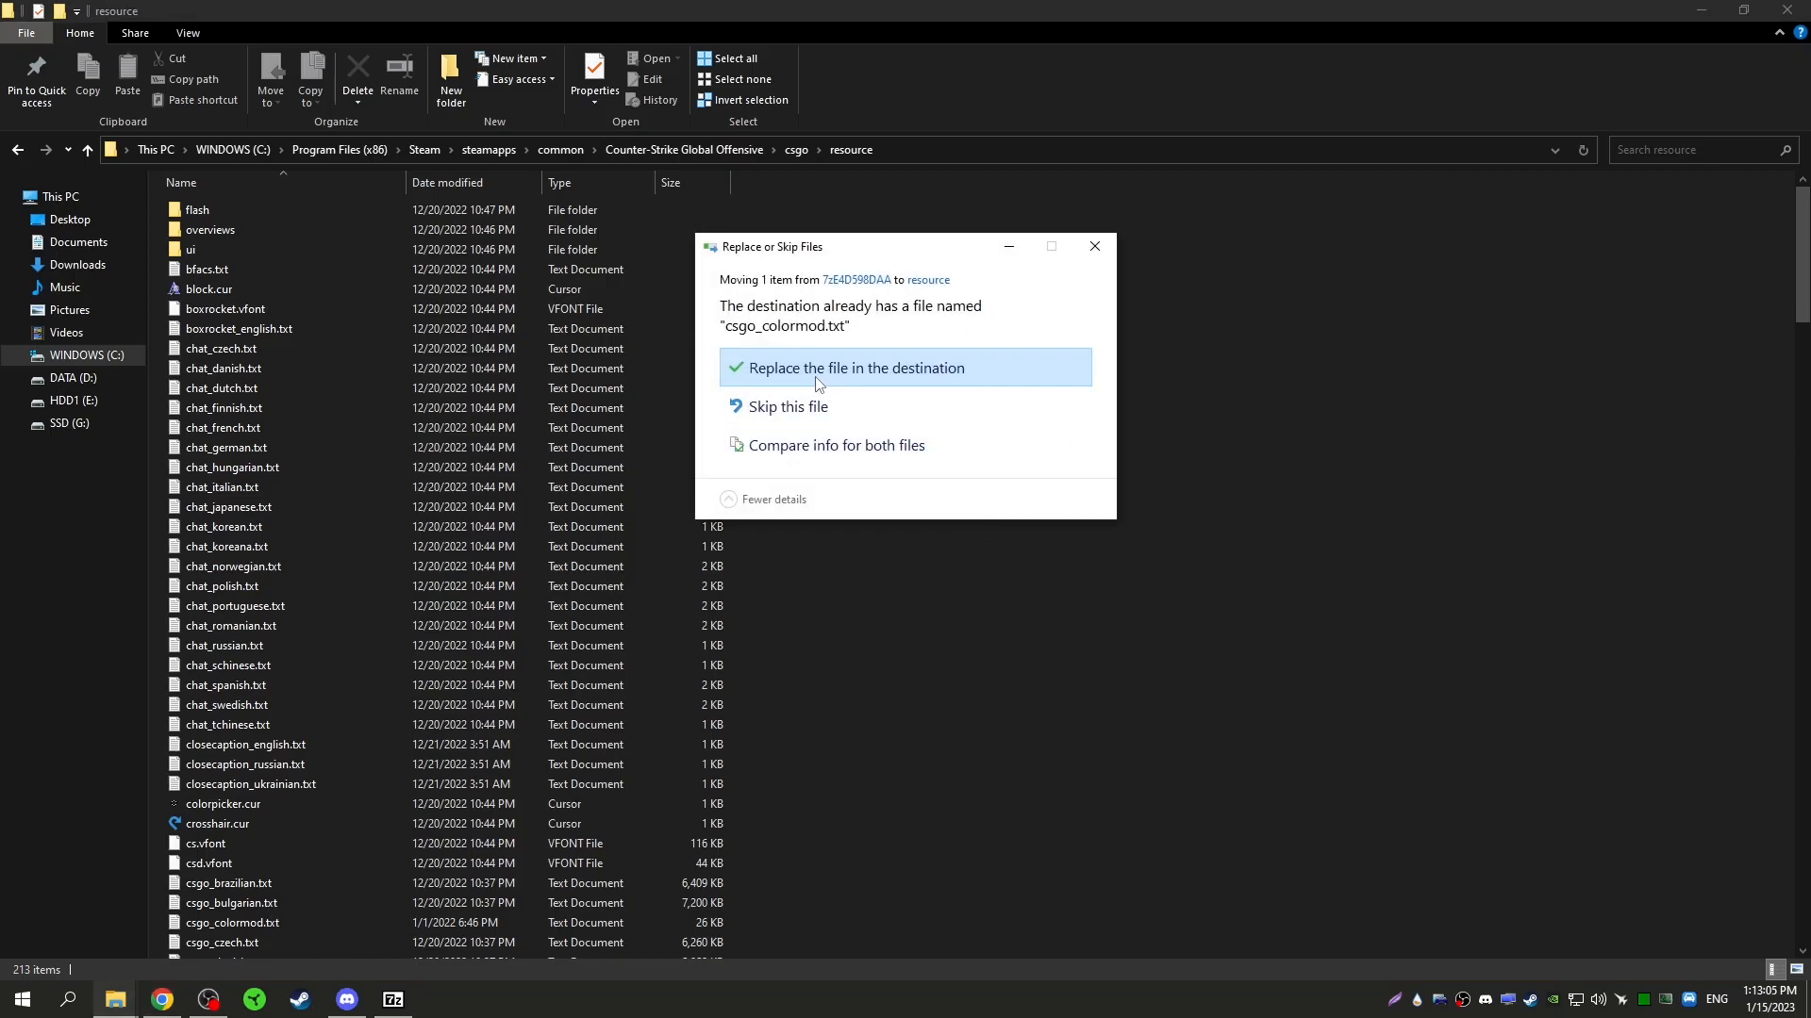
pyautogui.click(851, 367)
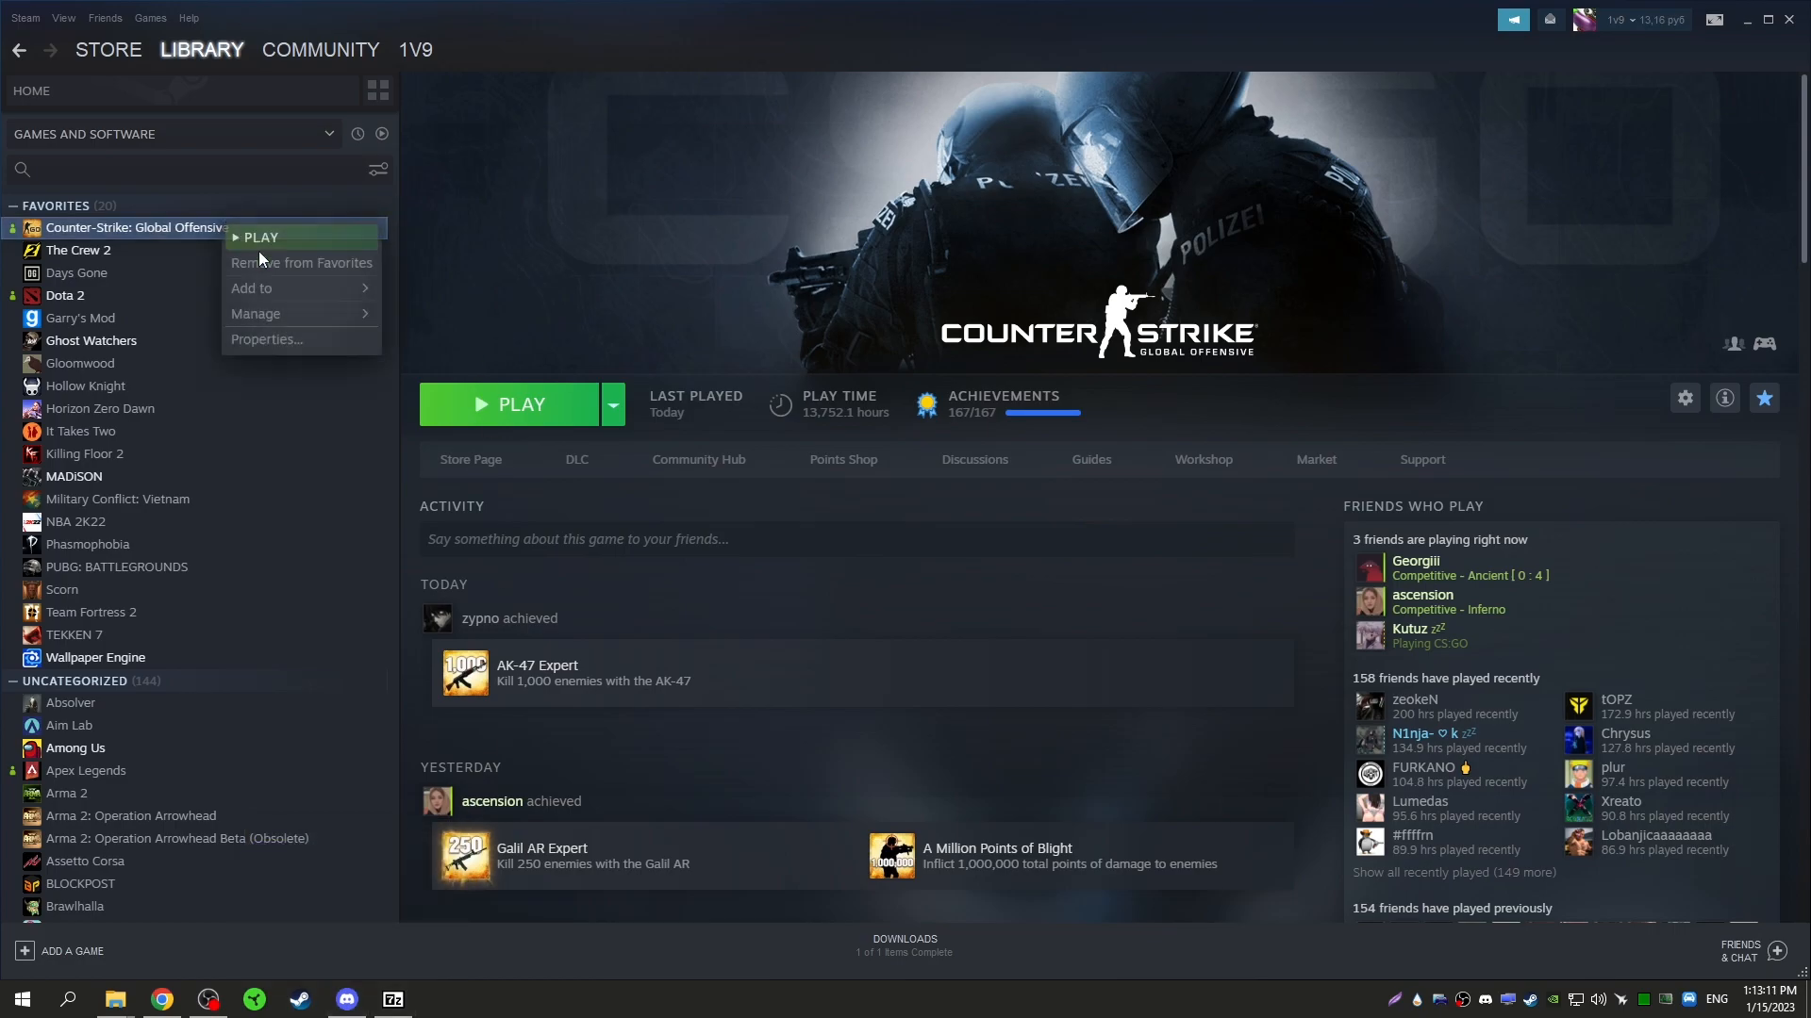
# - Give CS:GO the launch options -language colormod and -exec settings.cfg, then close Properties
pyautogui.click(266, 338)
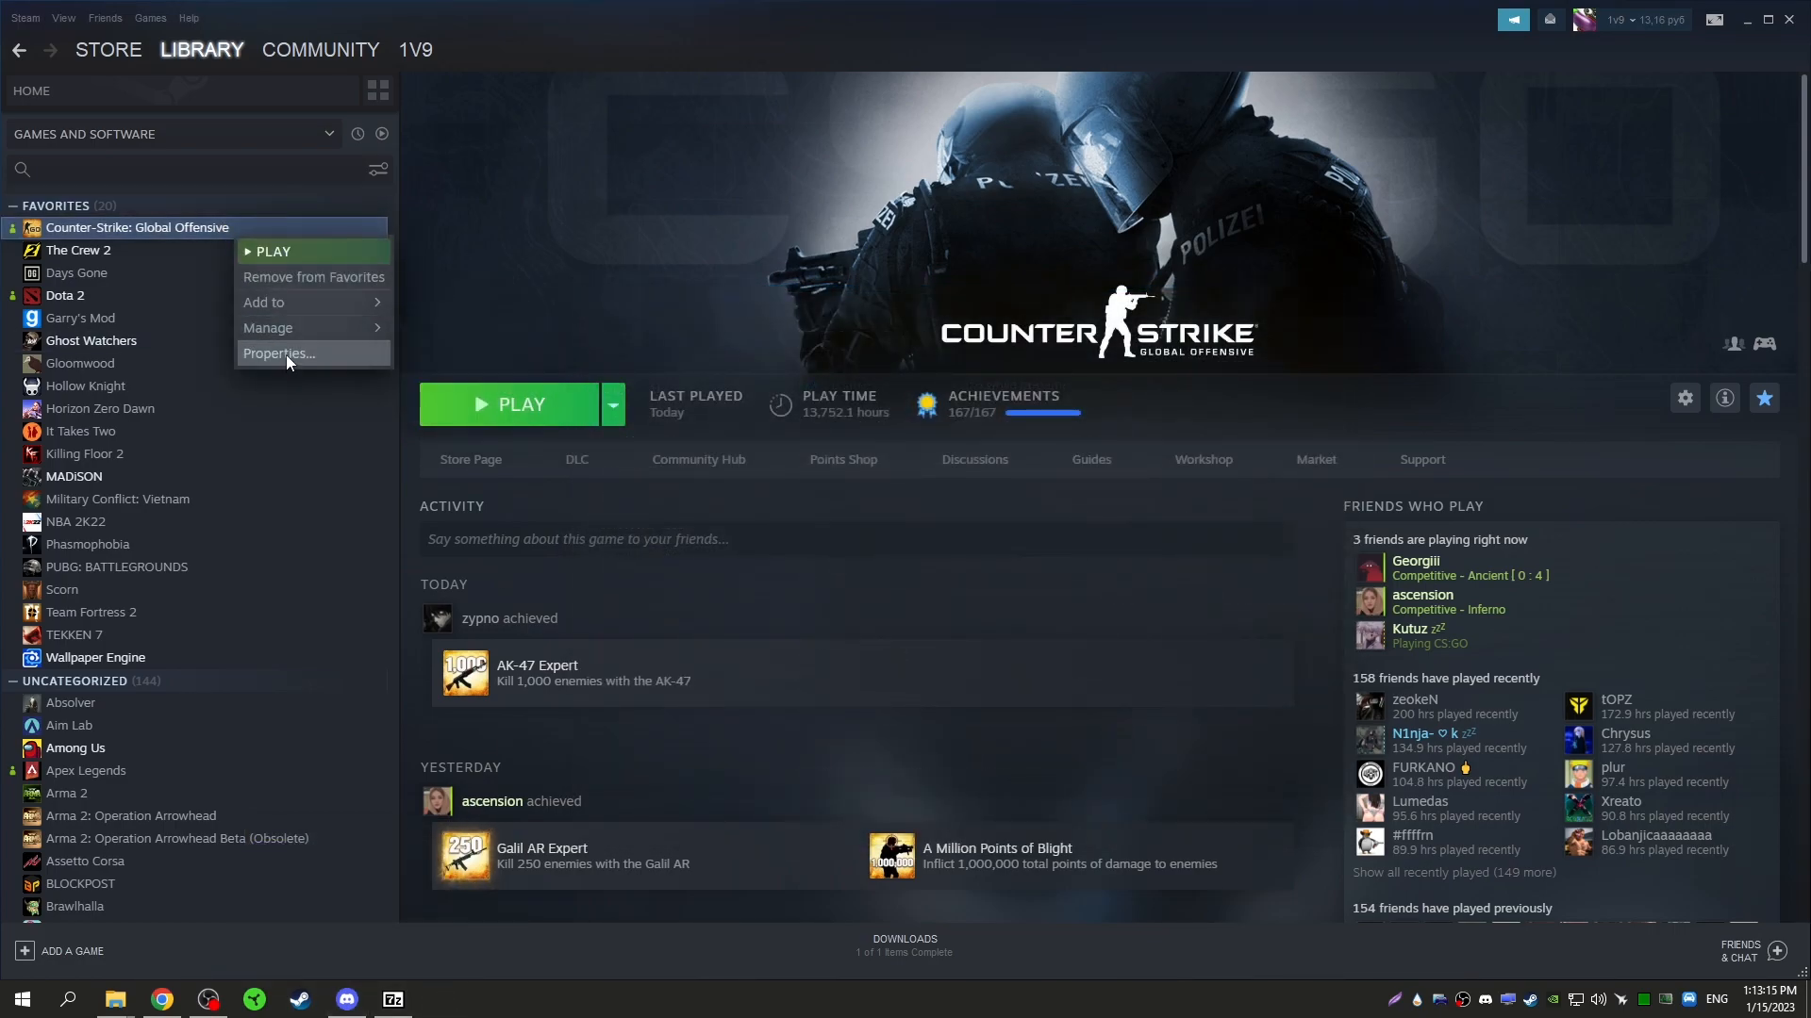
pyautogui.click(277, 359)
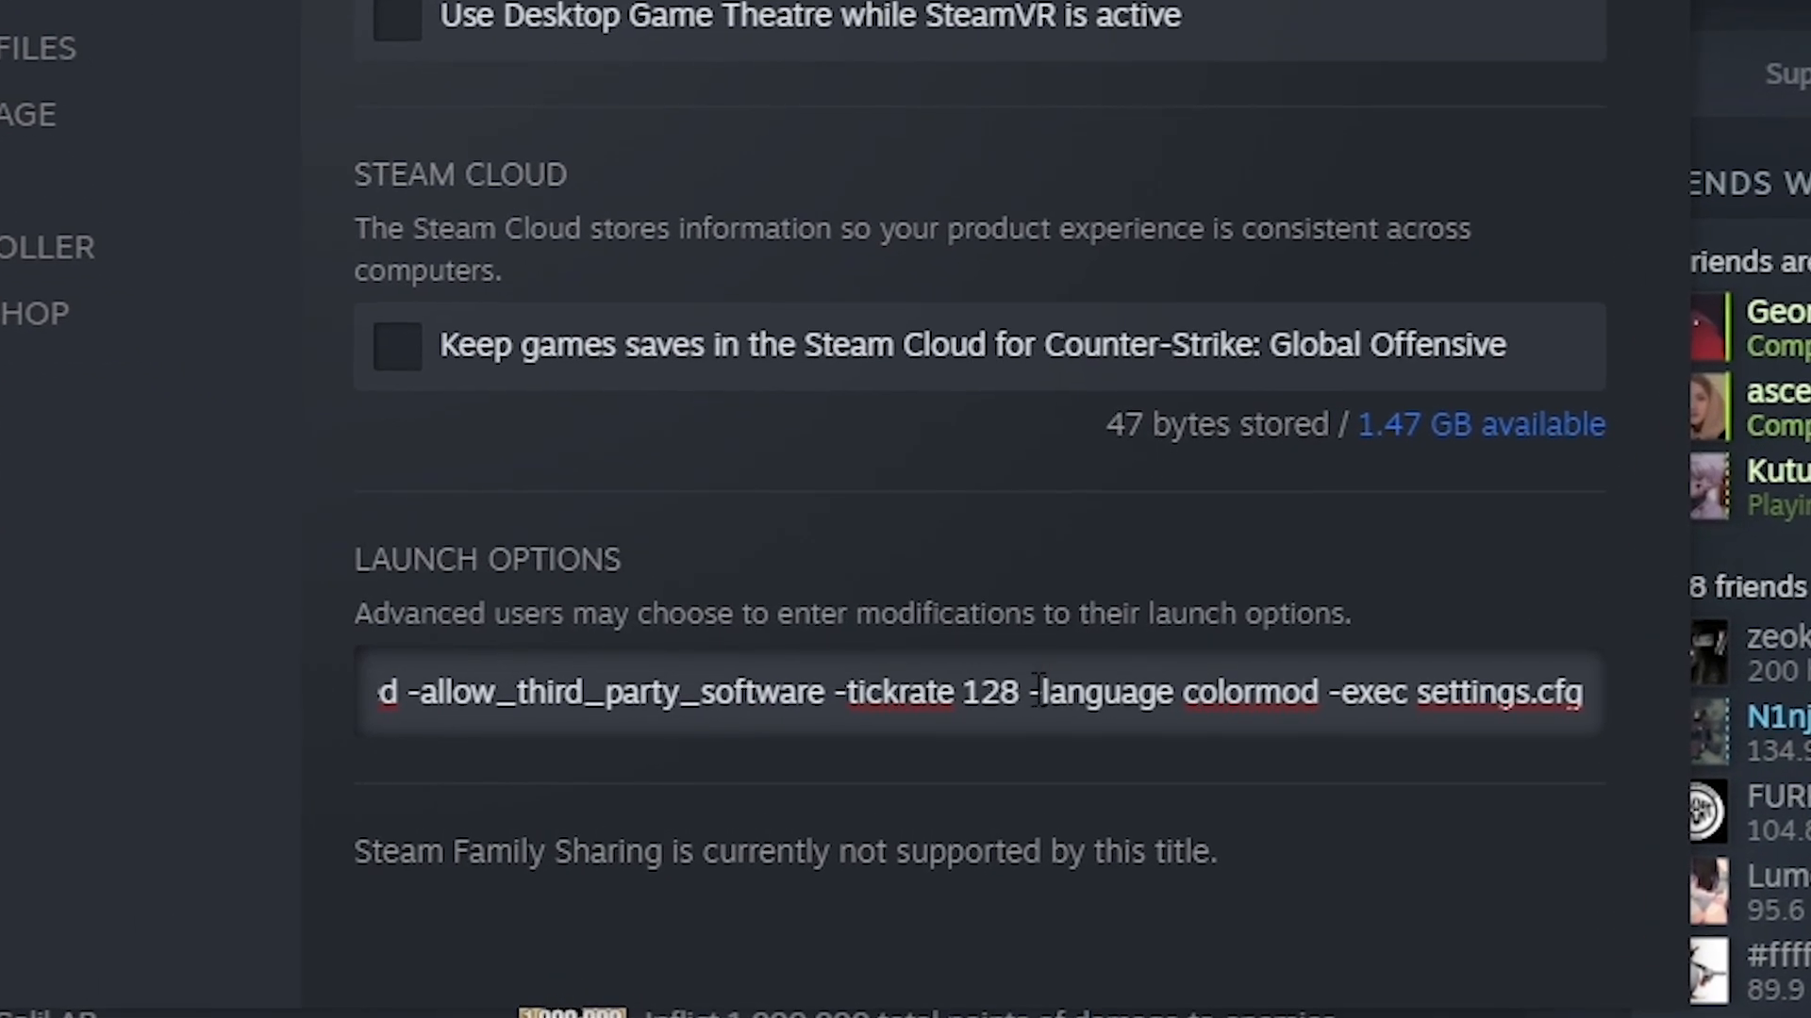
pyautogui.doubleClick(1164, 702)
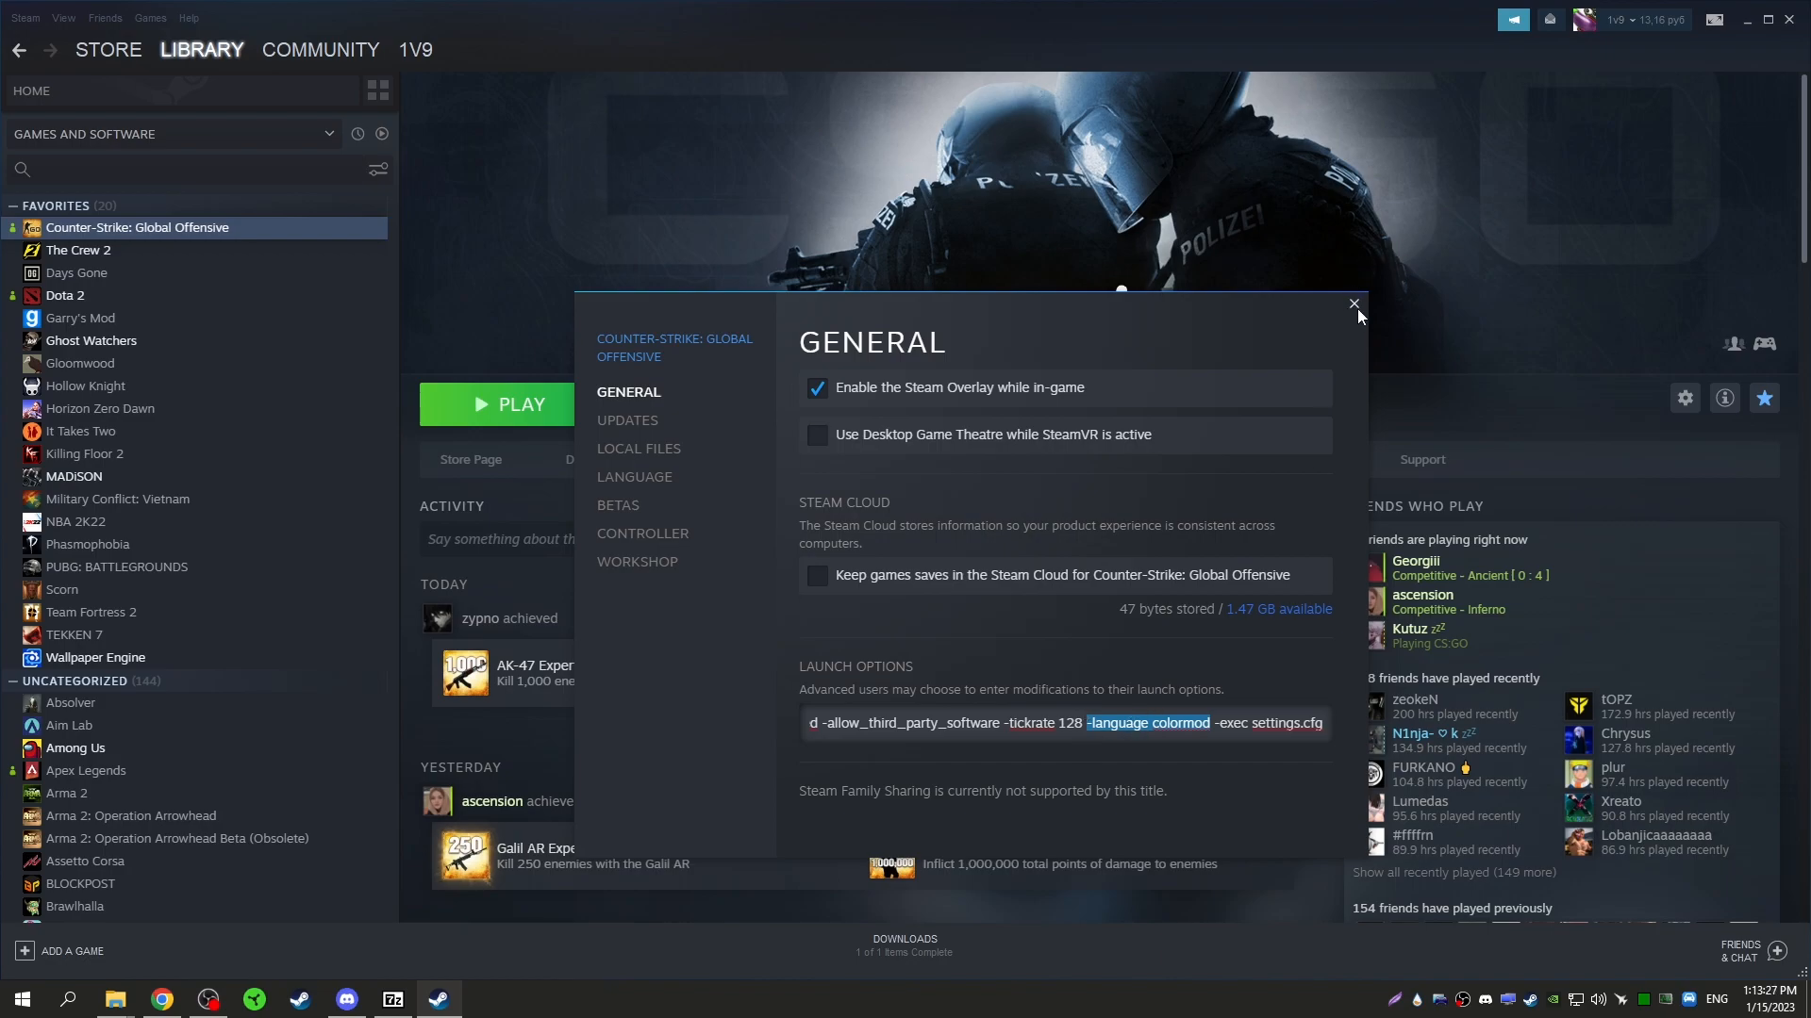
pyautogui.moveTo(393, 936)
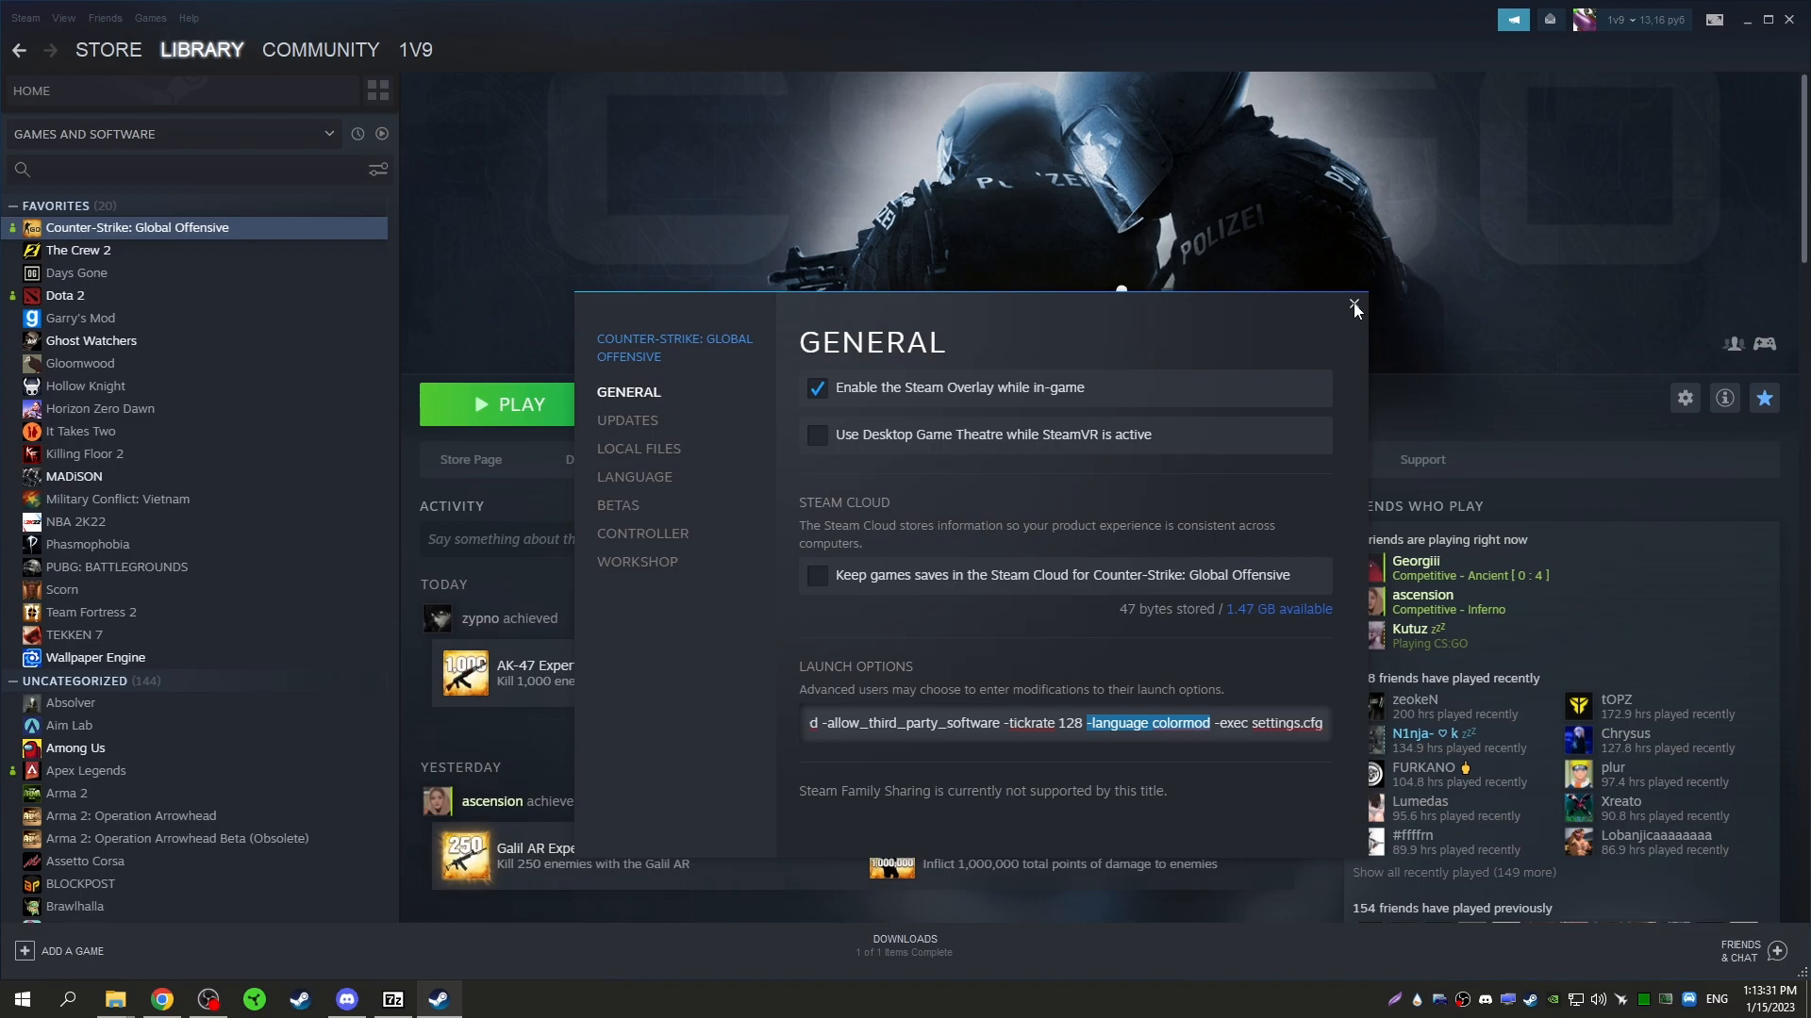
pyautogui.click(1355, 304)
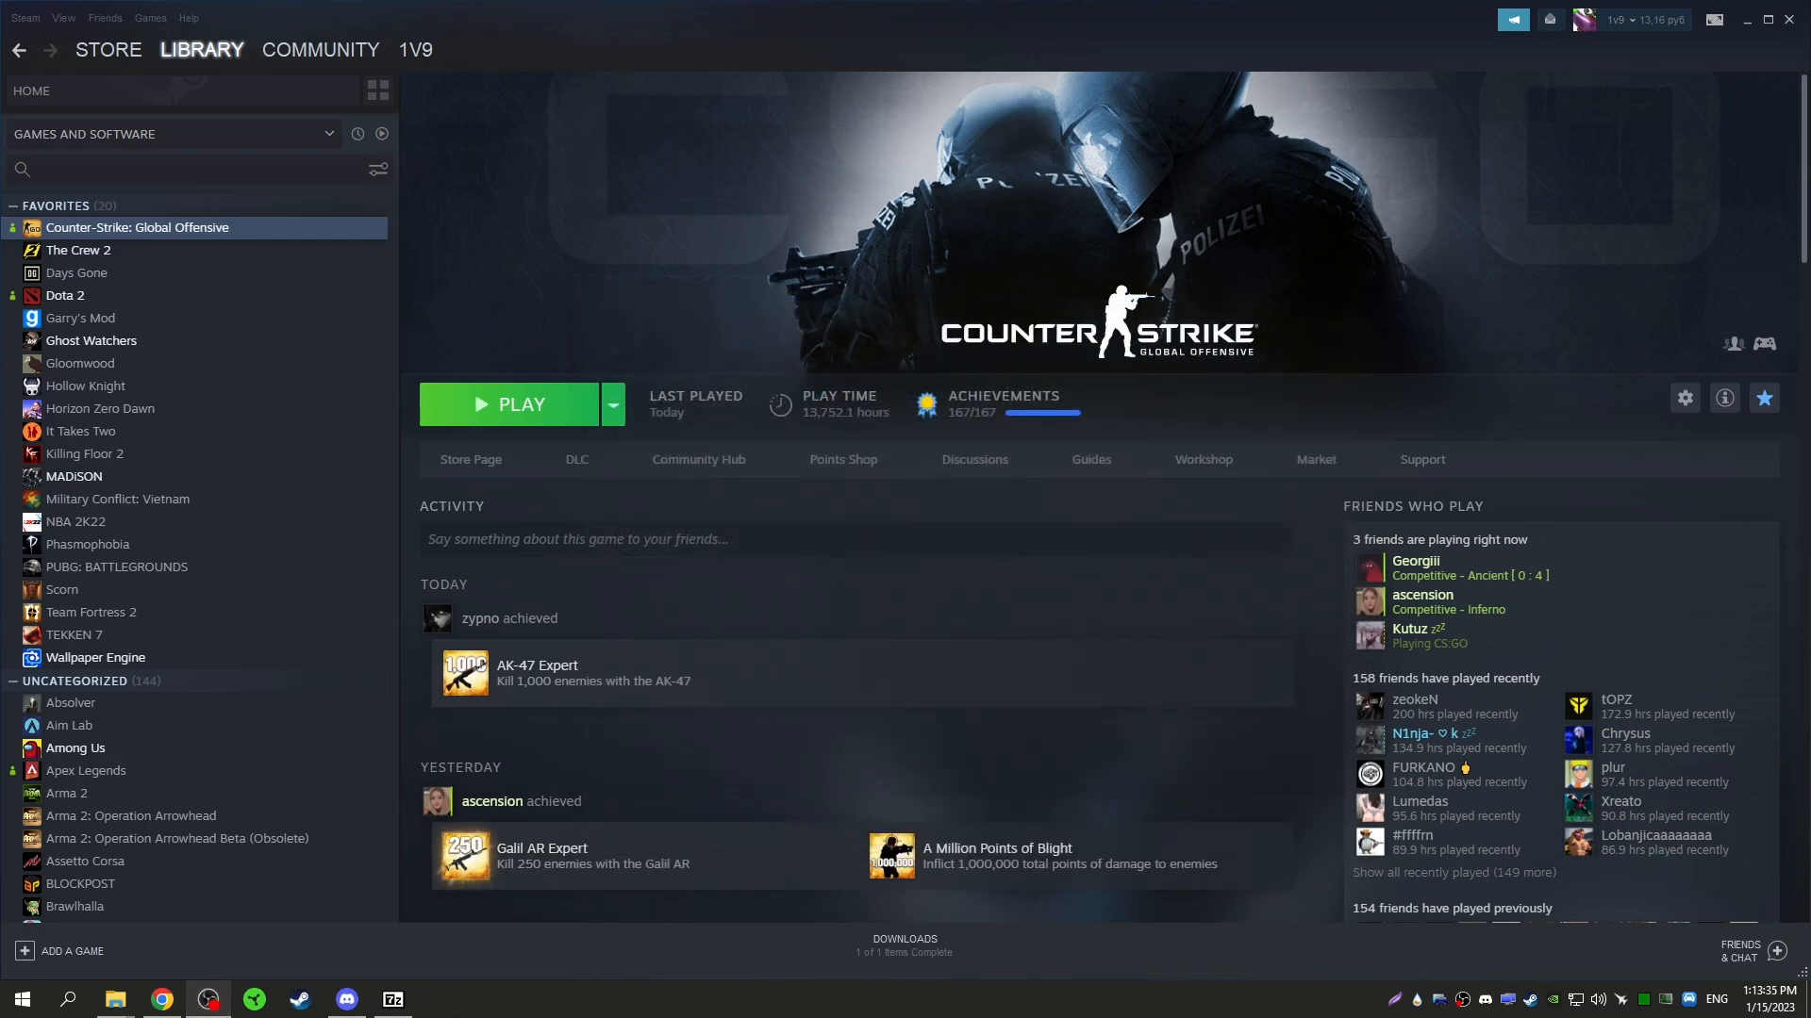
# - Launch CS:GO, then on Mirage switch to the Glock-18 to check the colormod chat
pyautogui.click(520, 405)
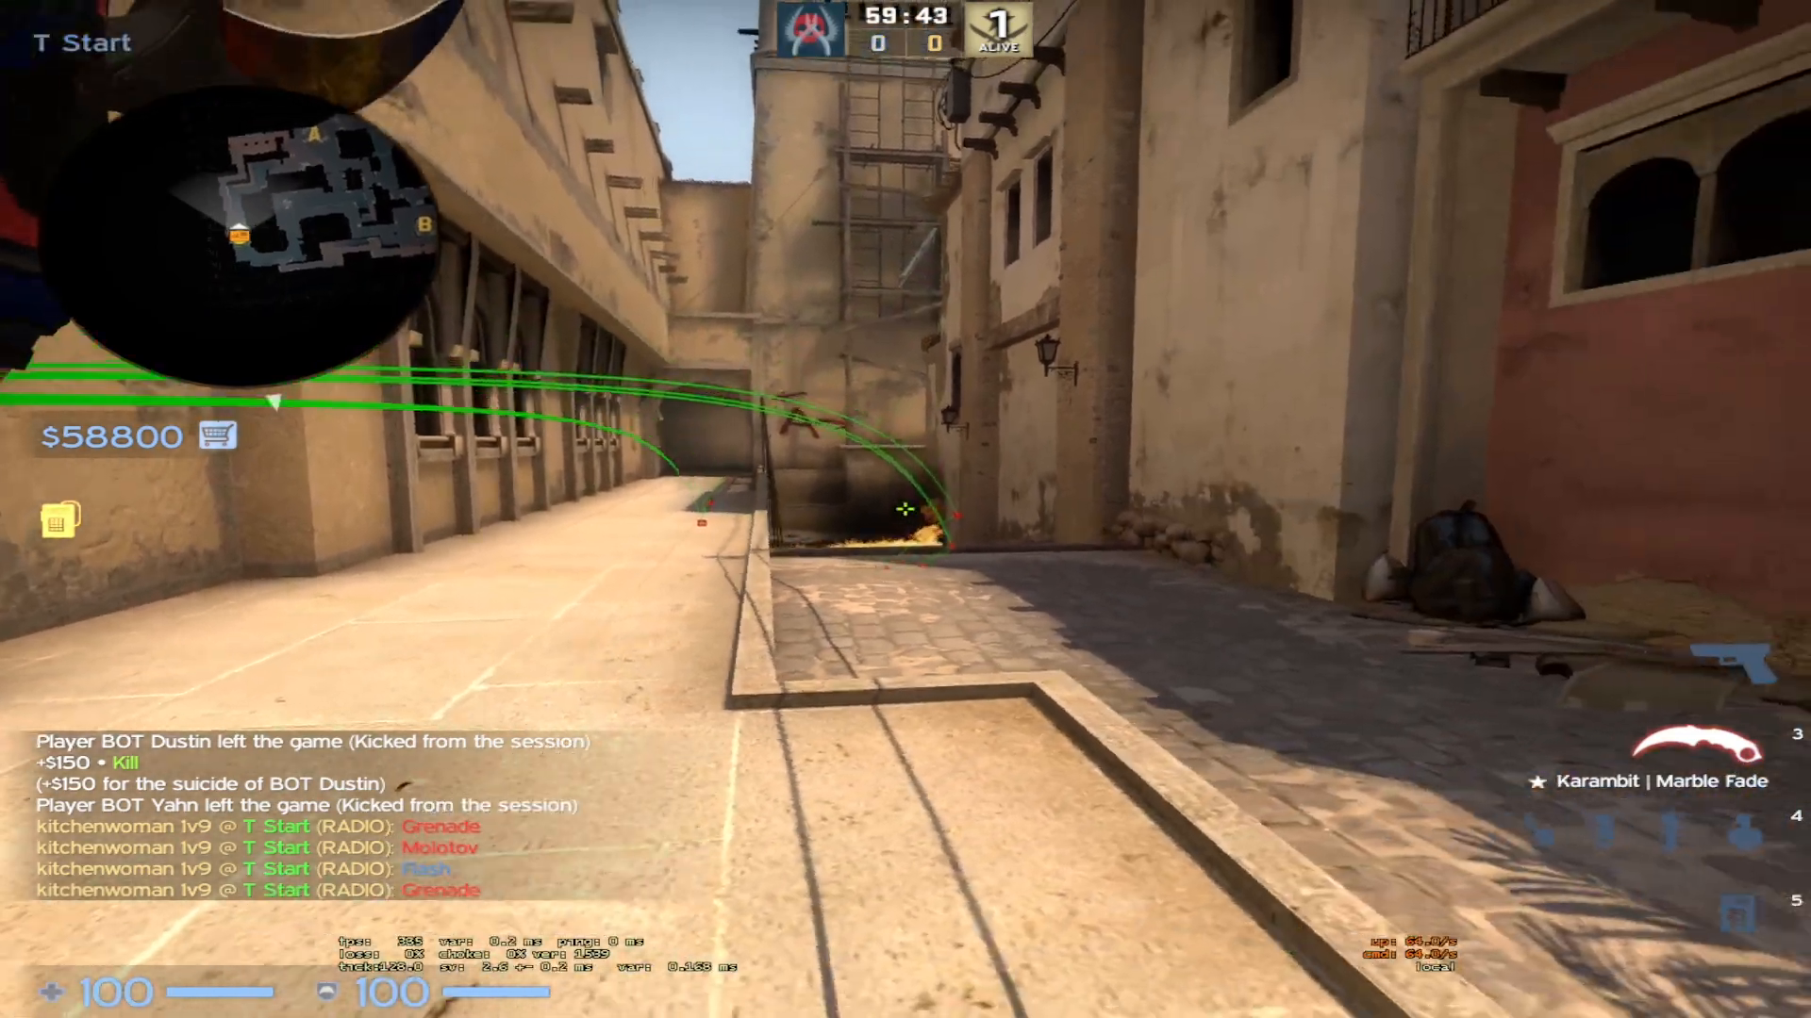
pyautogui.press('2')
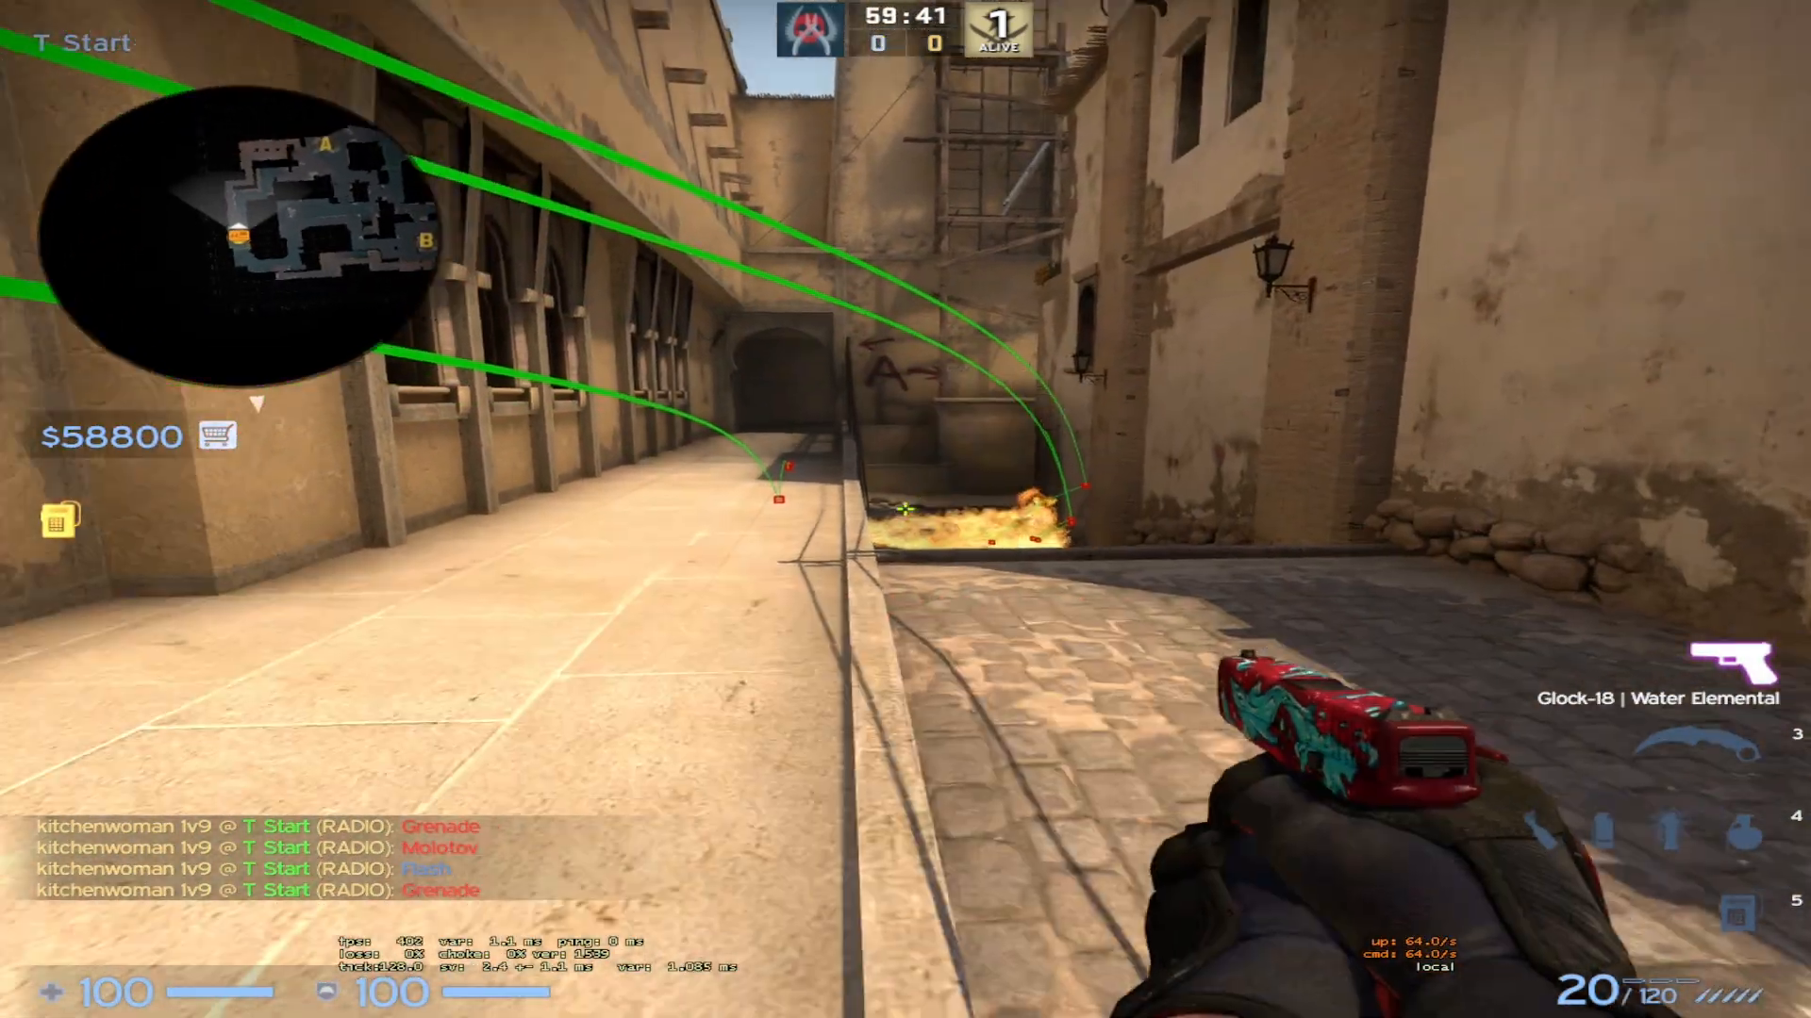